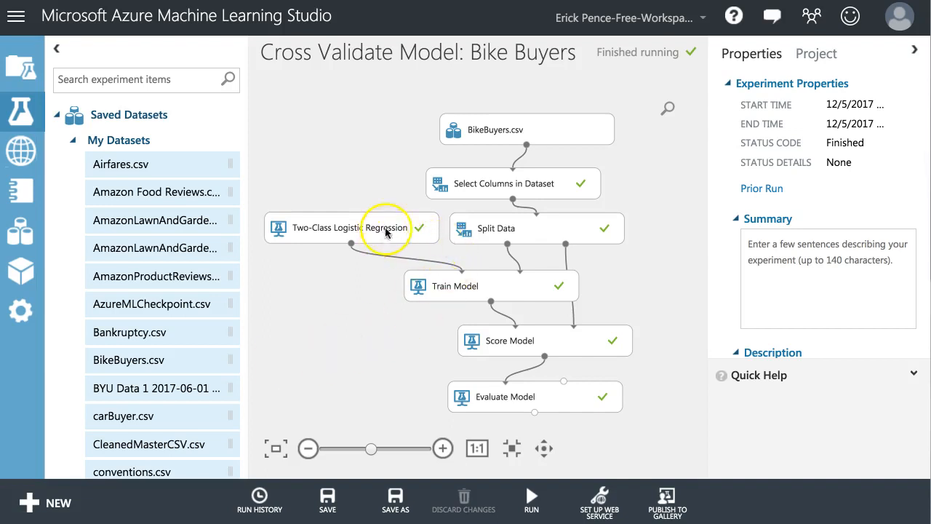
- Inspect Split Data's training fraction, the logistic regression settings and Train Model's label column
click(531, 227)
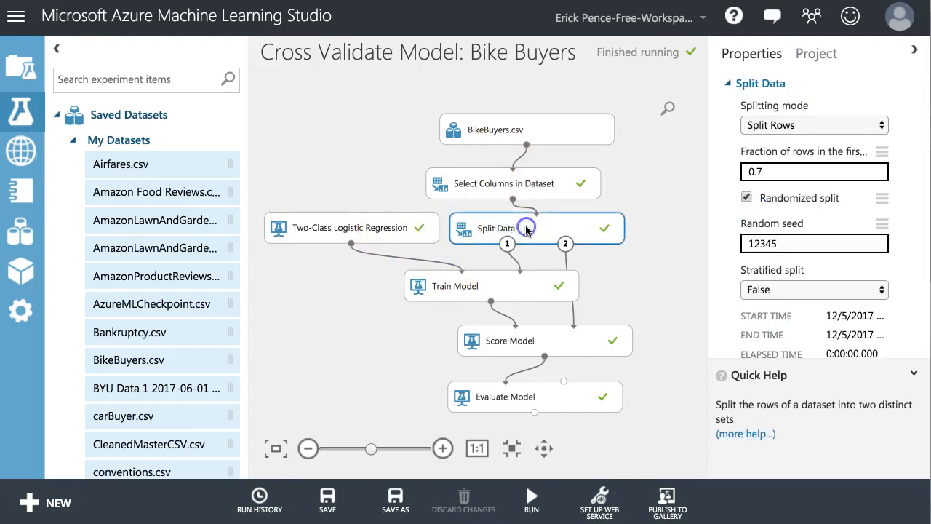
click(815, 171)
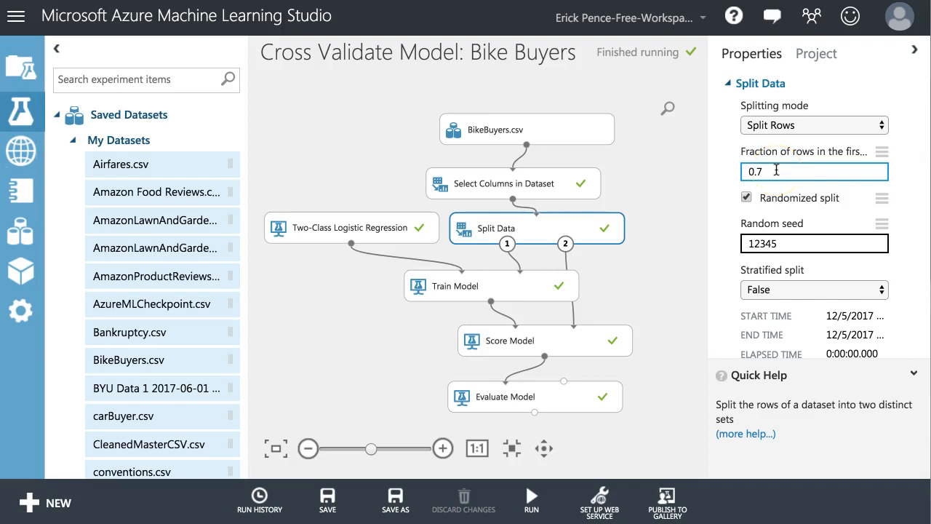
click(352, 227)
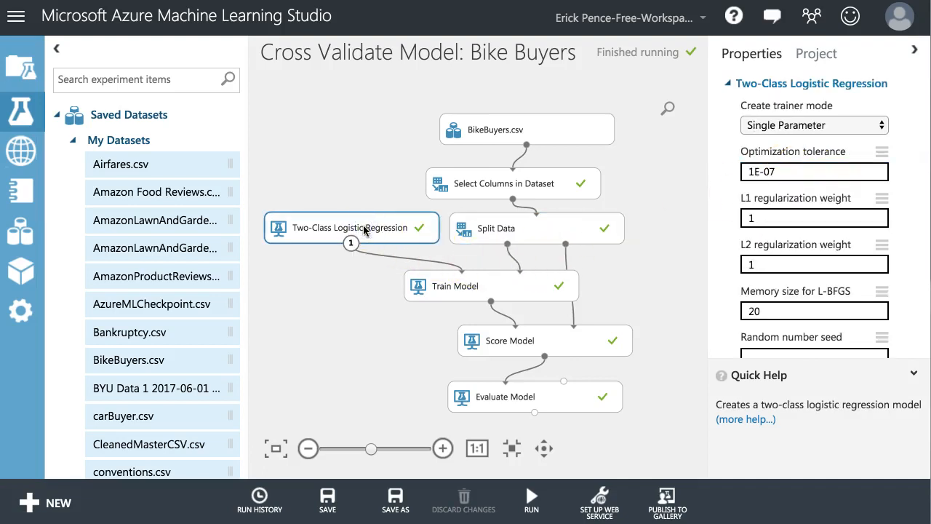
click(492, 285)
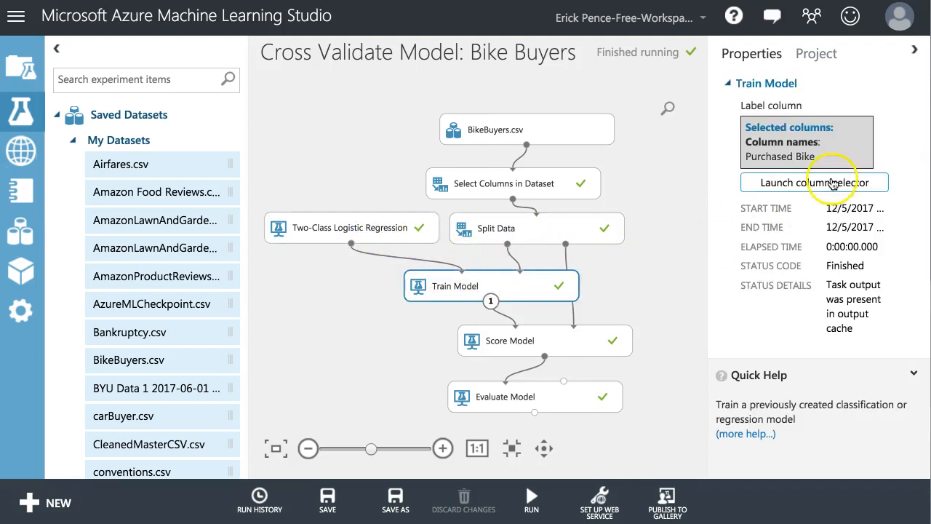
mouse_move(570, 391)
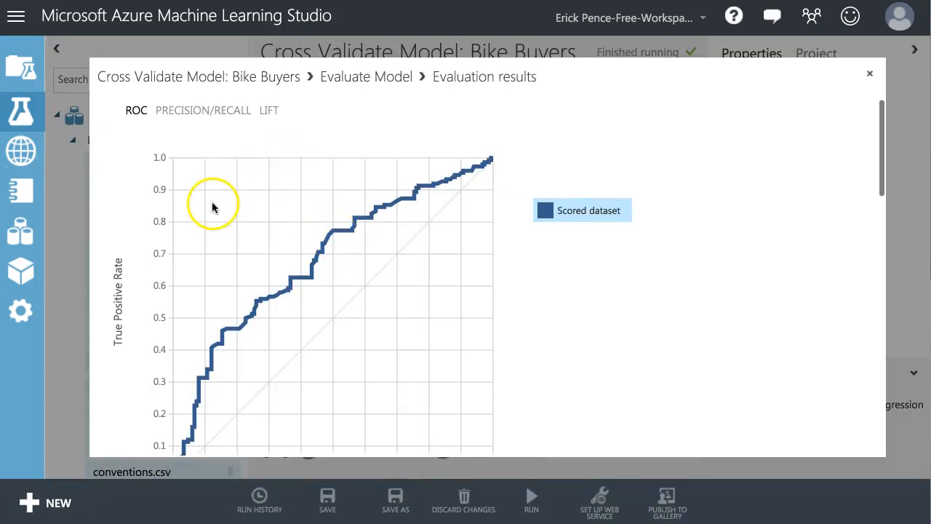
scroll(down, 3)
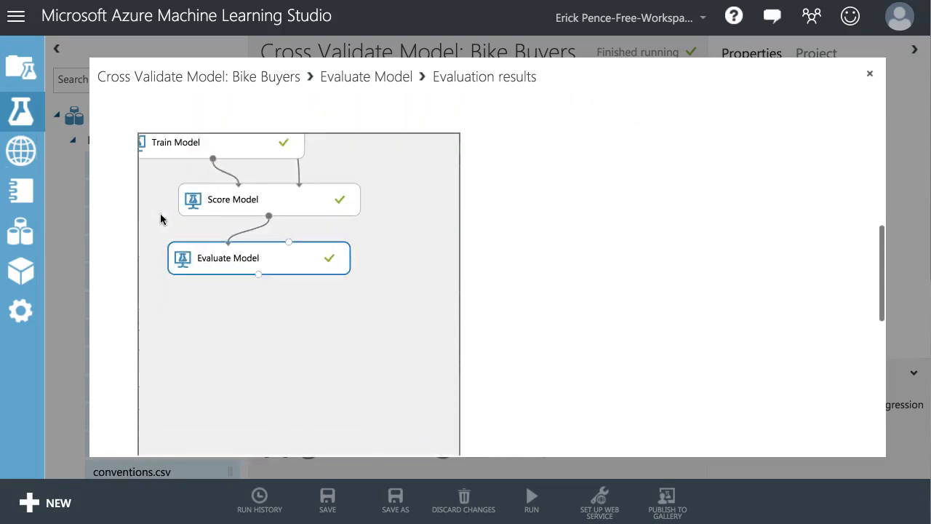
scroll(down, 3)
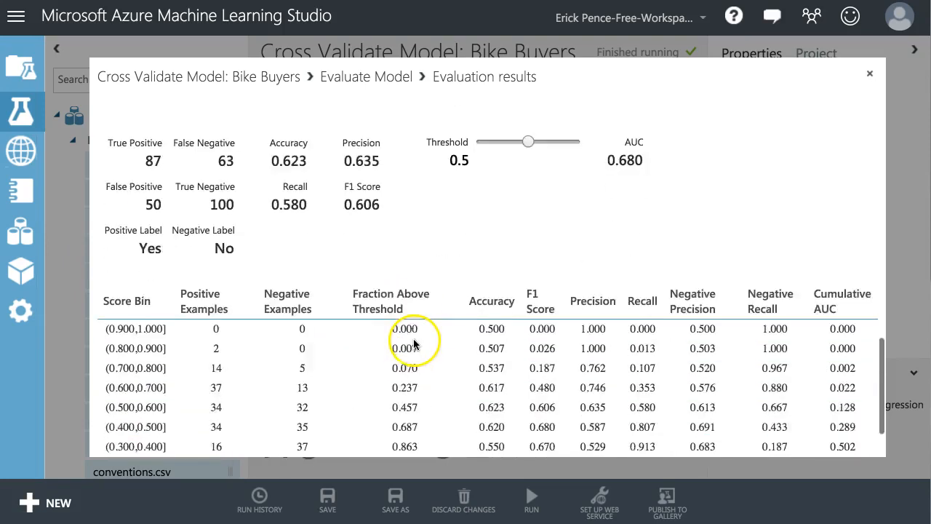
- Close the evaluation results, search modules for 'evaluate' and drop Cross Validate Model onto the canvas
click(870, 73)
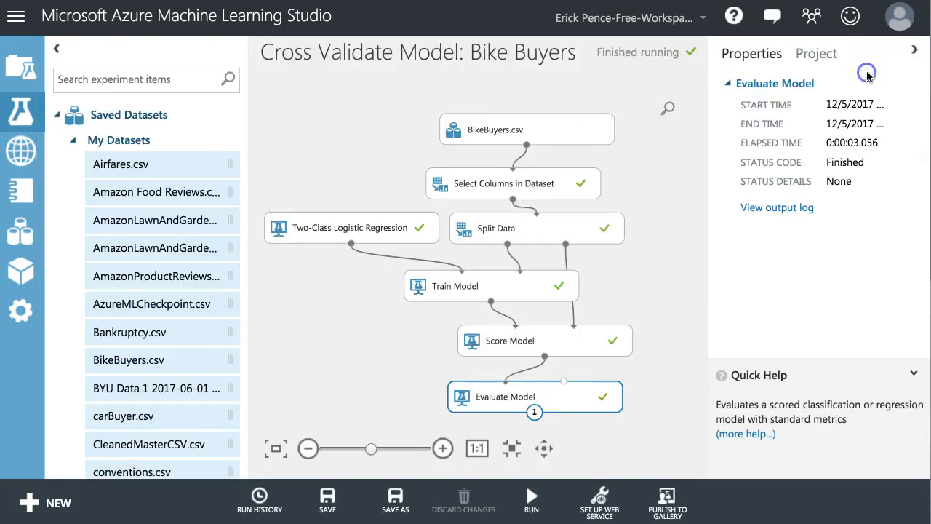
click(145, 79)
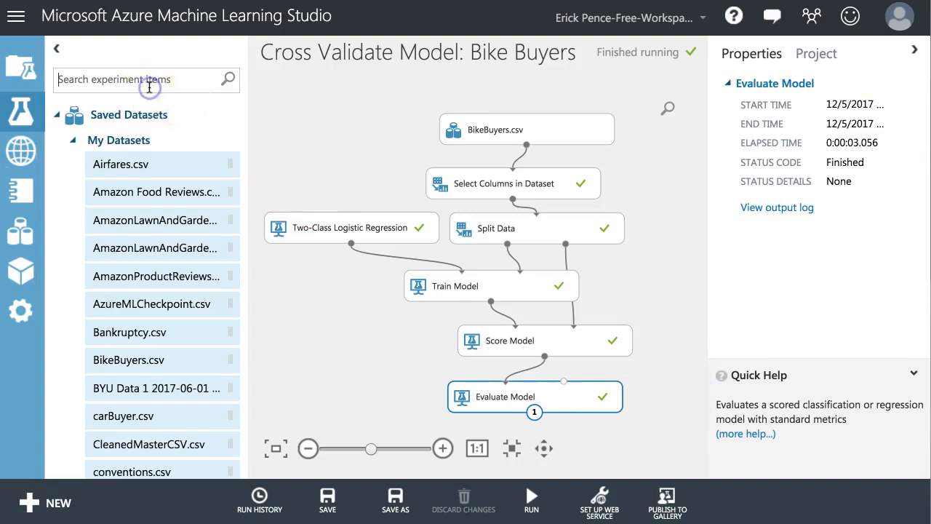
text(evaluate)
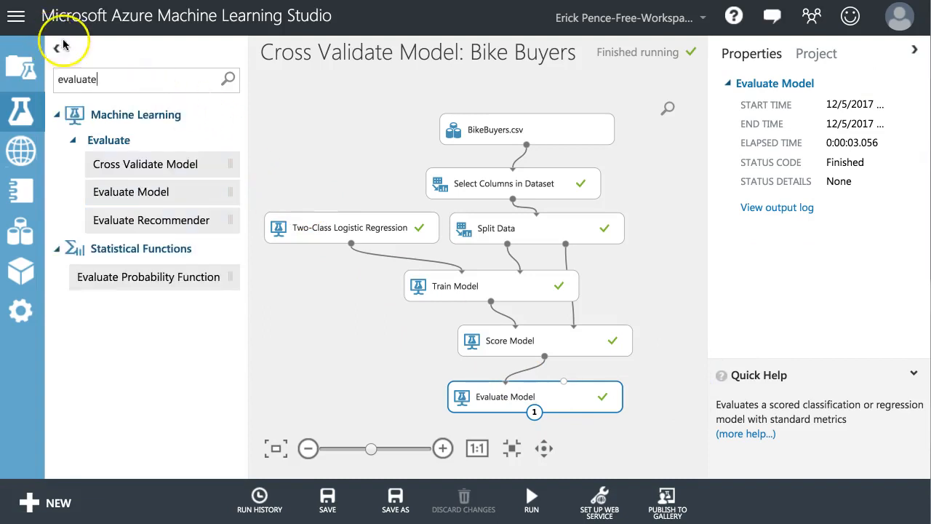
drag(146, 163, 352, 346)
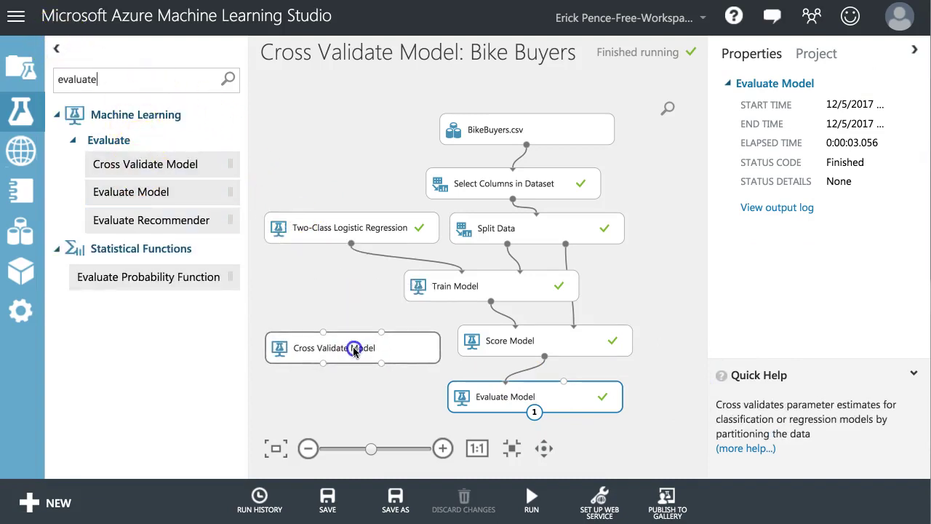
- Select the new Cross Validate Model module to view its settings
click(352, 346)
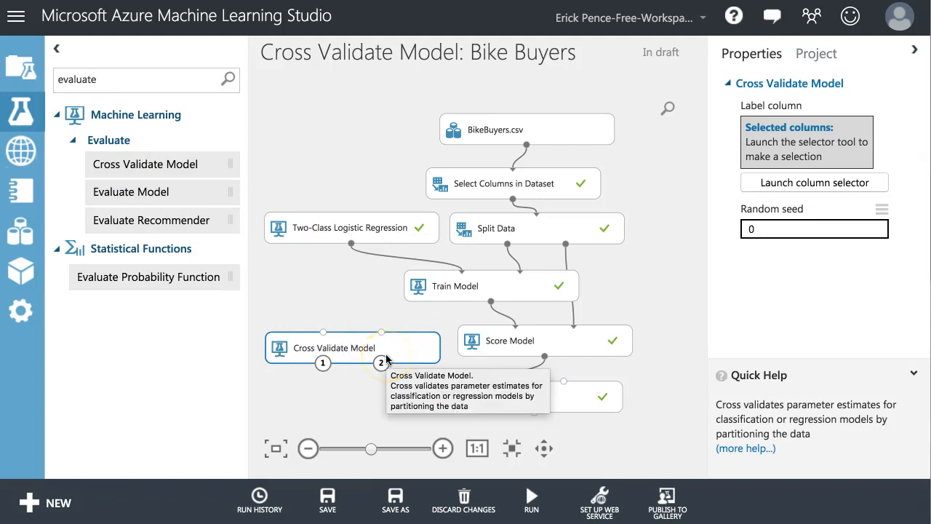
mouse_move(498, 229)
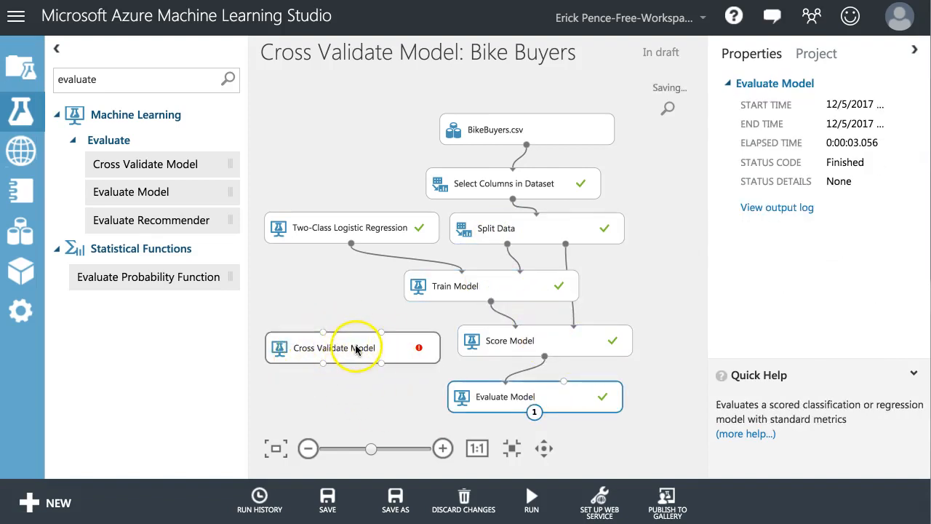
mouse_move(407, 269)
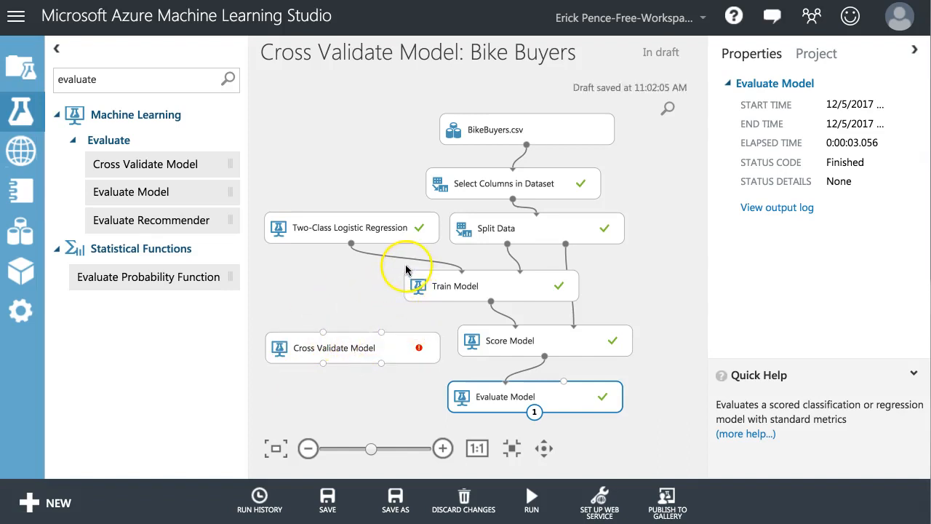
click(352, 346)
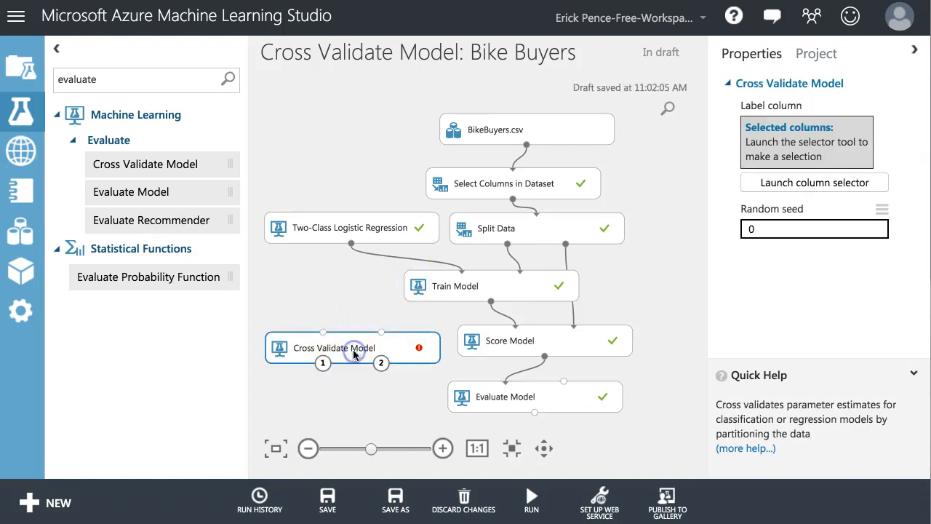
mouse_move(545, 405)
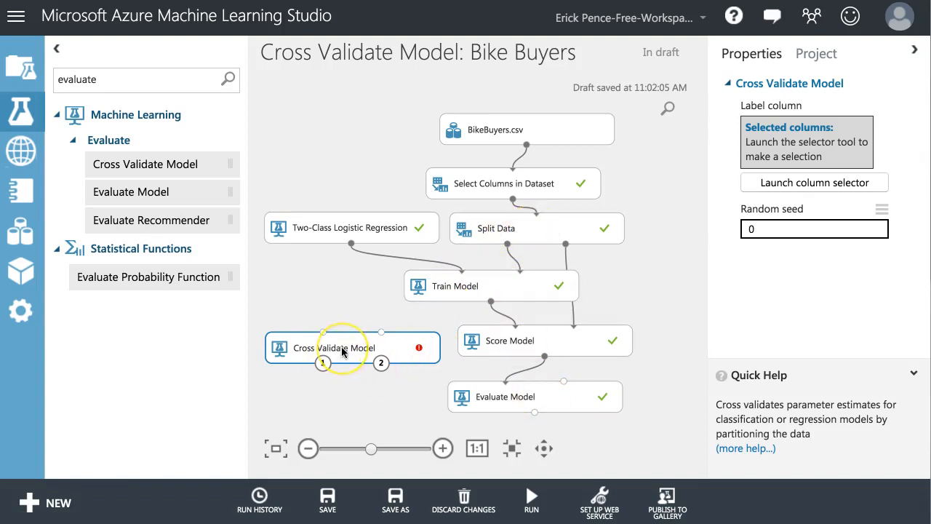
mouse_move(342, 350)
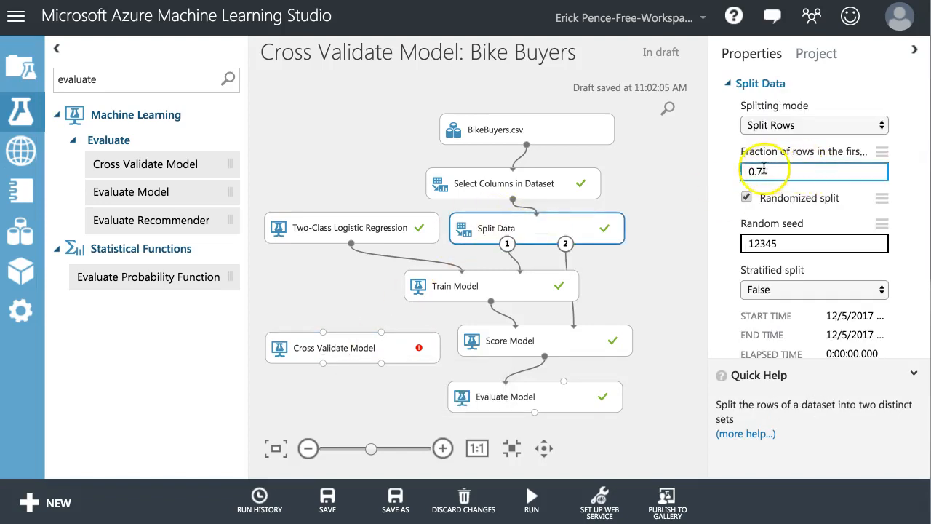
mouse_move(716, 221)
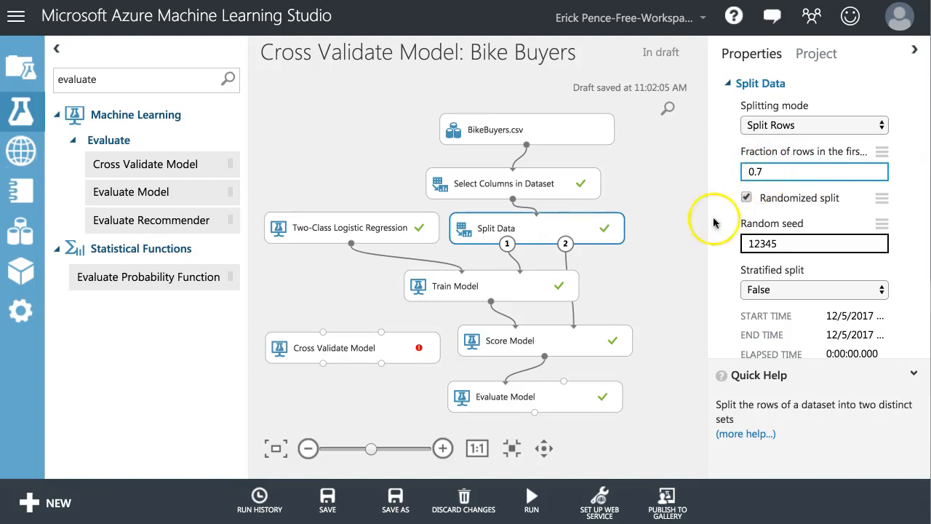
click(334, 346)
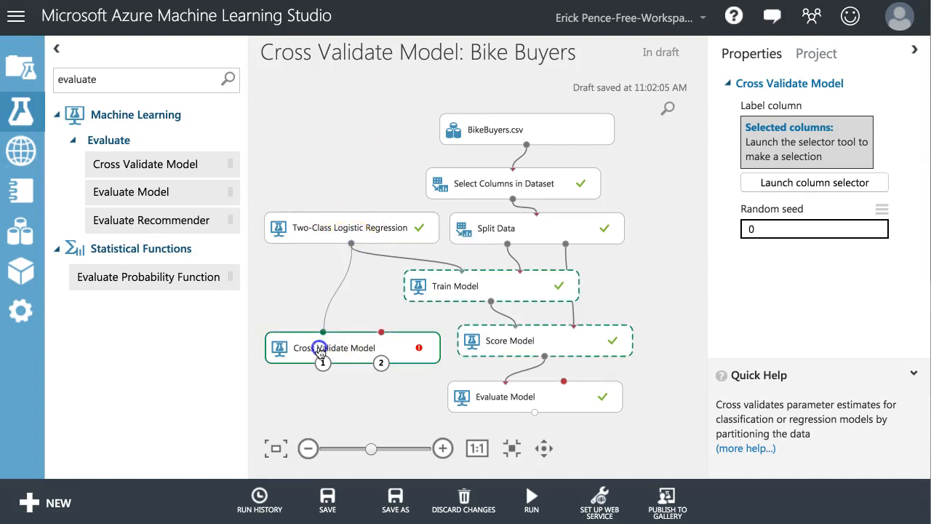
mouse_move(514, 201)
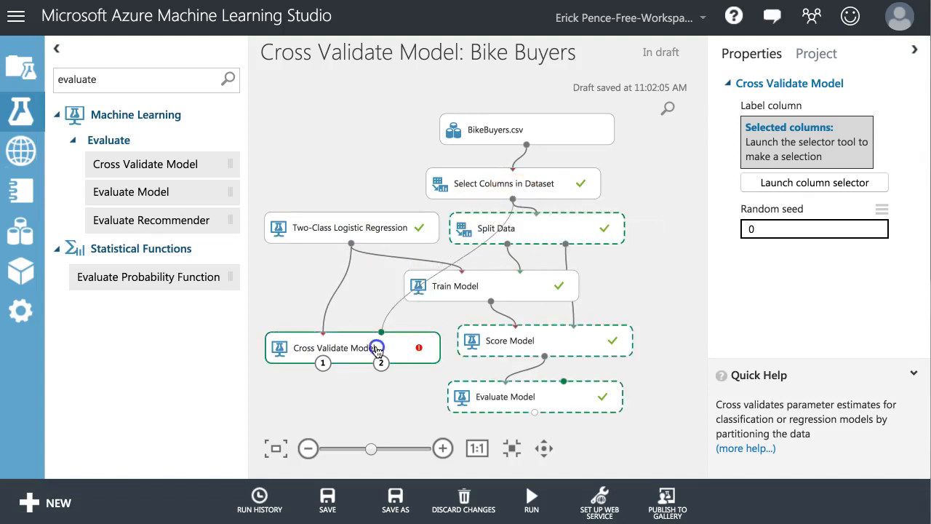
- Review Select Columns in Dataset's settings, then reselect Cross Validate Model with both inputs wired
click(512, 184)
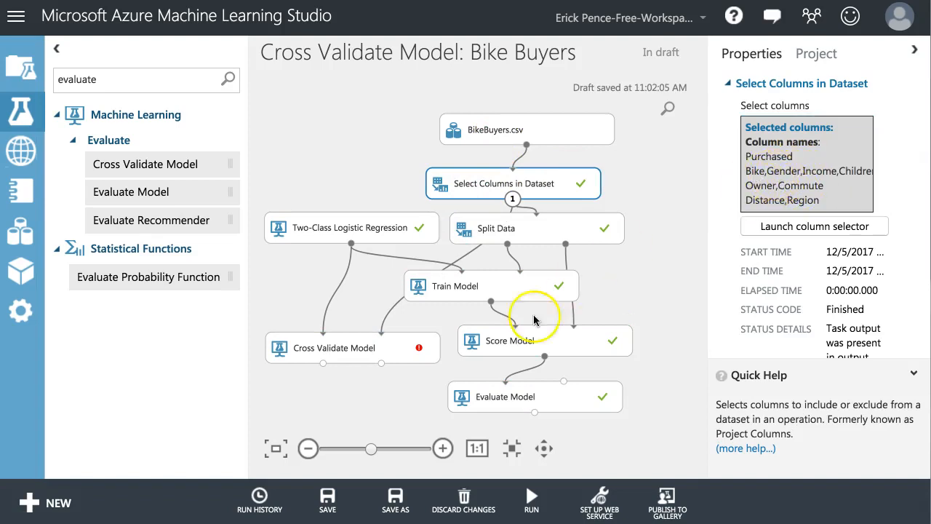
click(335, 347)
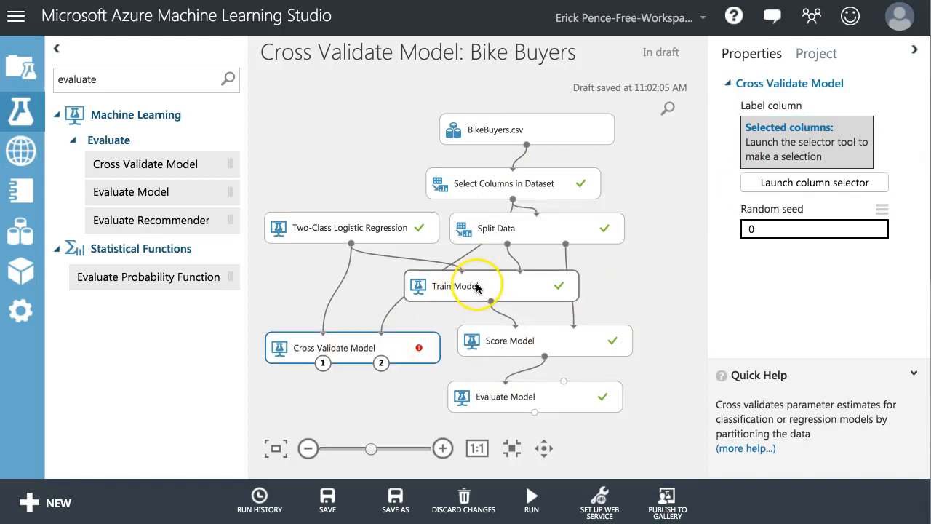
mouse_move(706, 246)
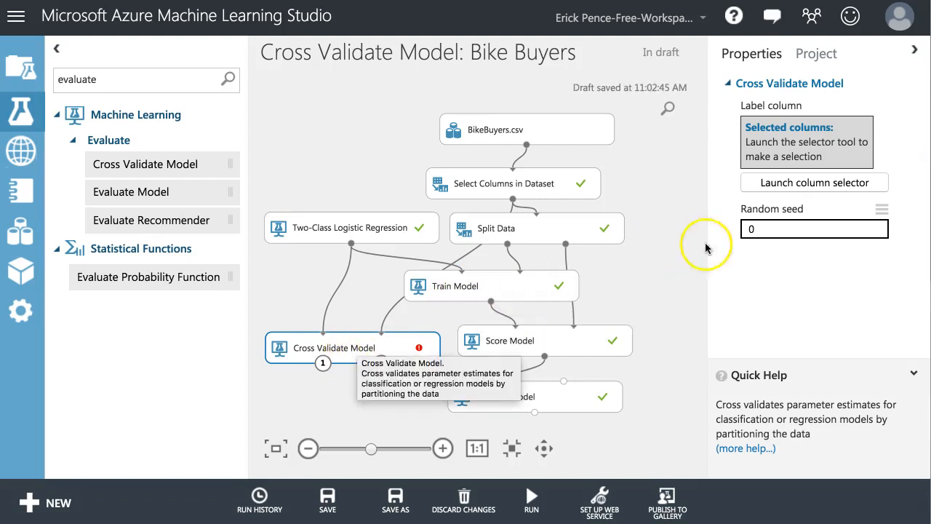
- Set Purchased Bike as the cross-validation label column and random seed 12345
click(815, 183)
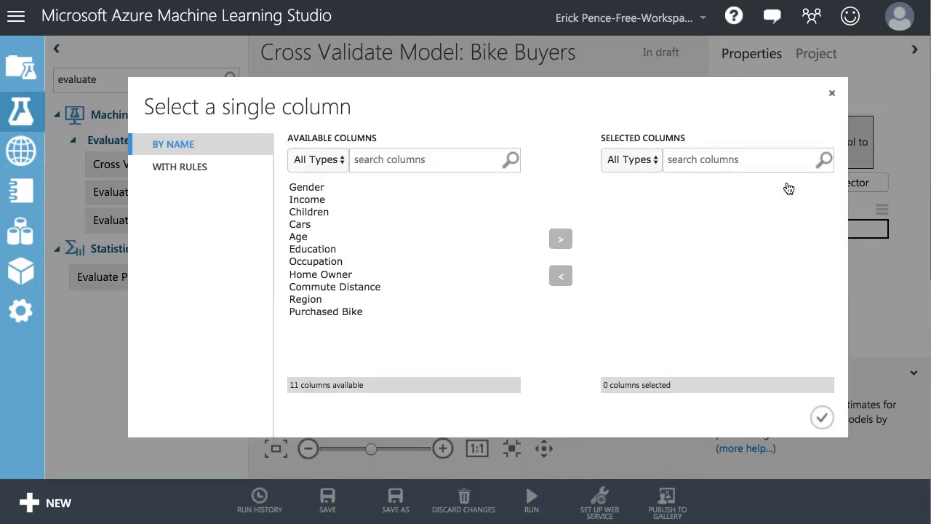
click(326, 311)
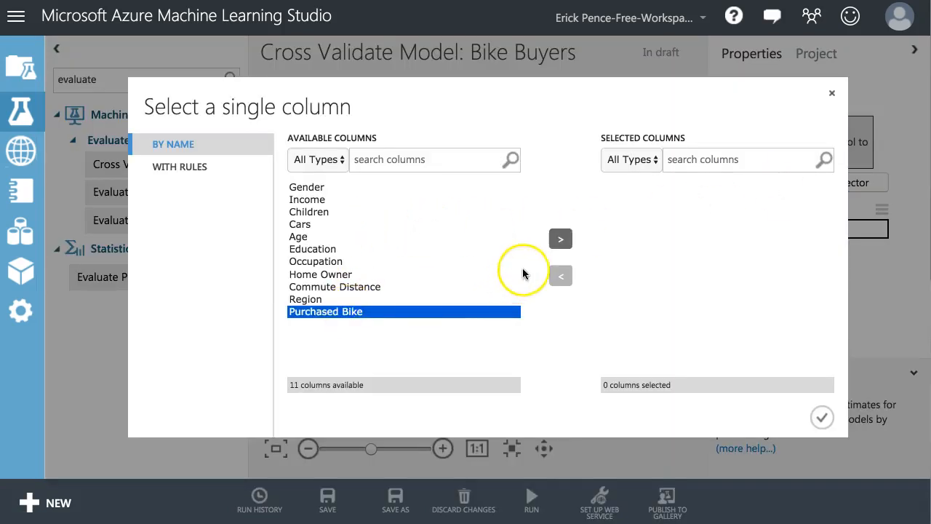
click(560, 238)
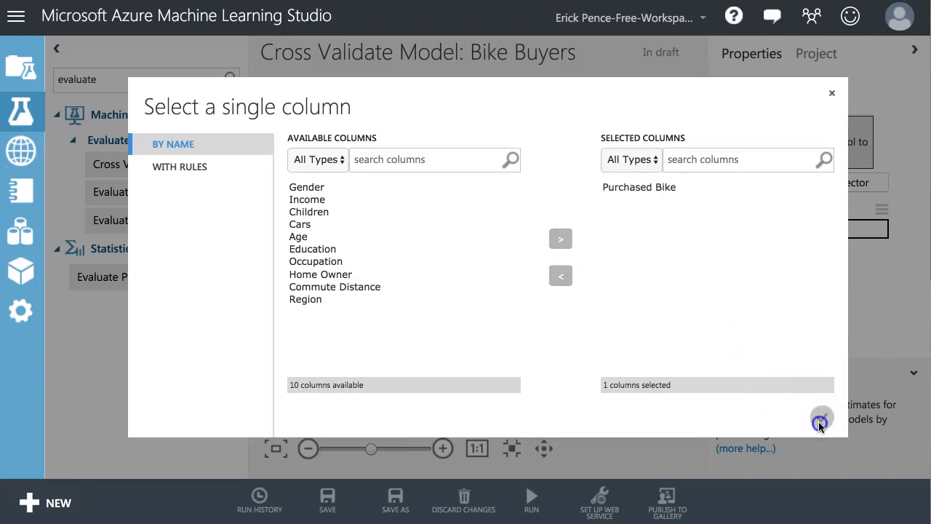
click(821, 422)
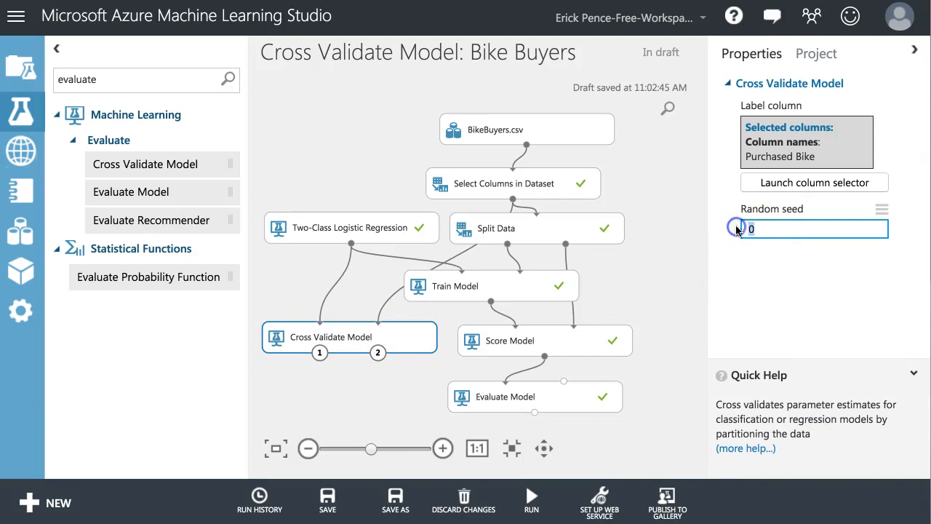
text(12345)
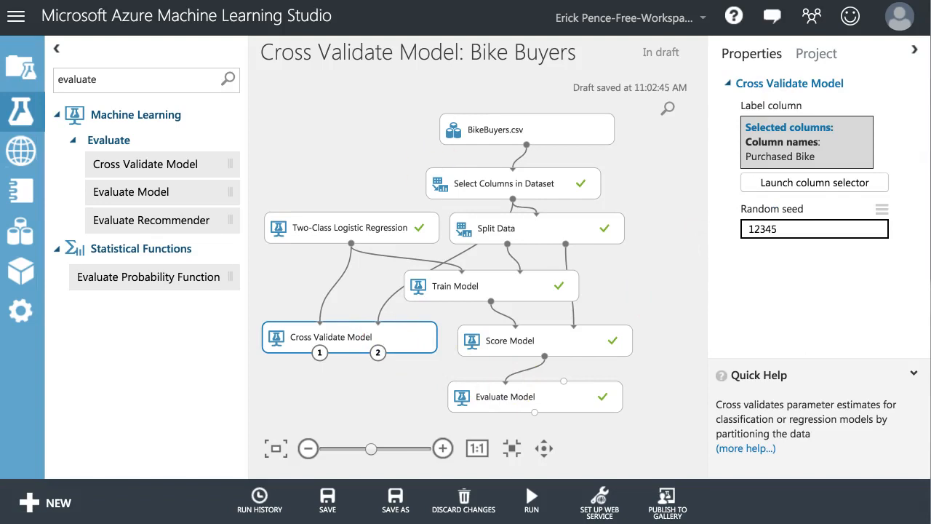
- Show the Cross-Validate Model docs article's How Cross-Validation Works section
click(745, 449)
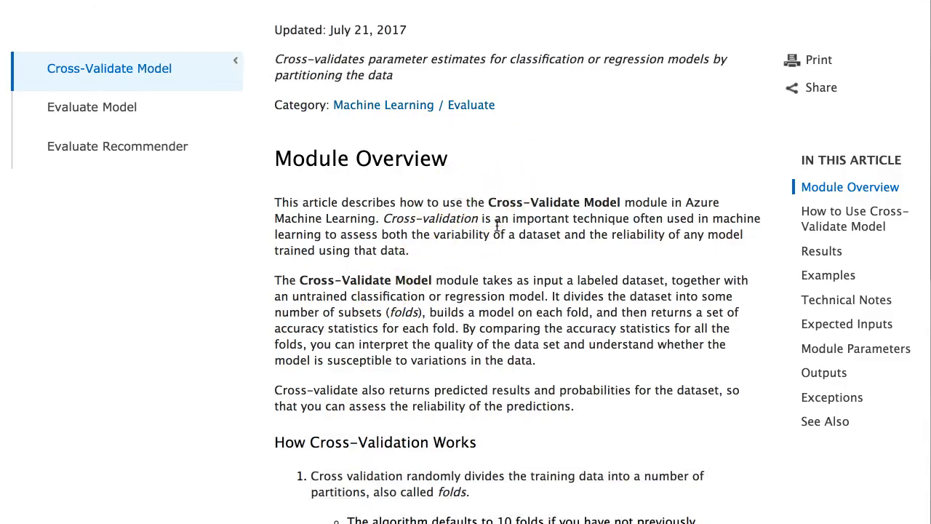
scroll(down, 3)
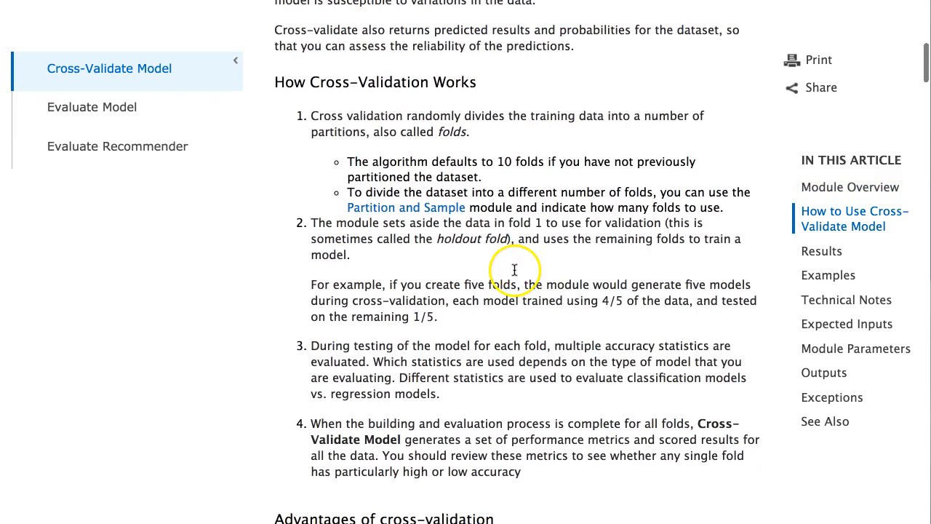
mouse_move(597, 131)
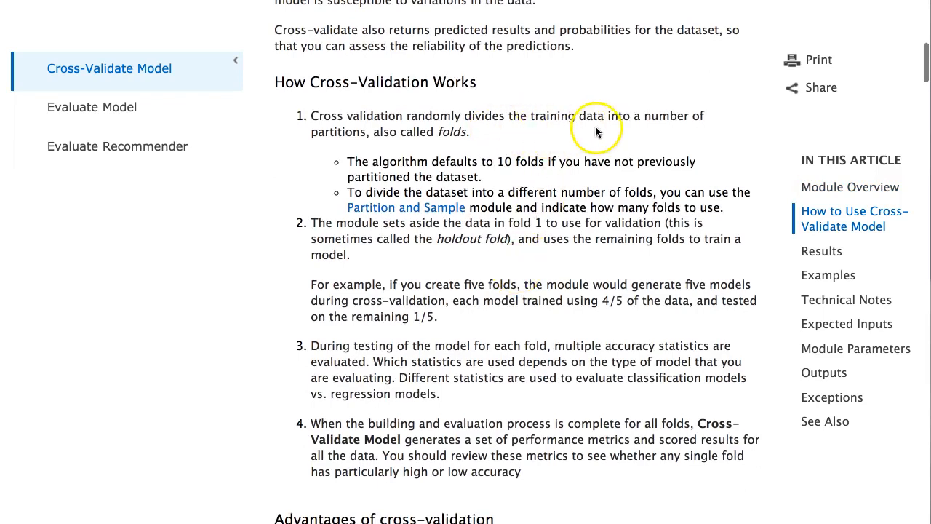
mouse_move(436, 131)
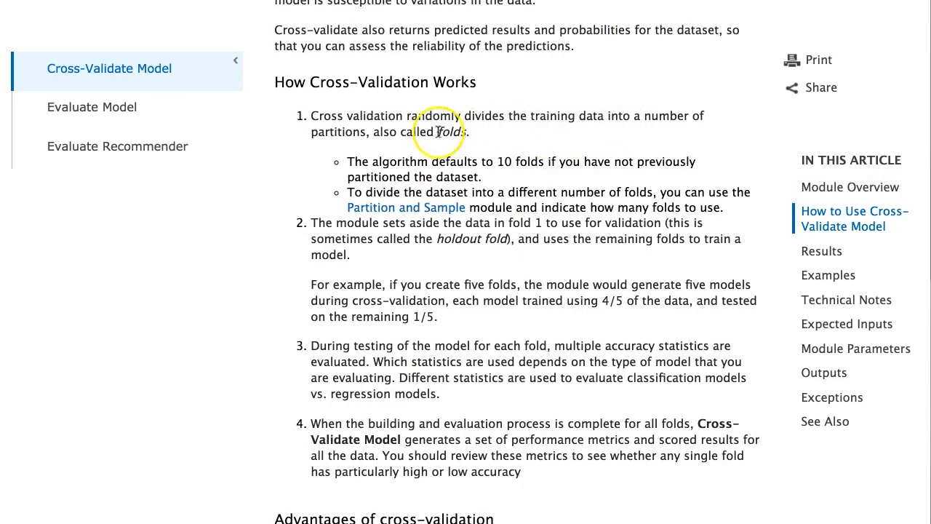
mouse_move(502, 162)
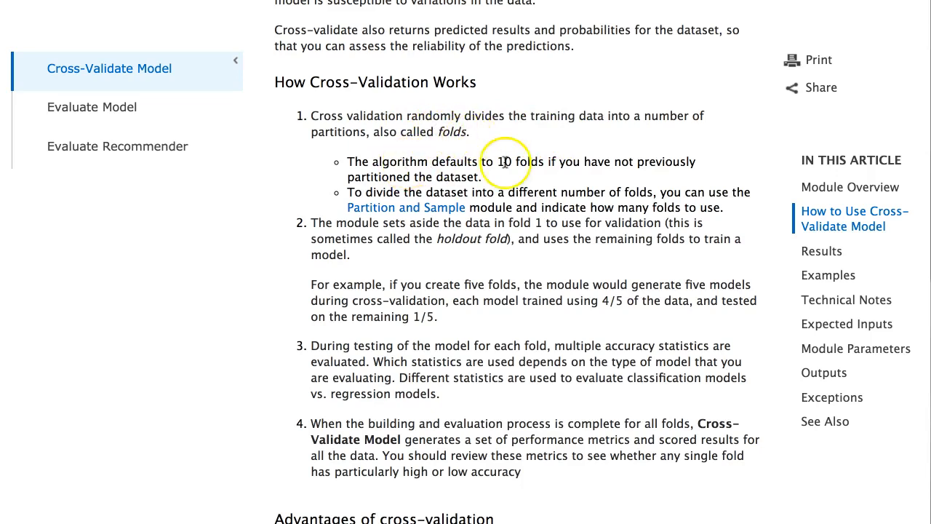
mouse_move(505, 162)
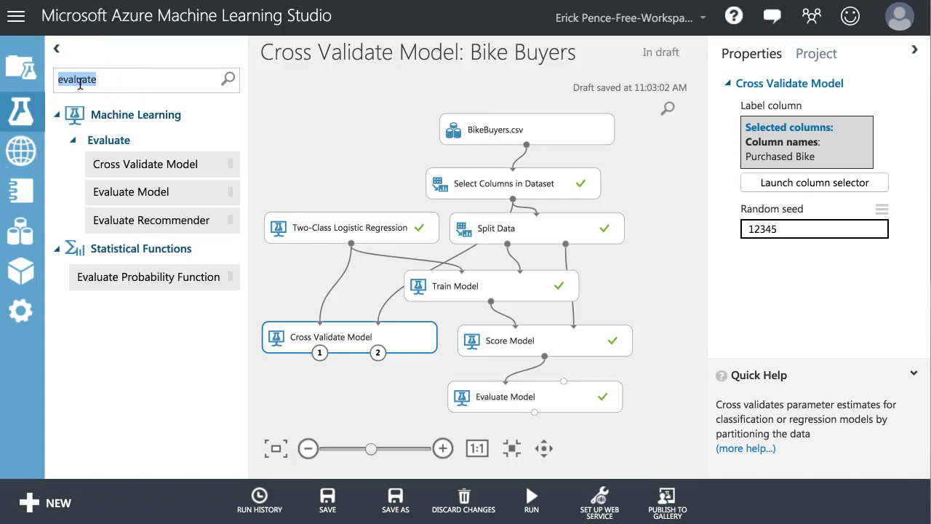
mouse_move(499, 184)
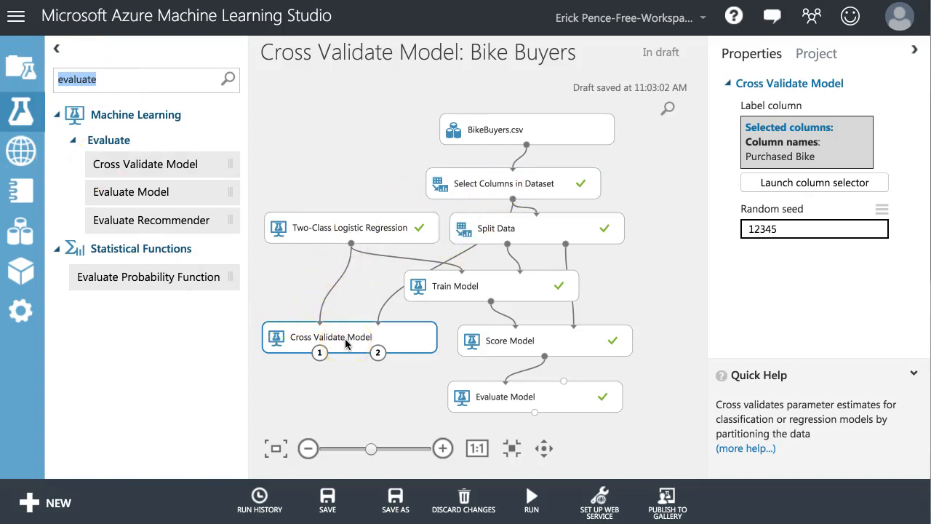
mouse_move(437, 269)
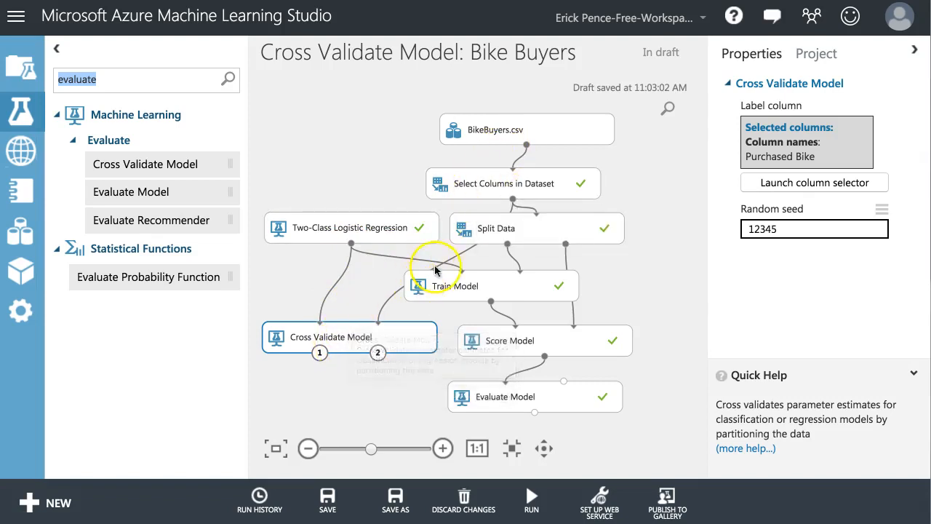
mouse_move(387, 221)
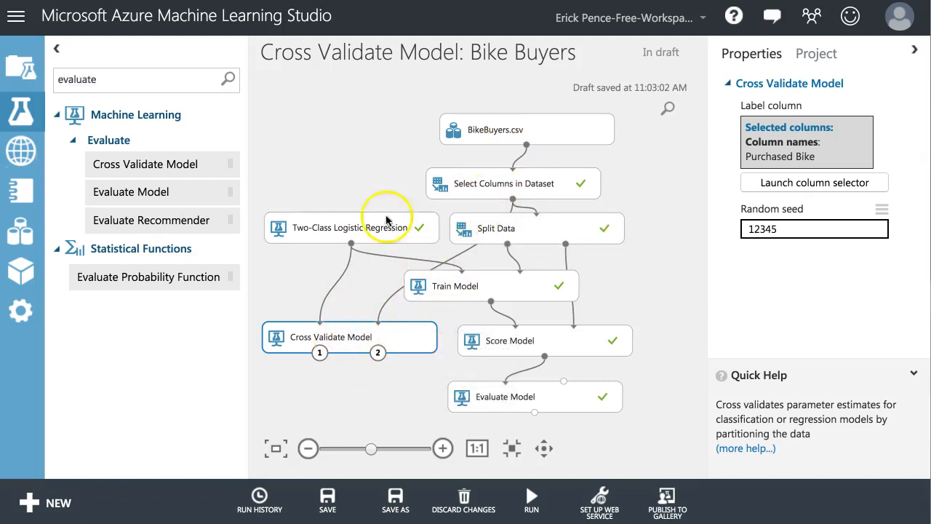
- Return to the Cross-Validate Model article's section on default folds
click(744, 448)
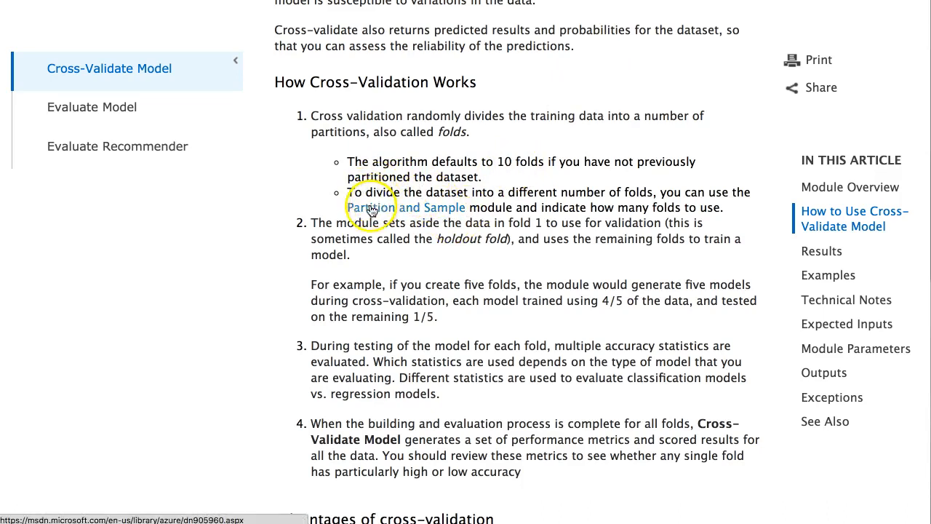
mouse_move(338, 234)
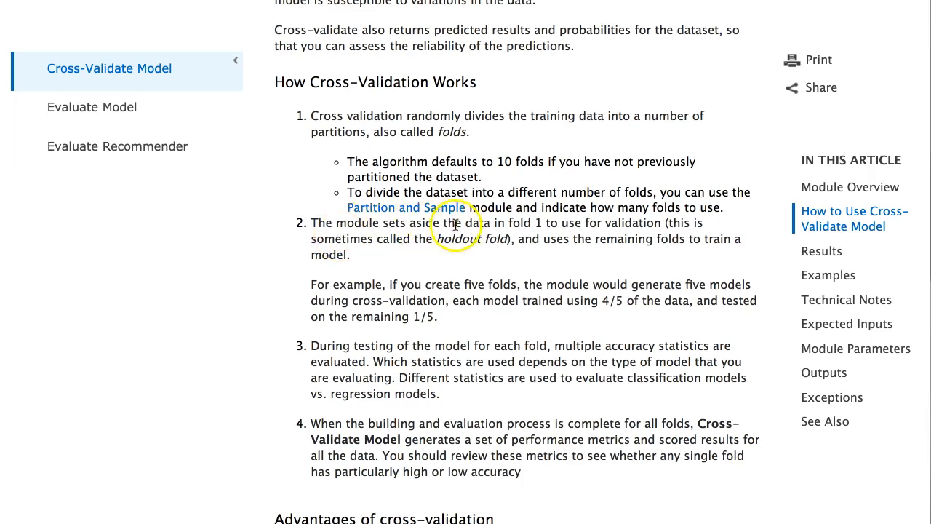
mouse_move(618, 224)
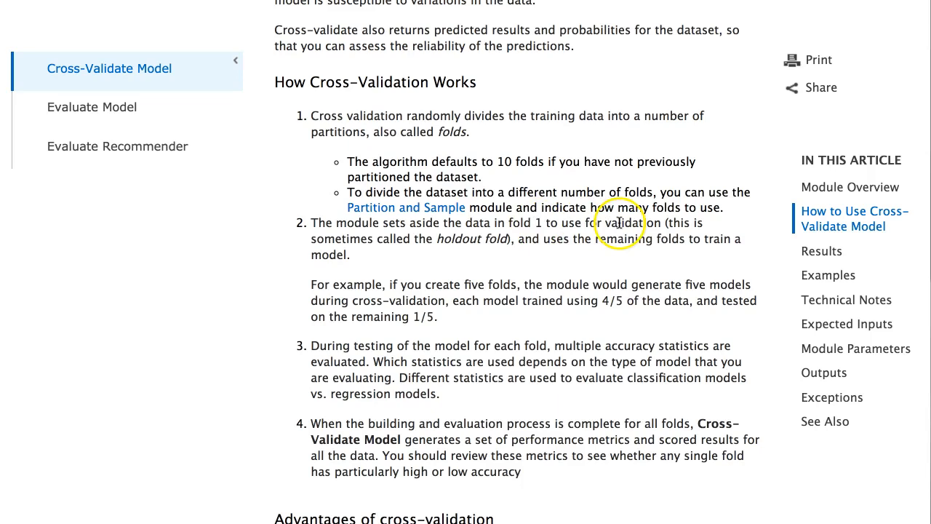
mouse_move(620, 224)
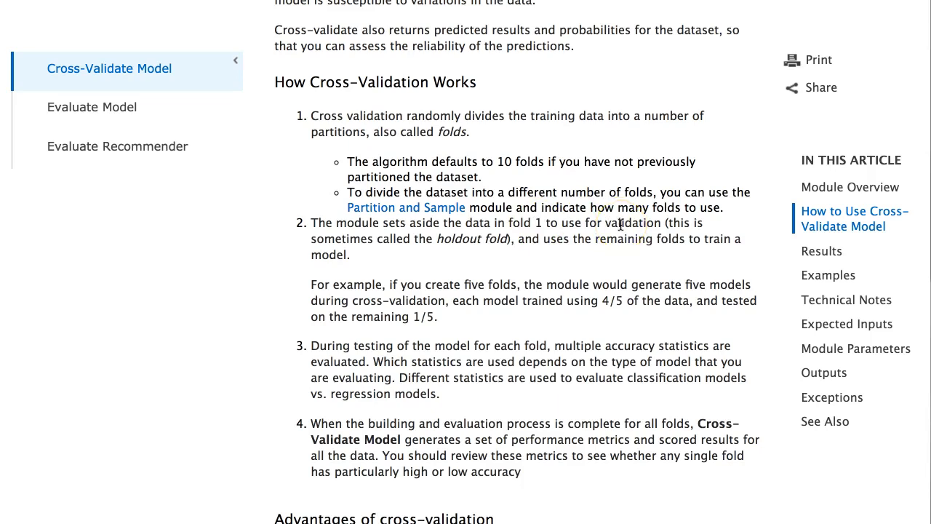
mouse_move(512, 255)
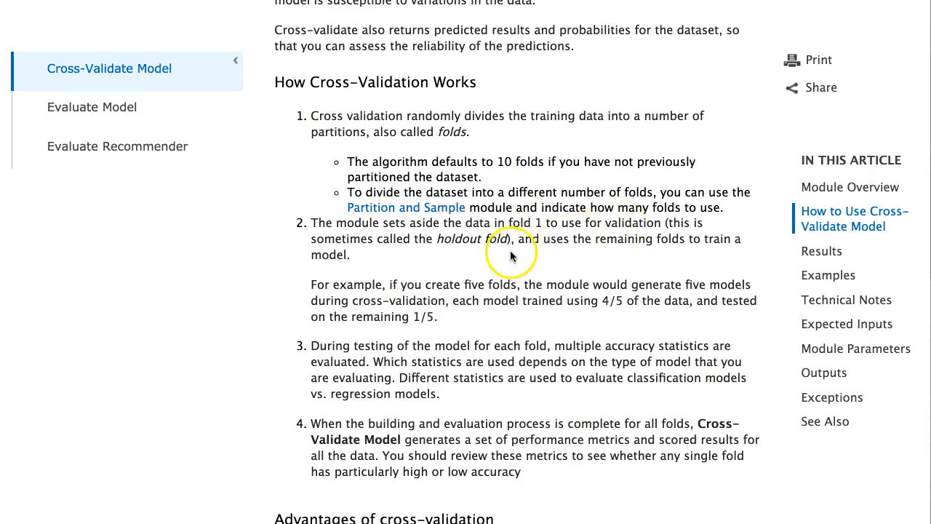
mouse_move(442, 243)
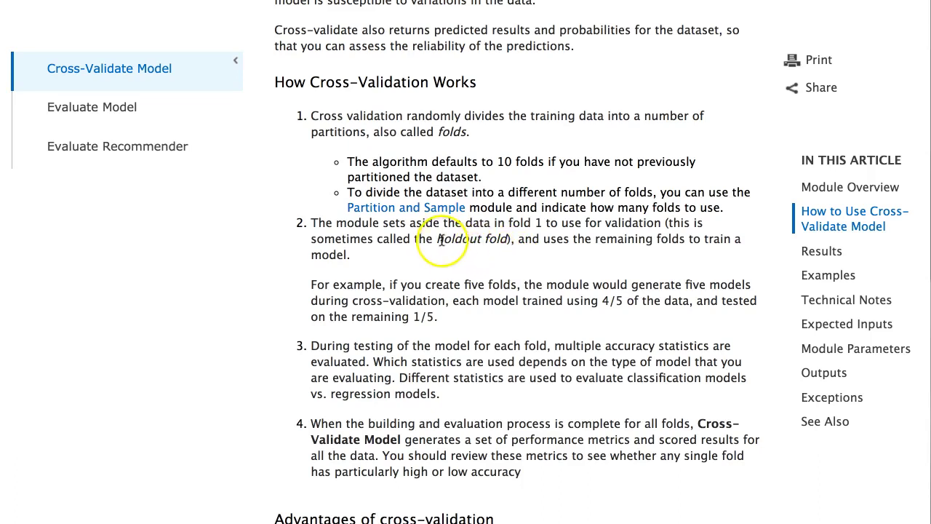
mouse_move(545, 240)
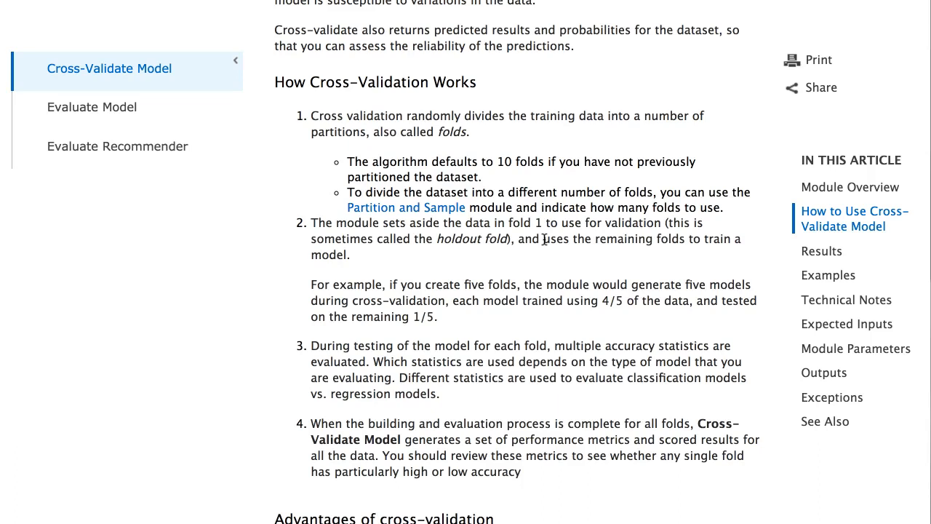
mouse_move(436, 262)
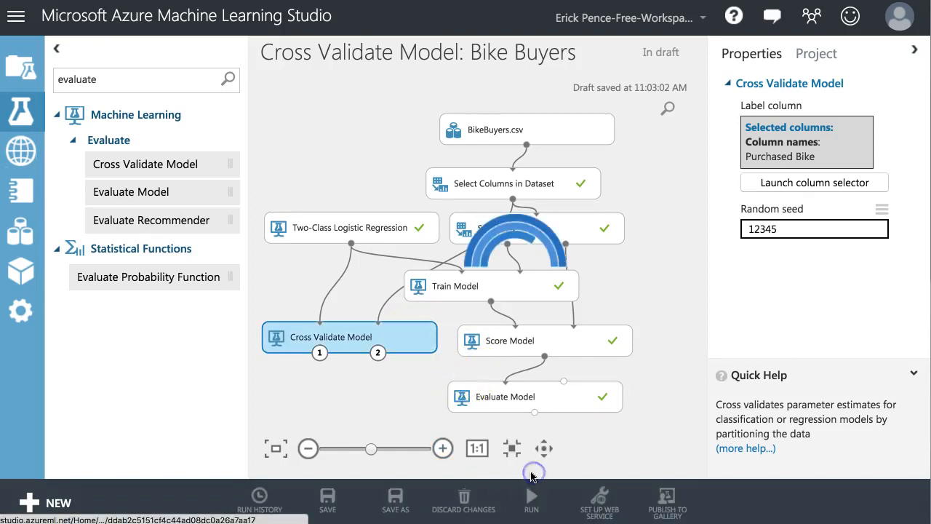
- Visualize the finished Cross Validate Model module's scored results
click(531, 498)
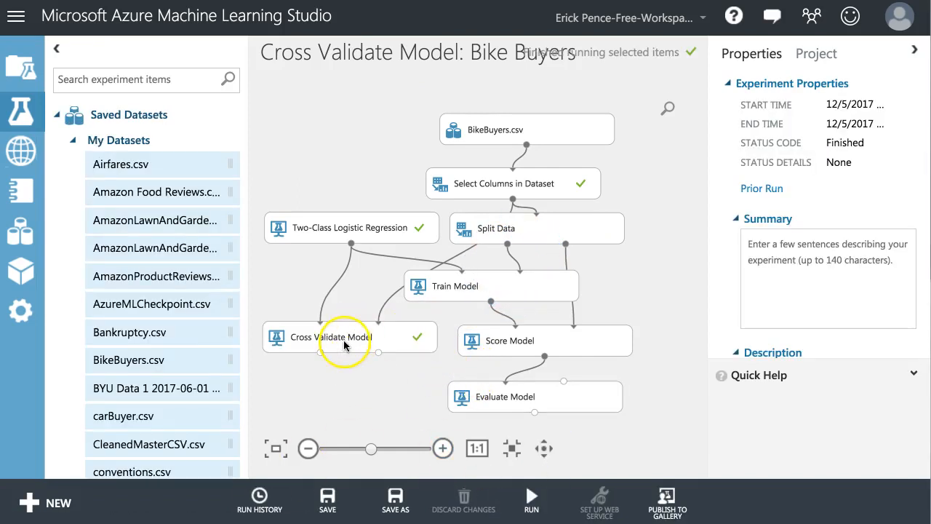
right_click(349, 336)
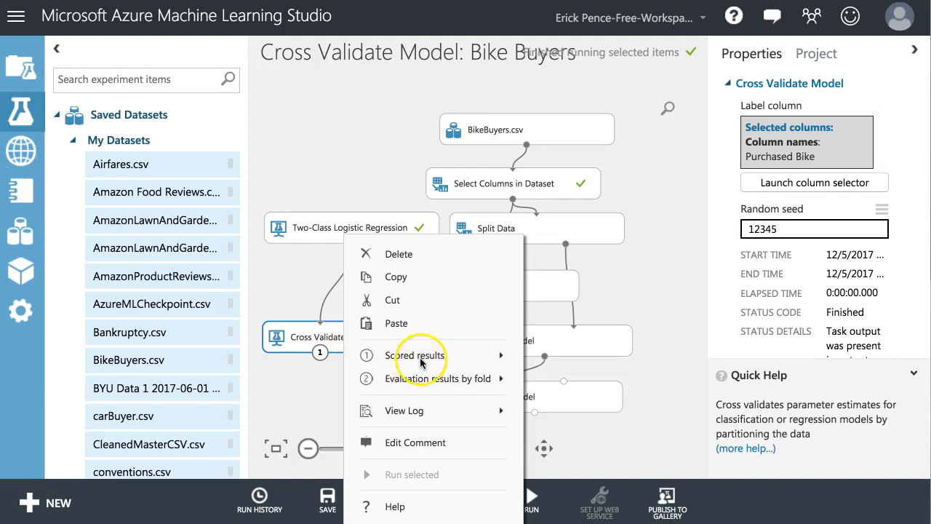
mouse_move(414, 355)
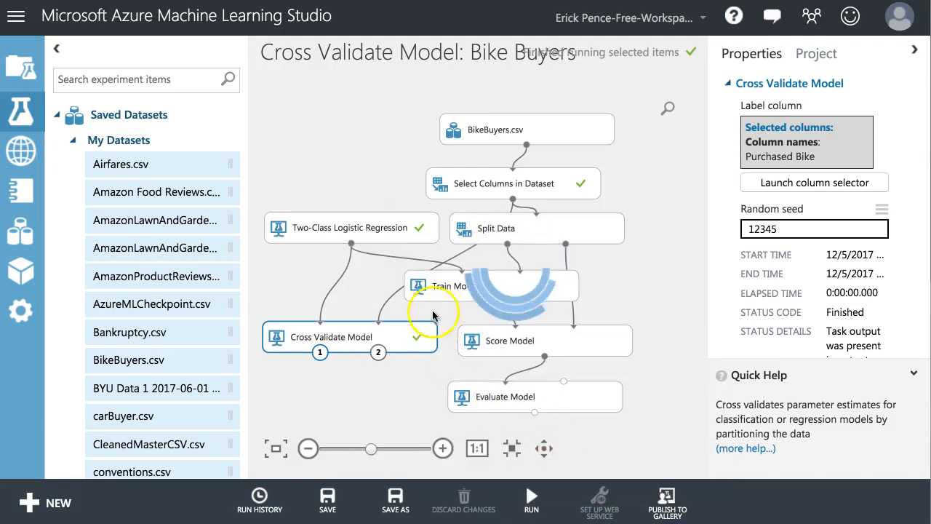
click(379, 352)
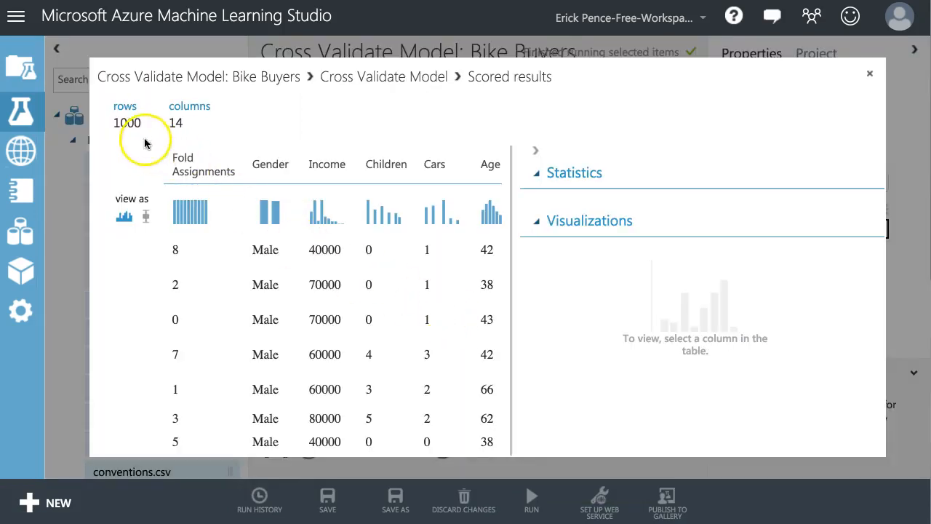
- Scroll through the 1000-row scored results with fold assignments, then close them
scroll(down, 3)
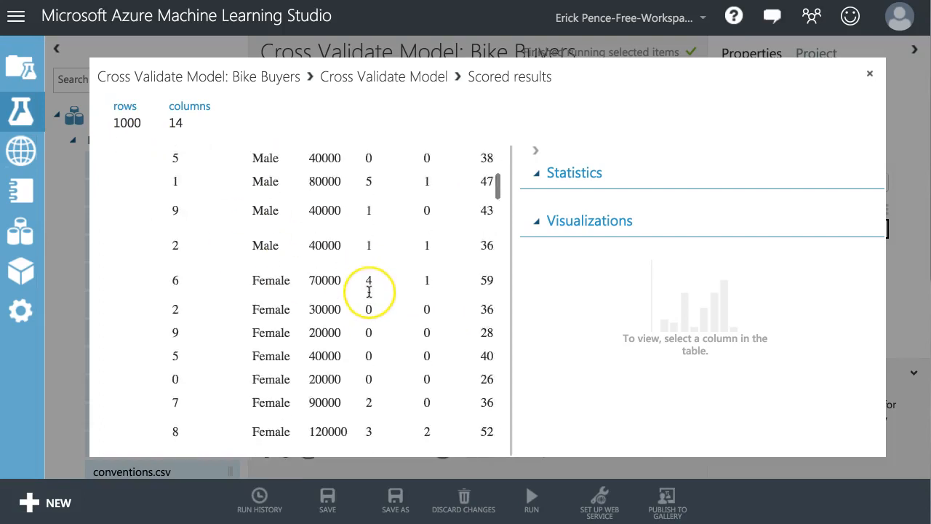
scroll(down, 3)
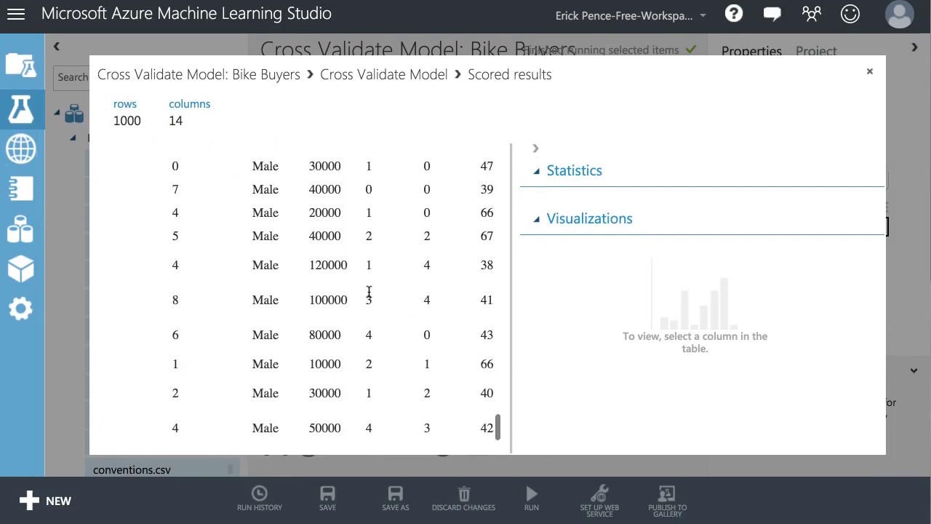
scroll(up, 3)
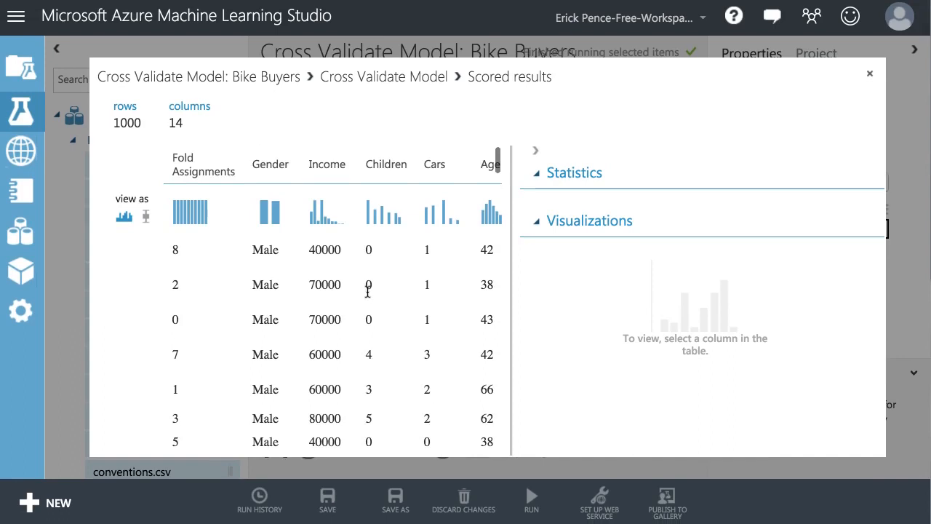
scroll(right, 3)
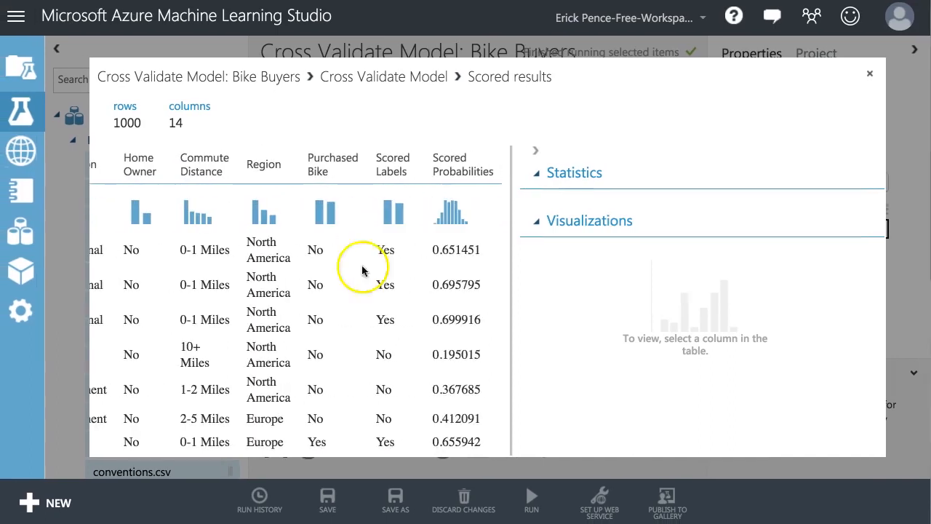
scroll(left, 3)
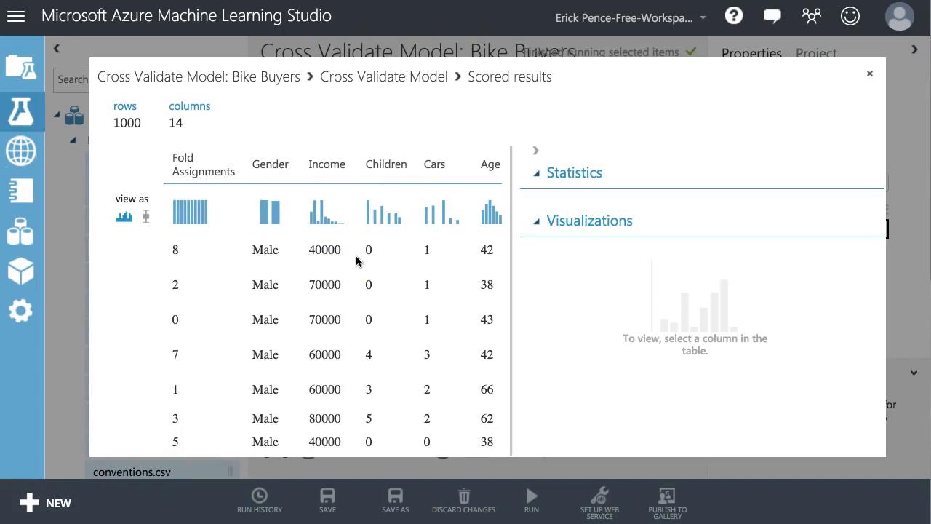
scroll(right, 3)
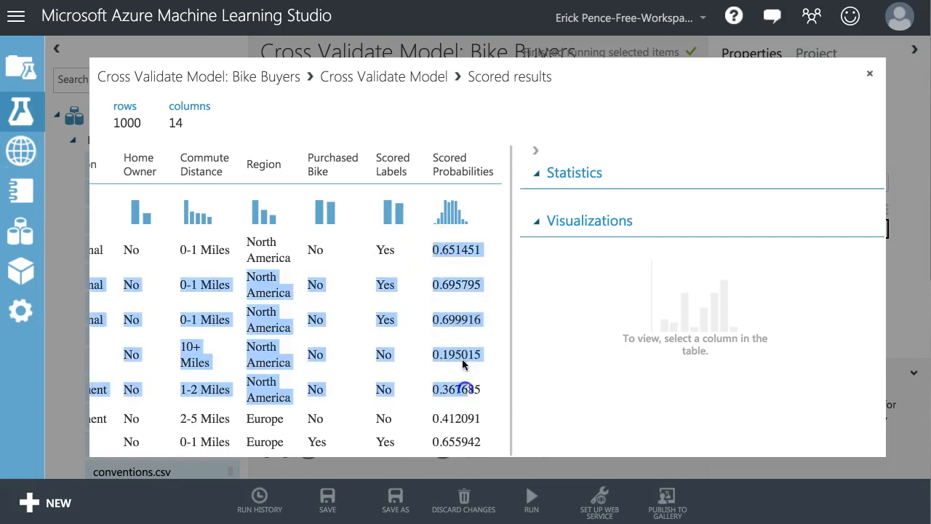
click(870, 73)
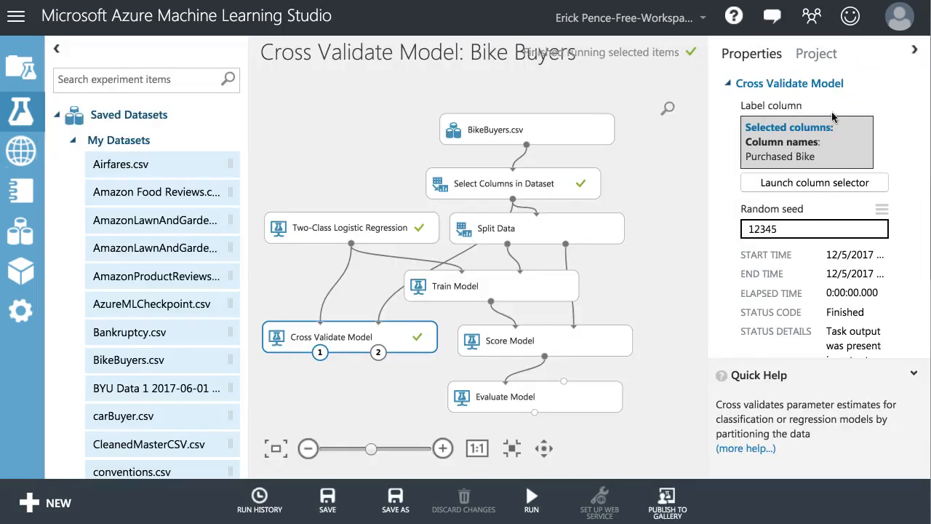
- Visualize Cross Validate Model's evaluation results by fold and scroll through the per-fold metrics
right_click(349, 336)
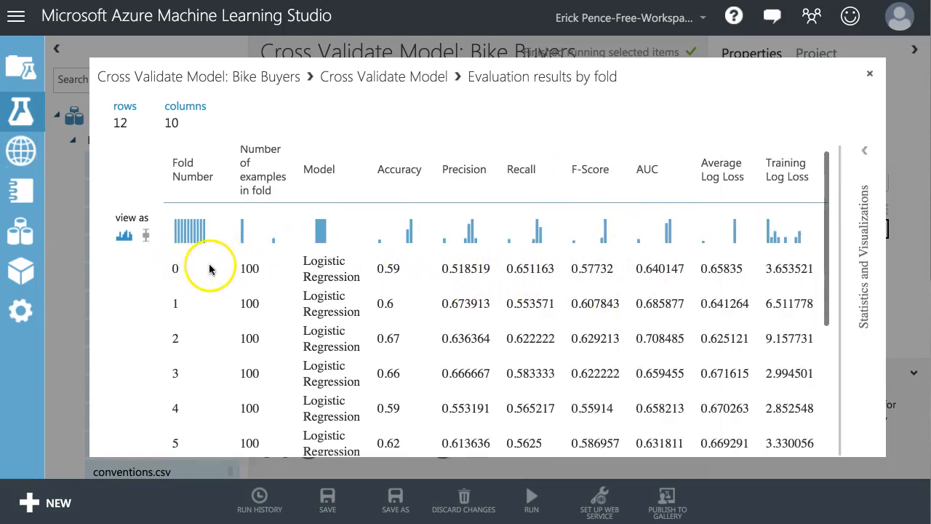
scroll(down, 3)
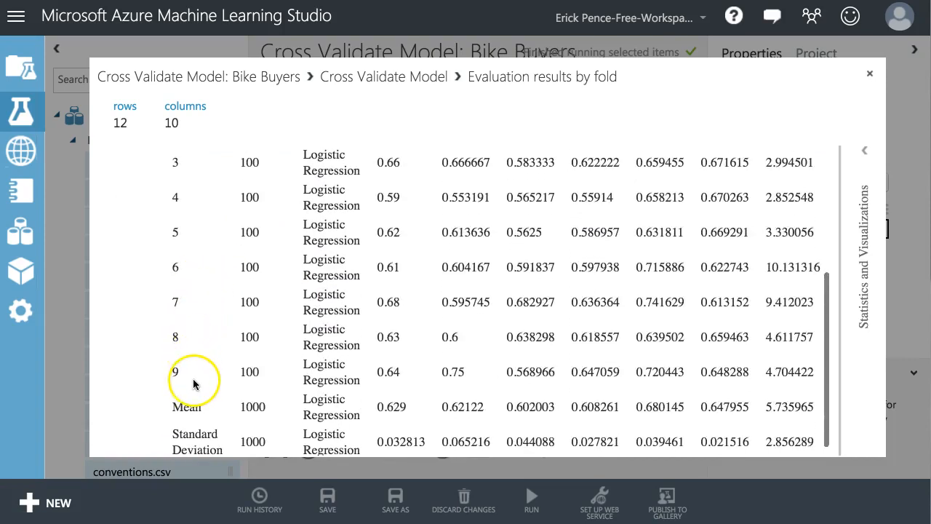
scroll(up, 3)
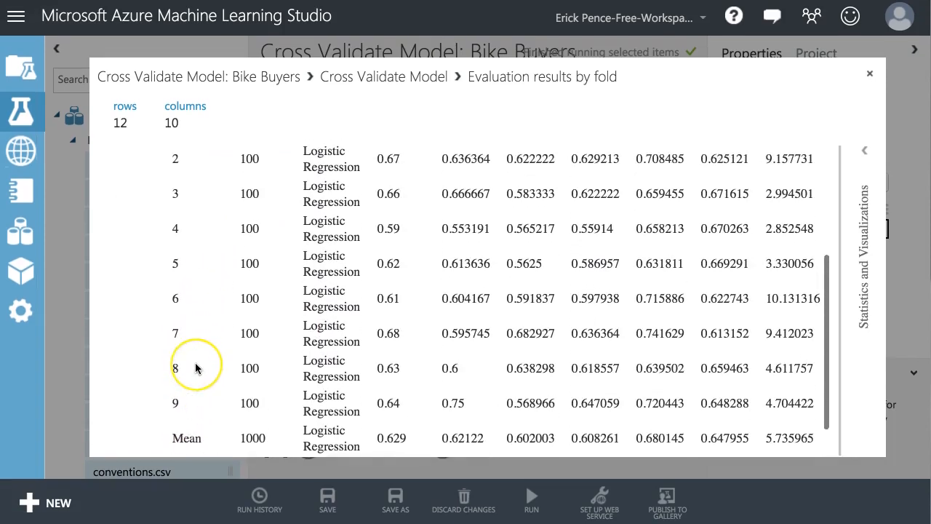
scroll(up, 3)
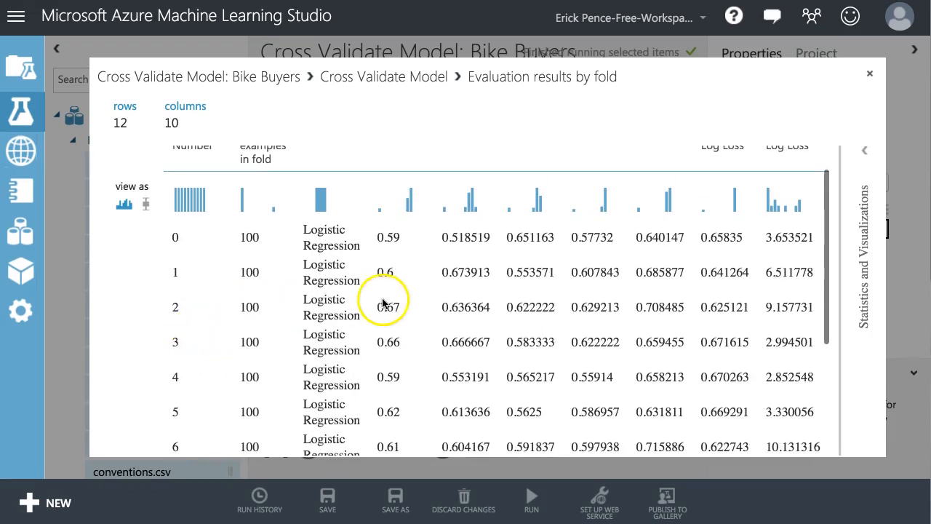
scroll(up, 3)
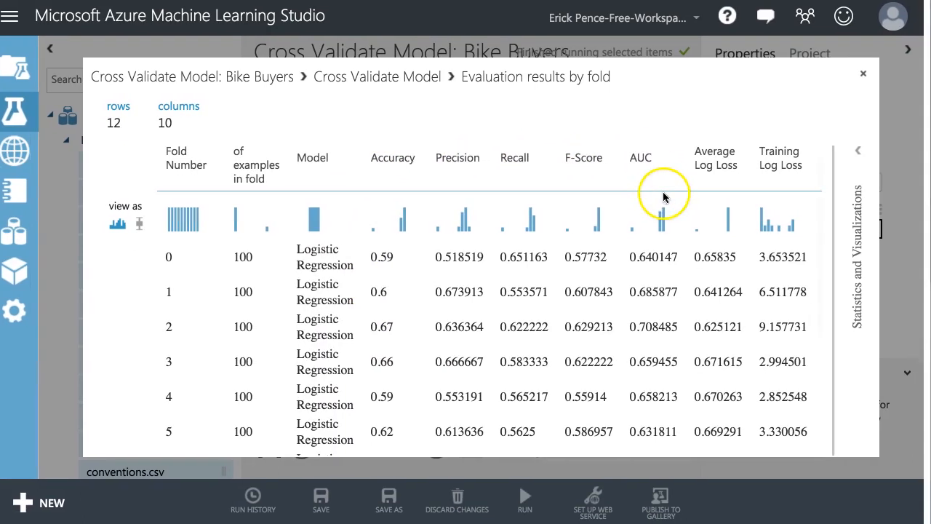
mouse_move(430, 286)
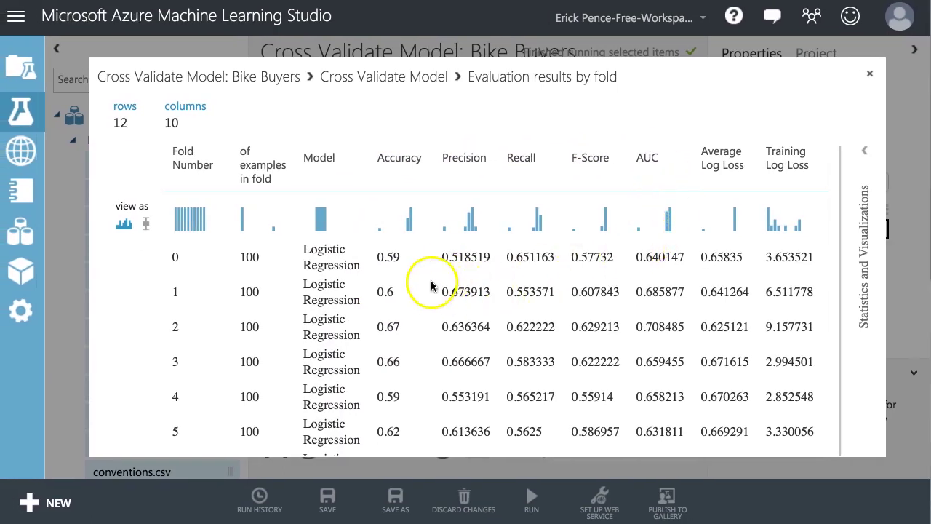
mouse_move(439, 284)
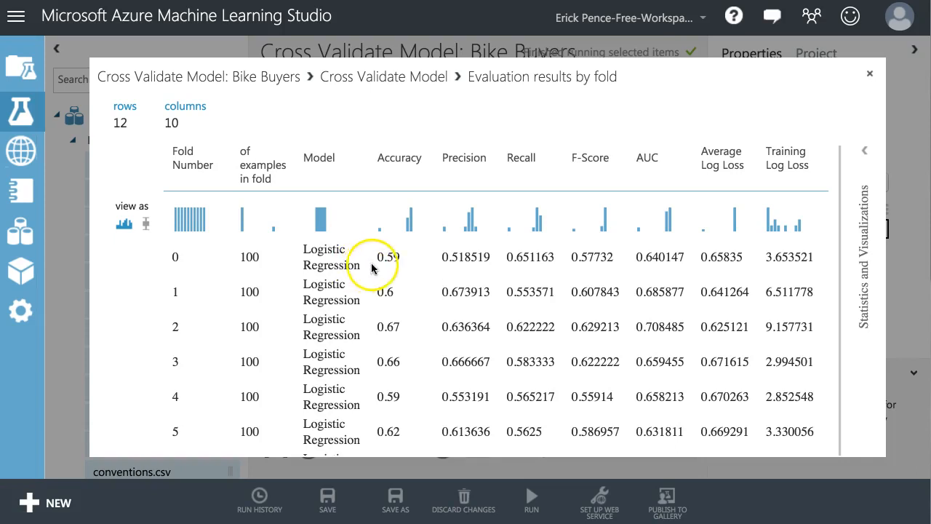
scroll(down, 3)
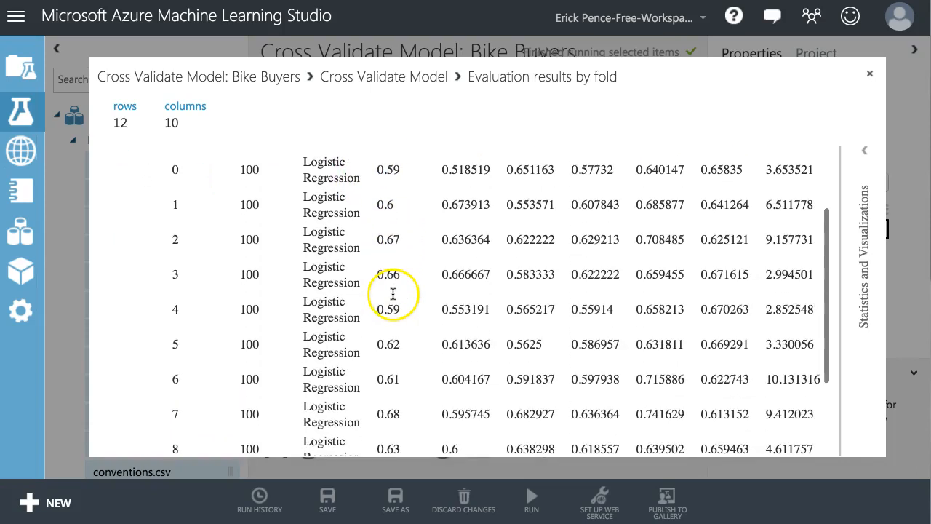
scroll(down, 3)
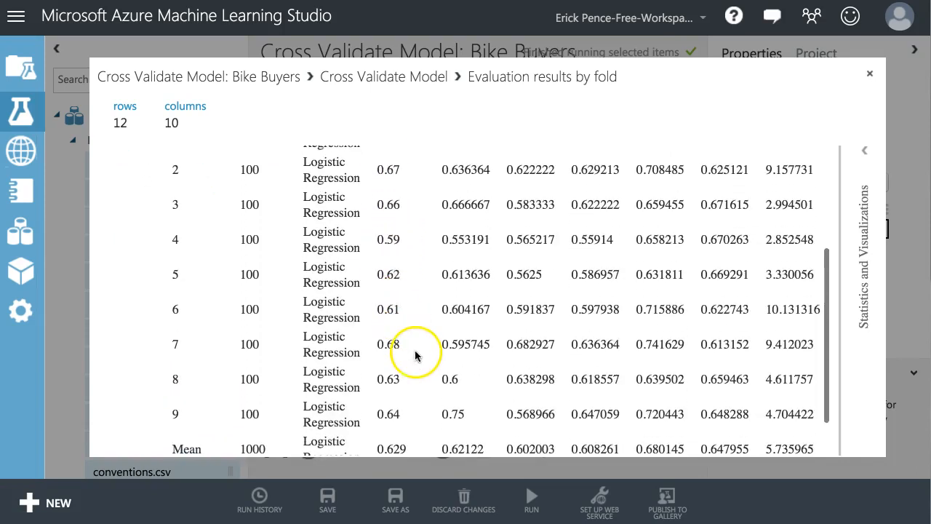
scroll(down, 3)
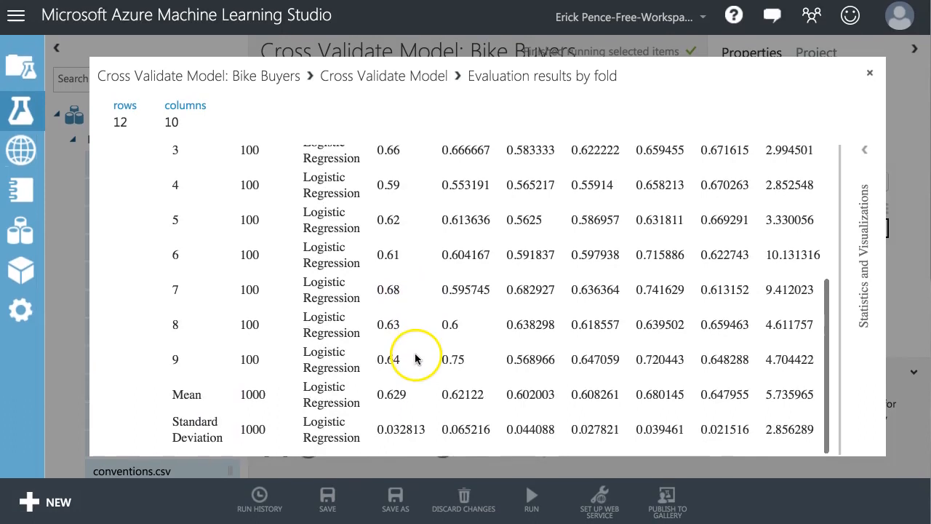
scroll(up, 3)
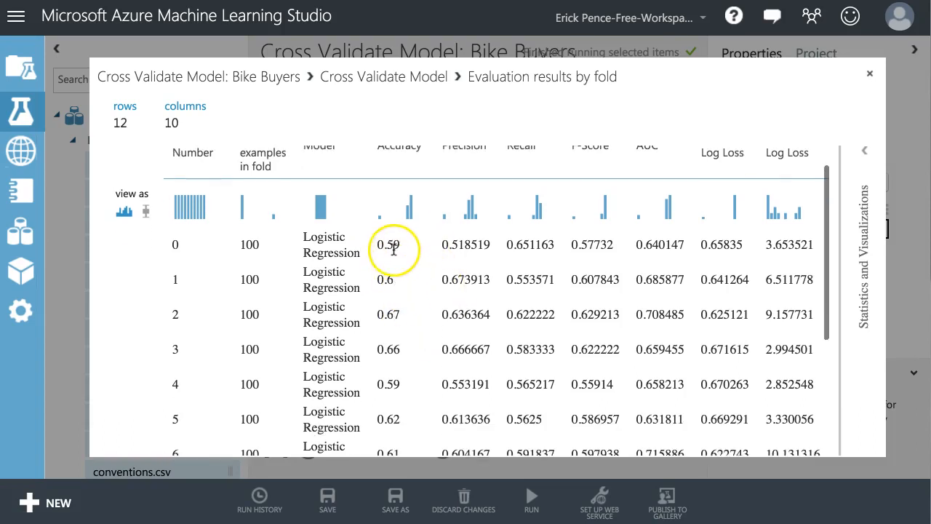
scroll(down, 3)
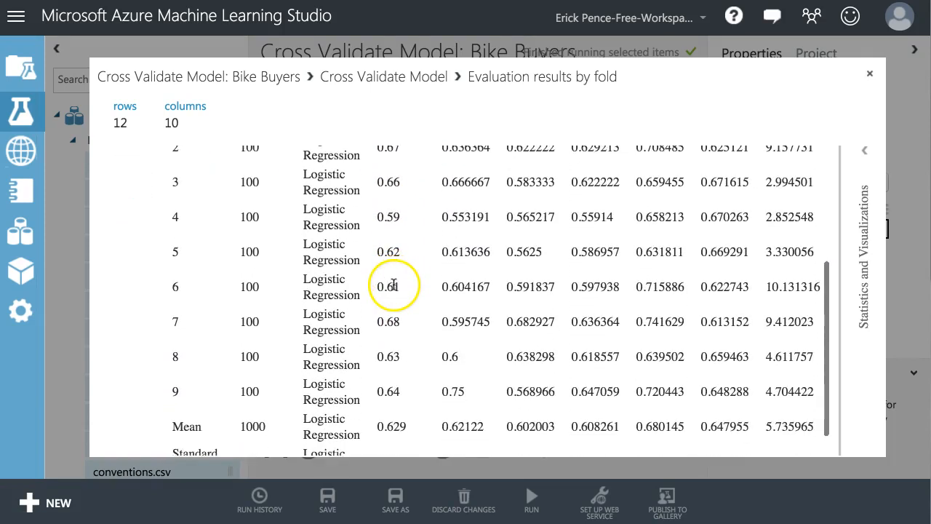
scroll(down, 3)
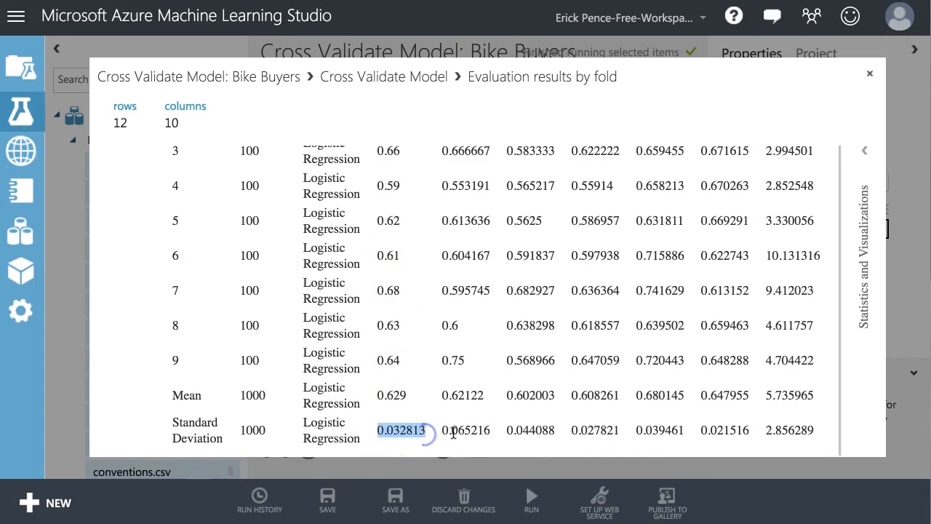
- View the Precision column's summary statistics, hide them, then close the by-fold results
click(465, 429)
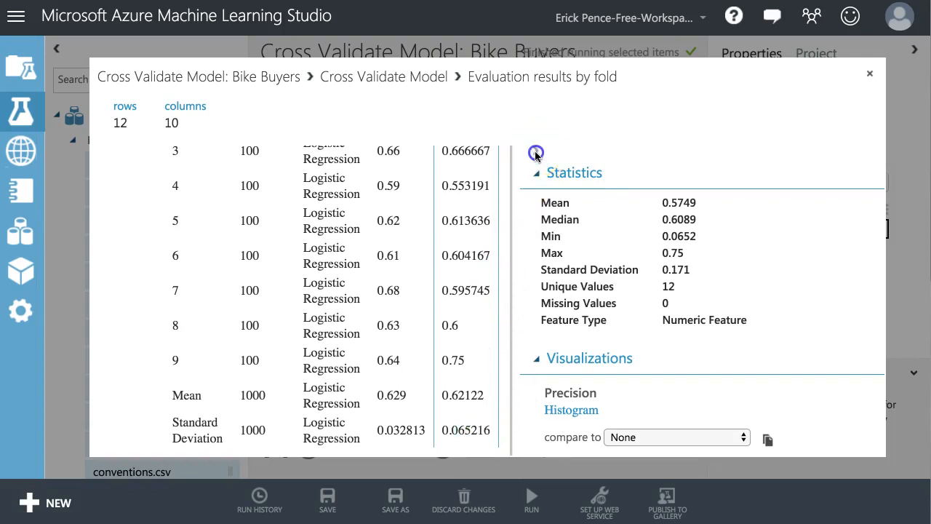
click(535, 153)
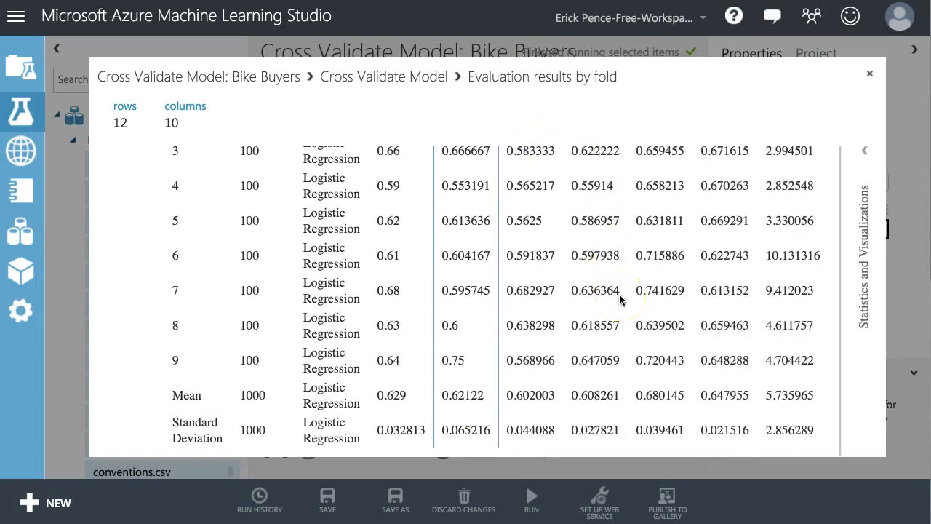
mouse_move(420, 442)
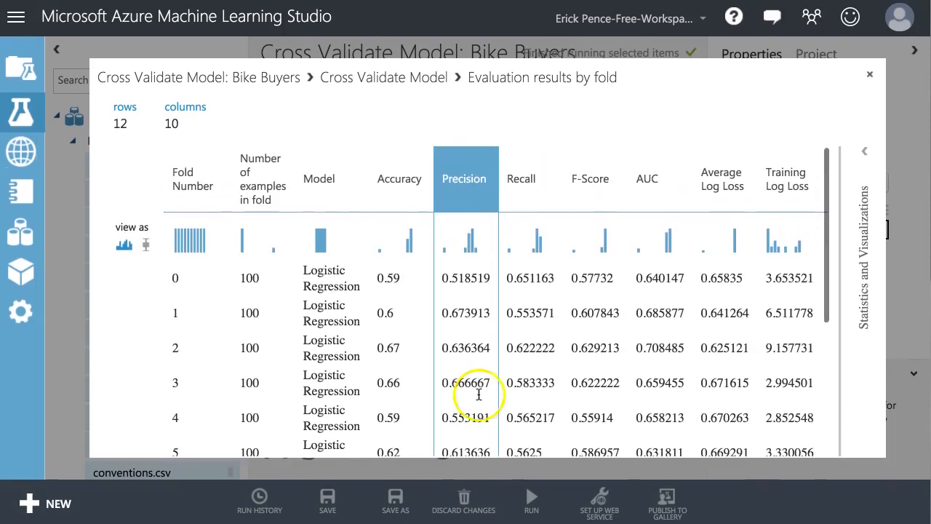
scroll(down, 3)
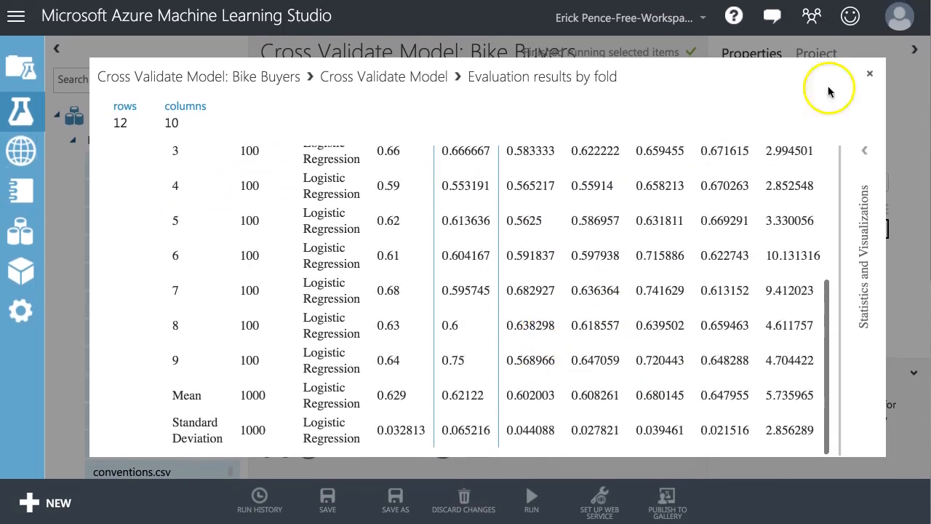
click(870, 73)
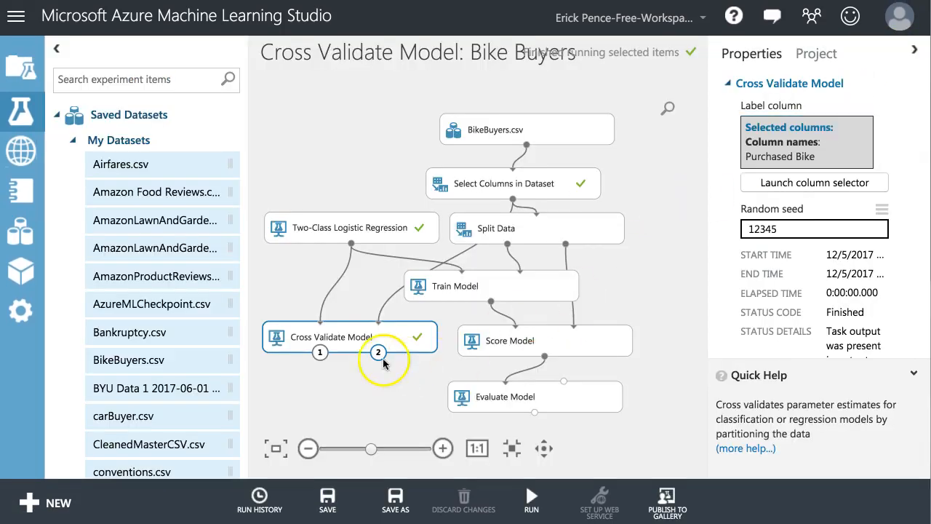
mouse_move(357, 297)
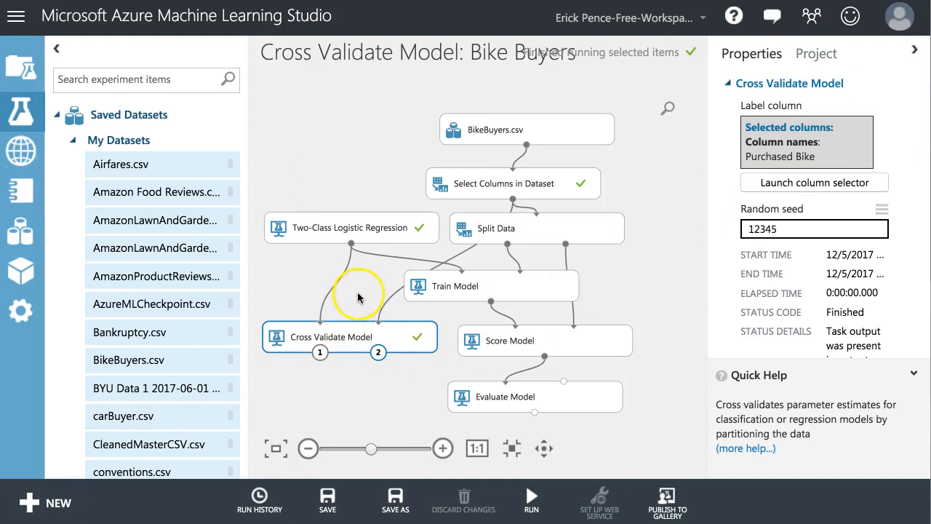
mouse_move(357, 342)
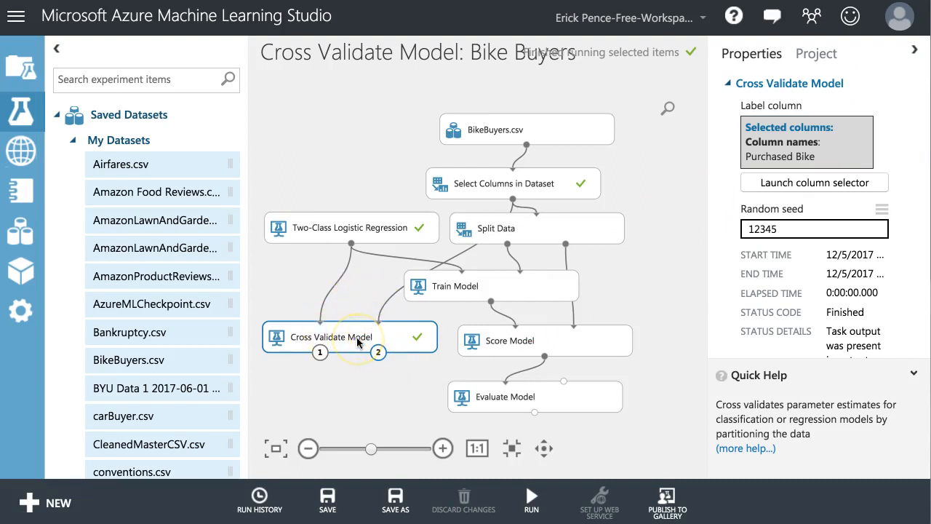
mouse_move(357, 342)
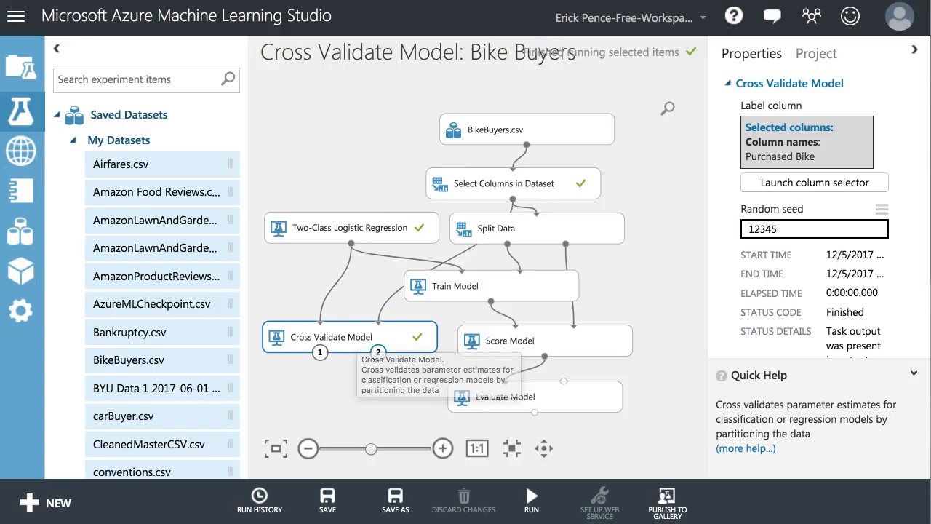
- Scroll the Cross-Validate Model article through How Cross-Validation Works to its Advantages section
click(745, 448)
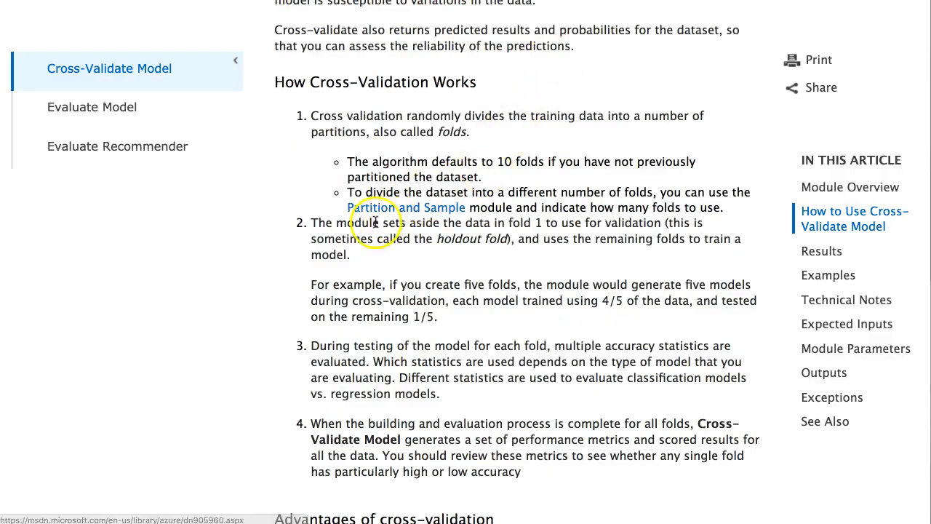
mouse_move(410, 289)
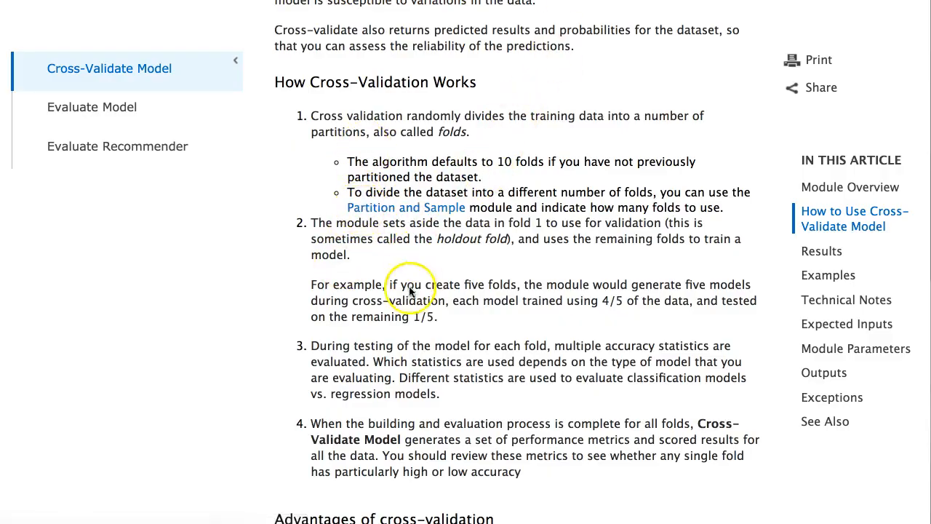
scroll(down, 3)
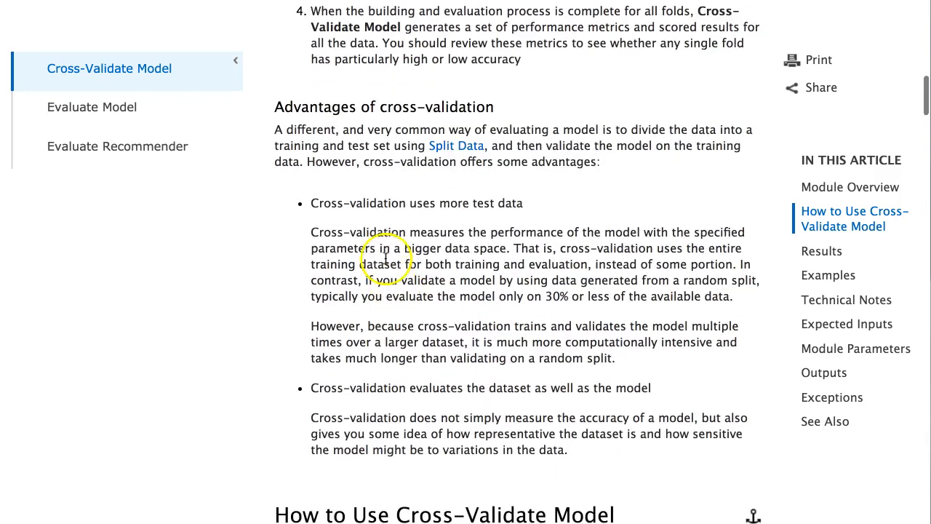
mouse_move(450, 241)
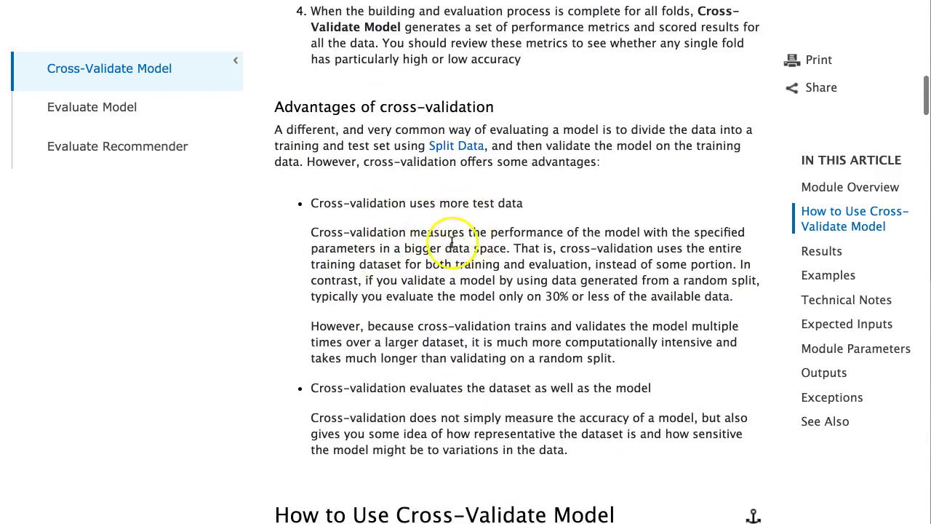
mouse_move(447, 373)
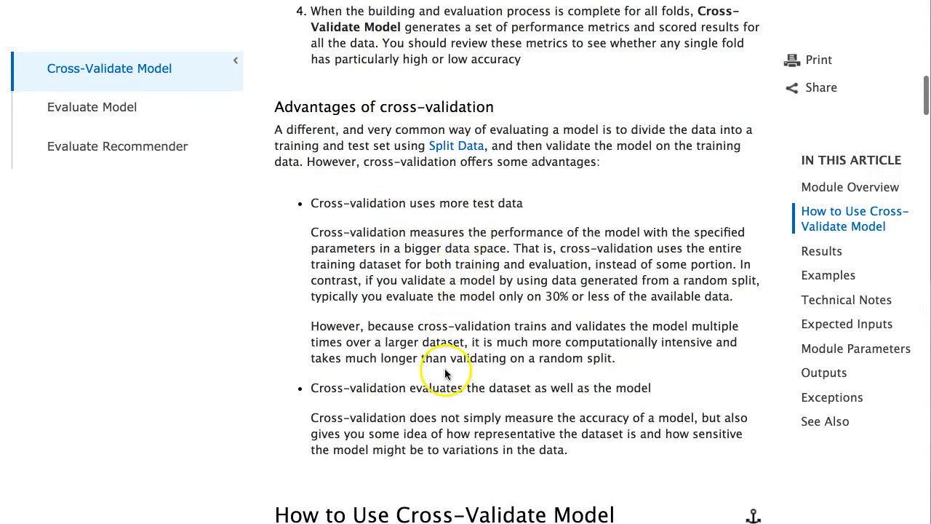
mouse_move(451, 405)
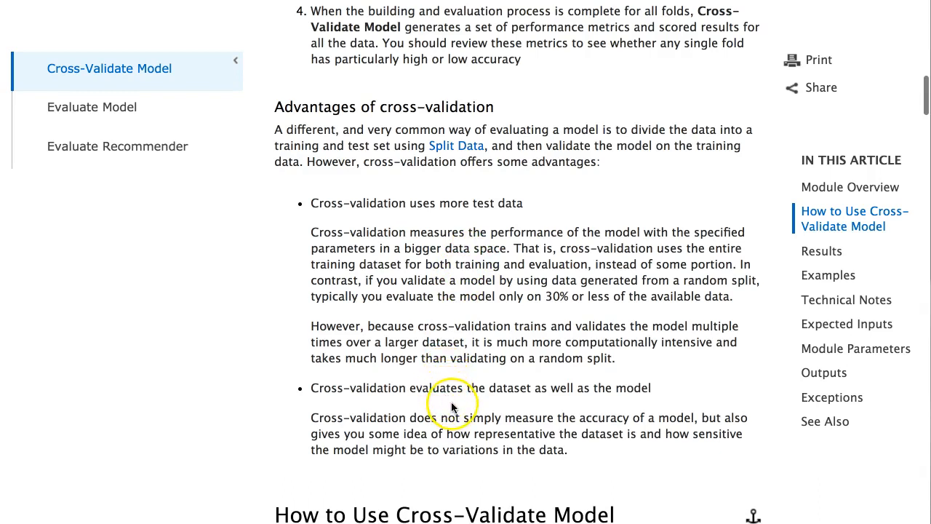
mouse_move(451, 406)
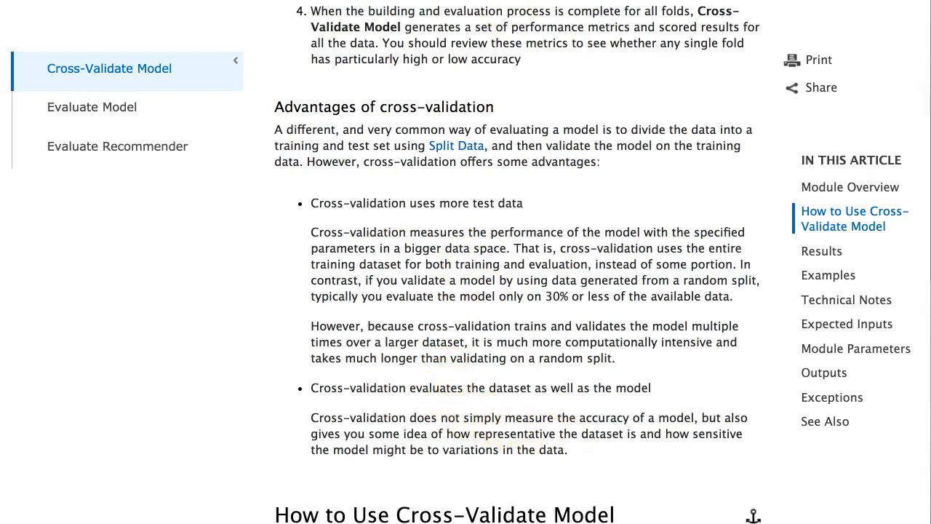
scroll(down, 3)
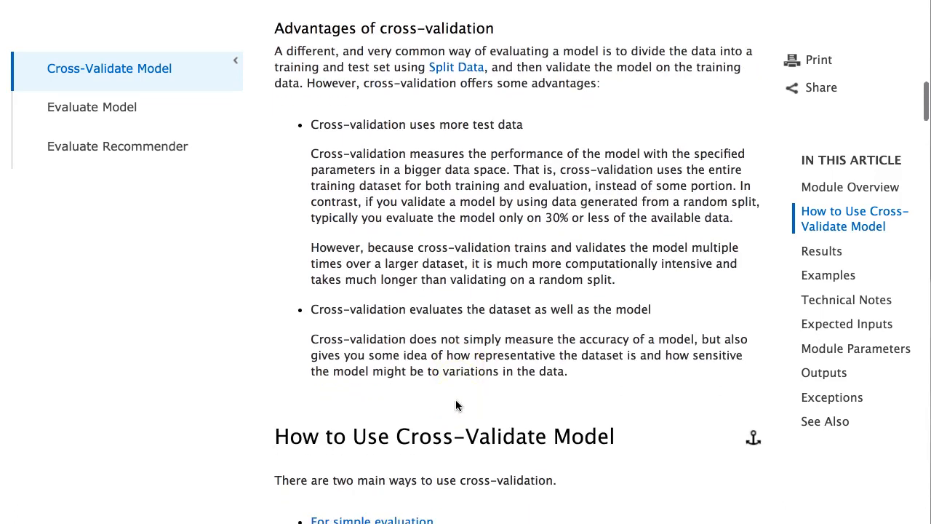
mouse_move(580, 369)
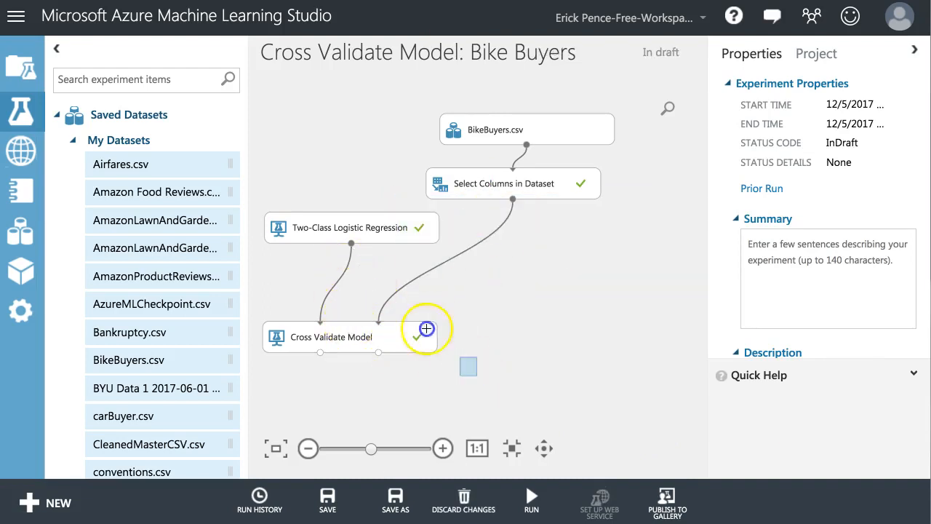
- Paste two copies of Cross Validate Model and place them beside the original on the canvas
right_click(332, 336)
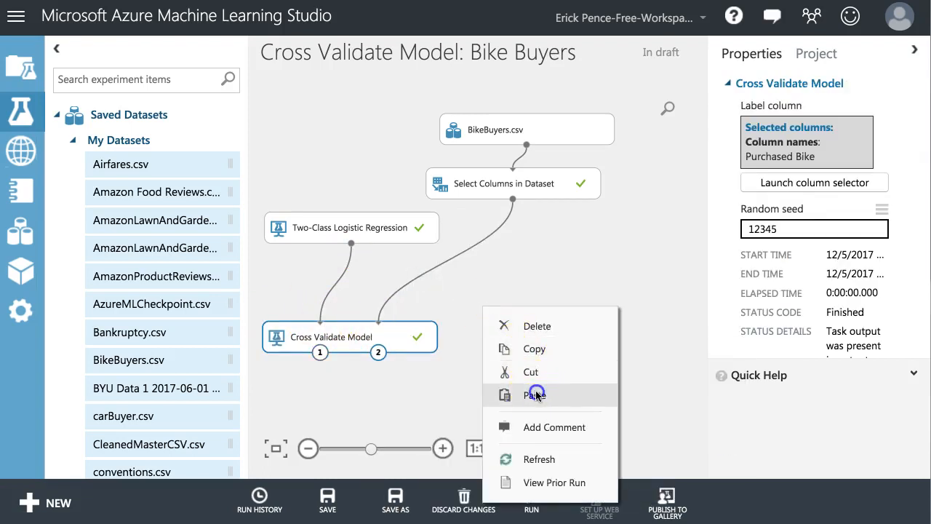
click(535, 396)
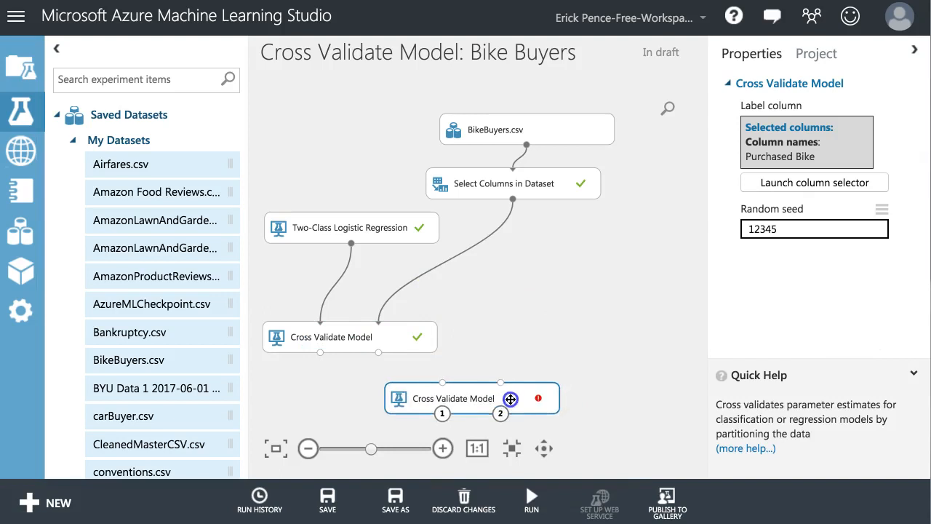
drag(471, 398, 529, 331)
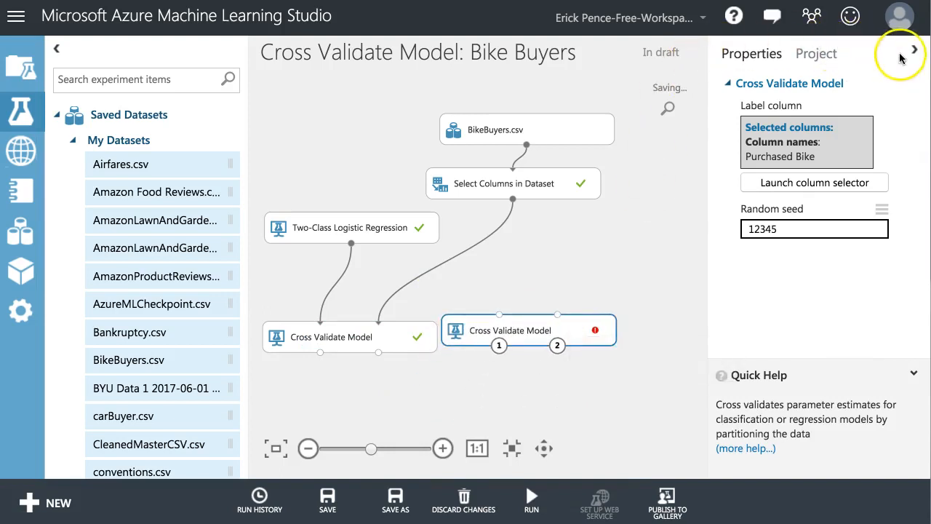
right_click(524, 328)
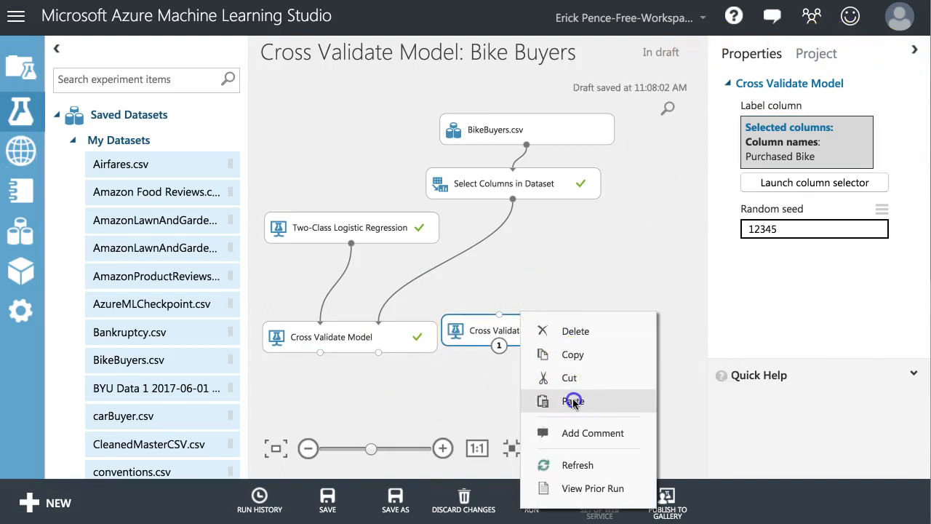
click(574, 402)
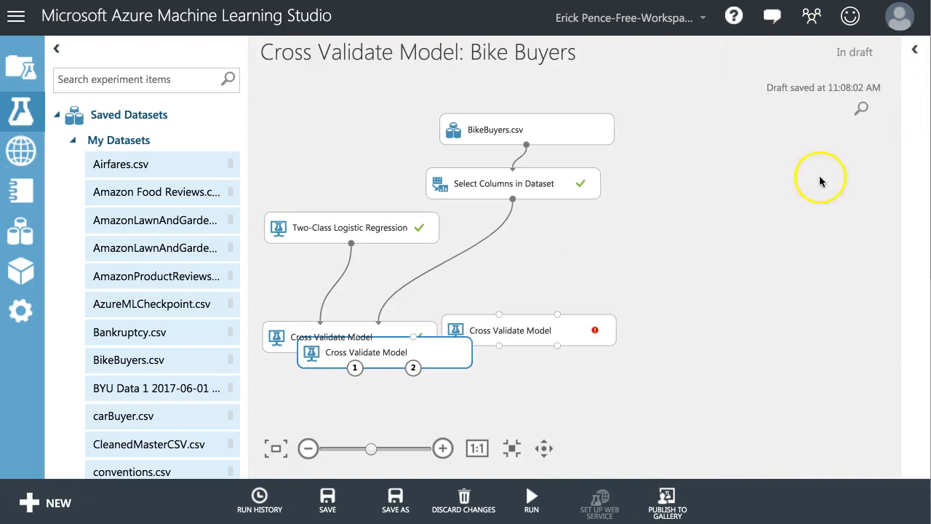
drag(384, 354, 732, 333)
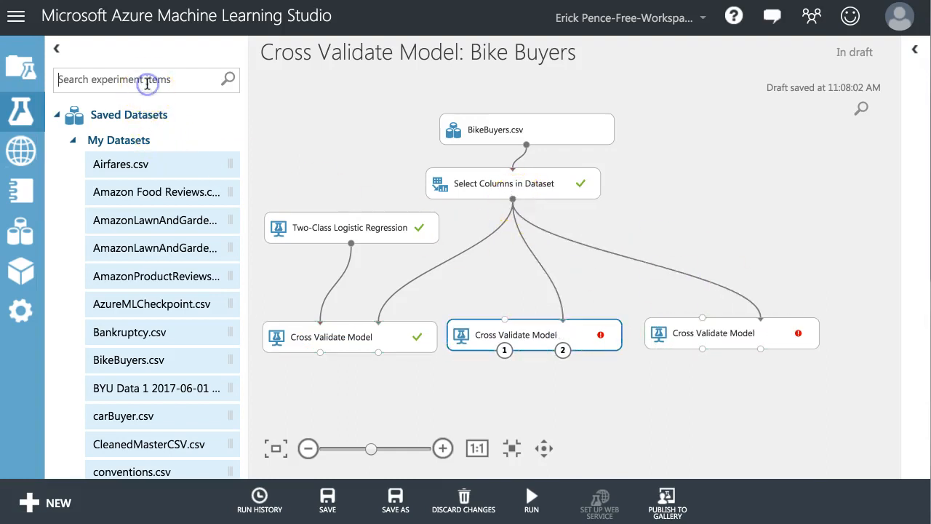
- Add Two-Class Boosted Decision Tree and Neural Network to the cross-validation modules and run the experiment
text(two-class)
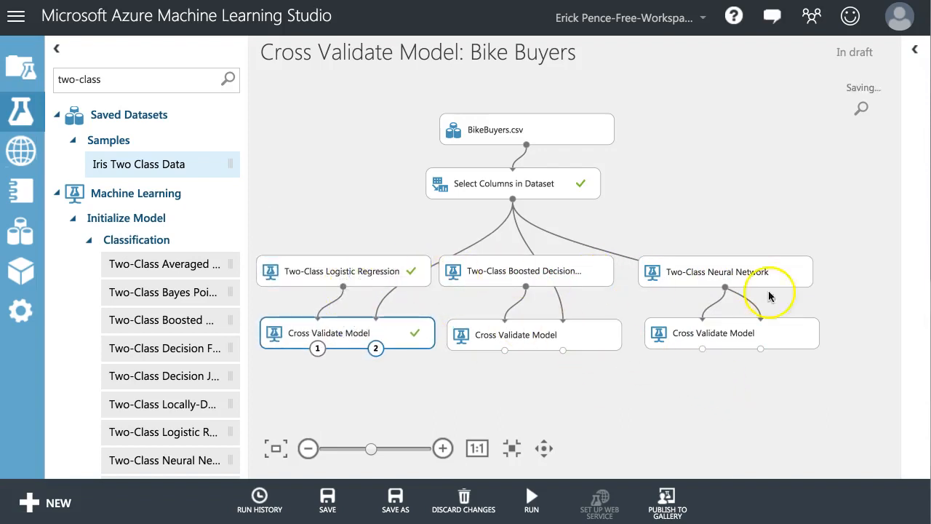
click(531, 502)
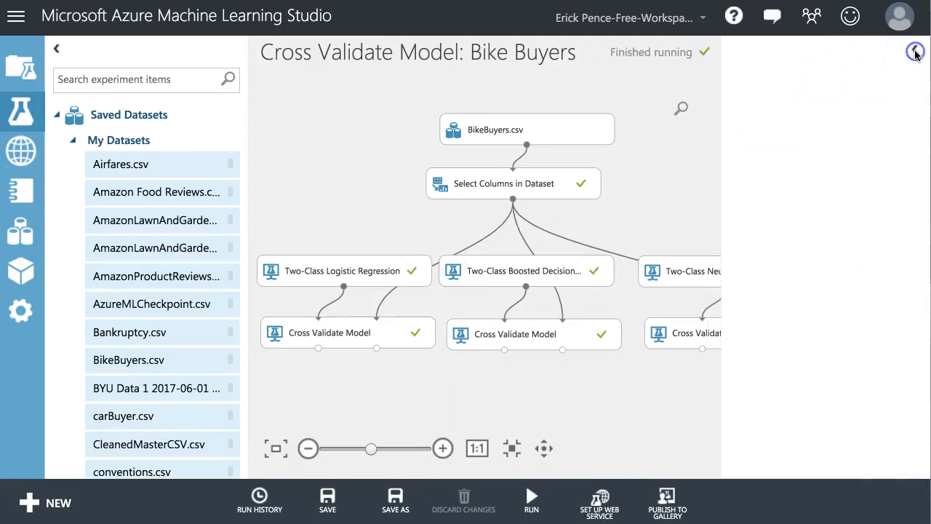
click(917, 52)
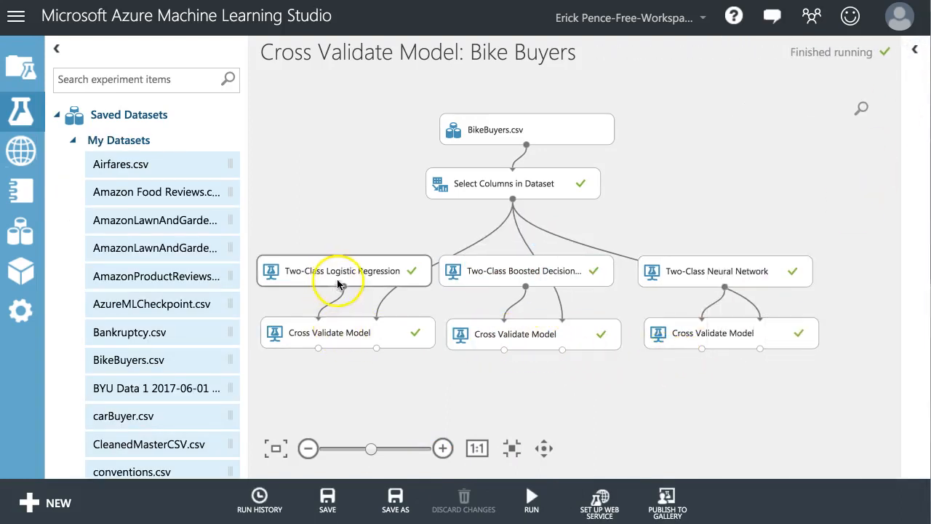
right_click(515, 333)
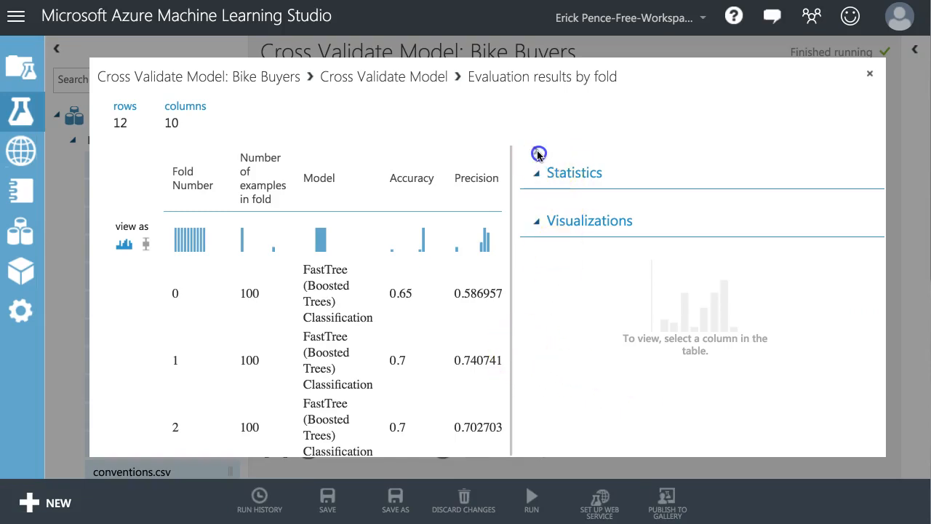
- Scroll the boosted tree's fold results to the Mean and Standard Deviation rows, then close them
scroll(down, 3)
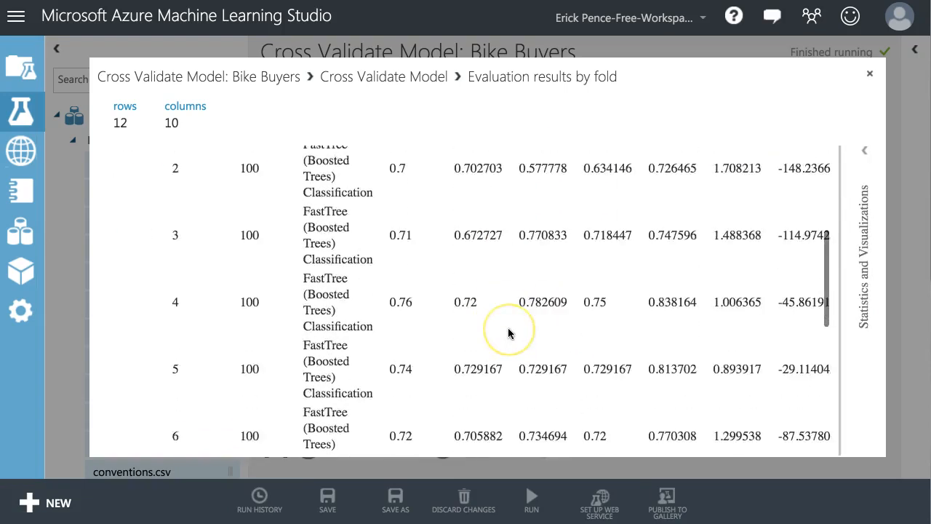
scroll(down, 3)
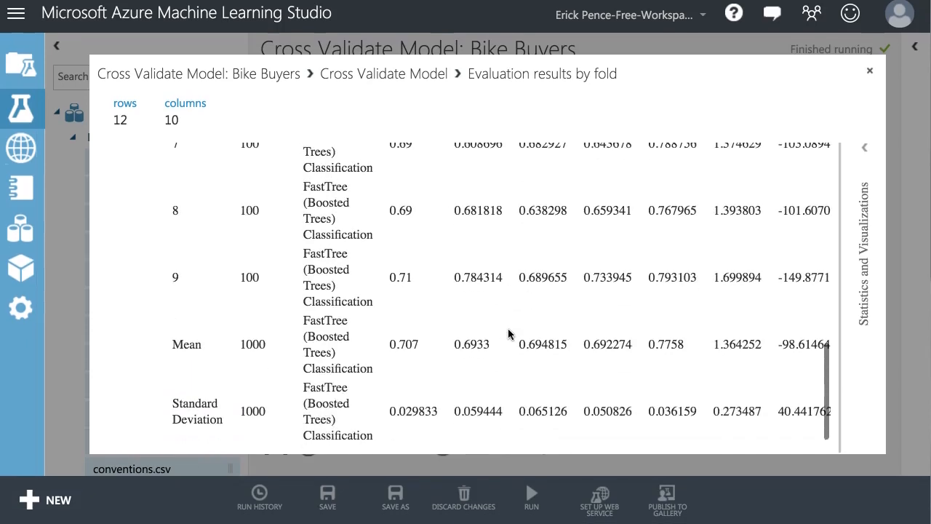
click(413, 413)
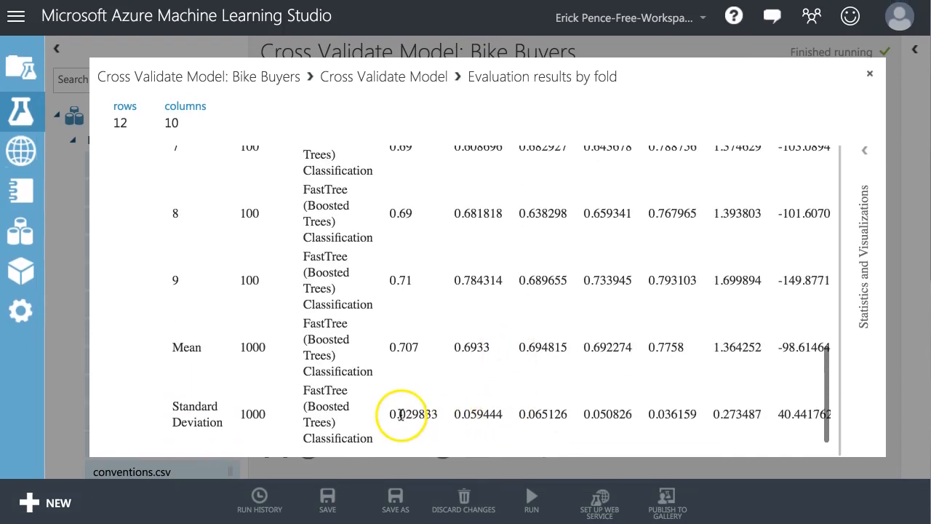
mouse_move(498, 417)
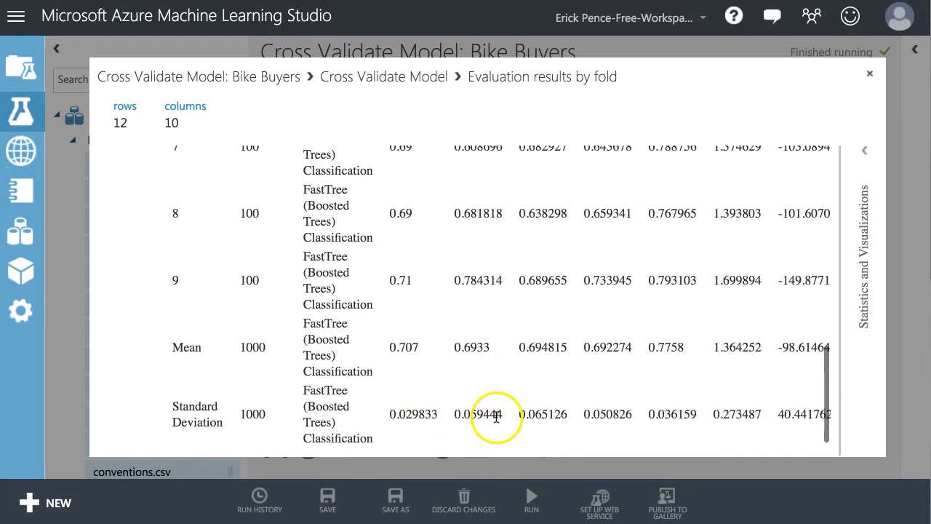
scroll(up, 3)
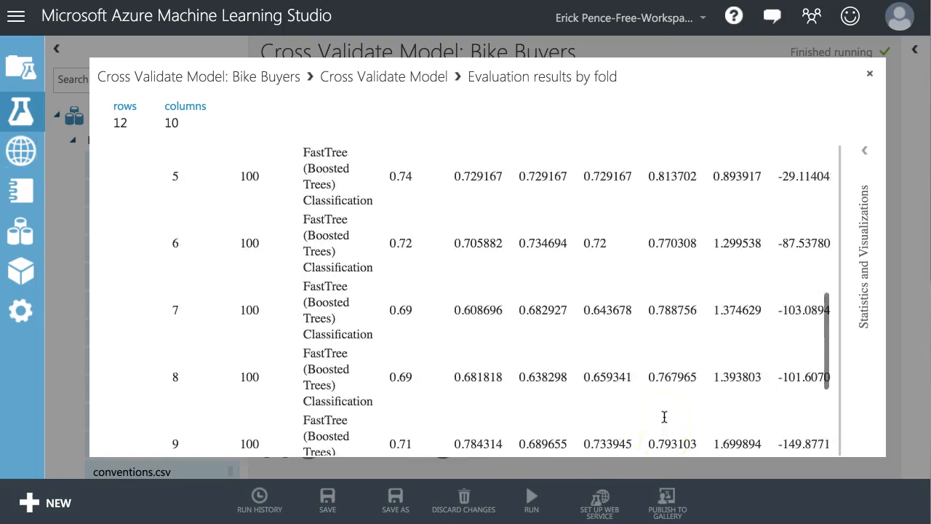
scroll(up, 3)
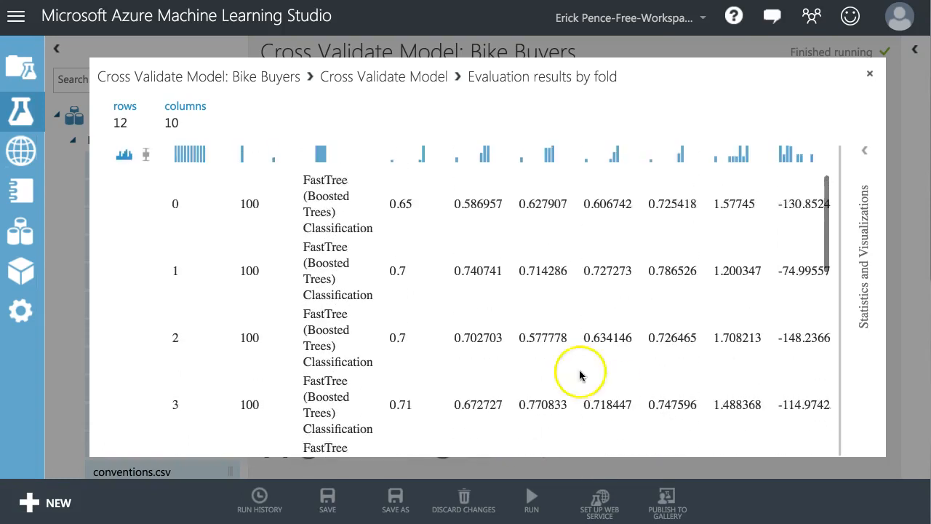
scroll(down, 3)
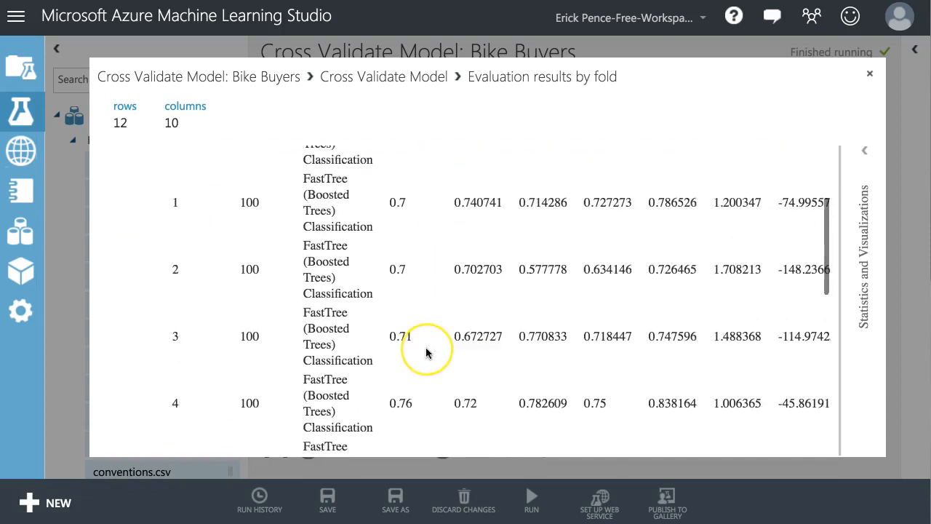
scroll(down, 3)
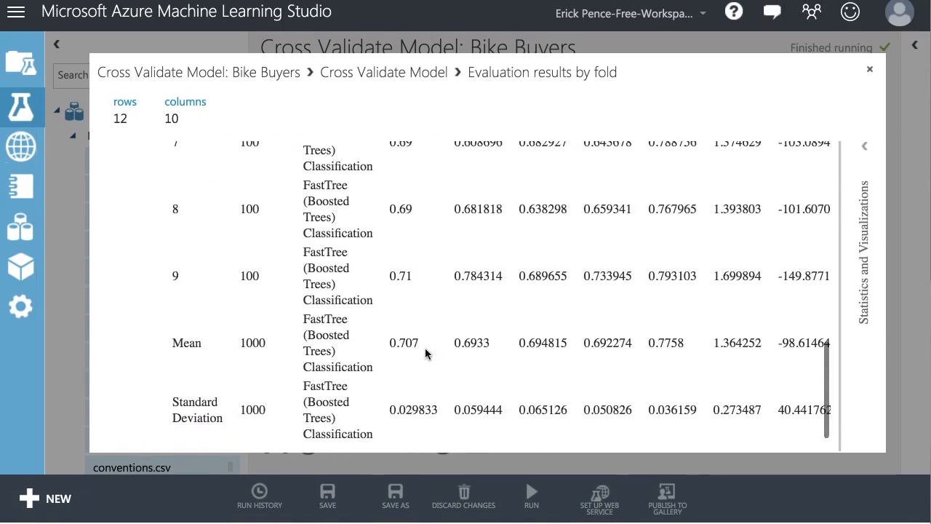
scroll(up, 3)
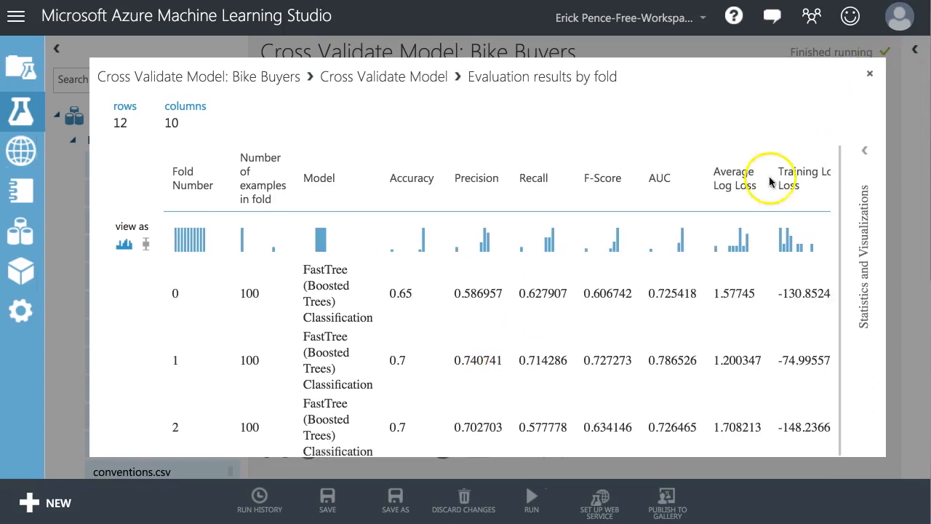
scroll(down, 3)
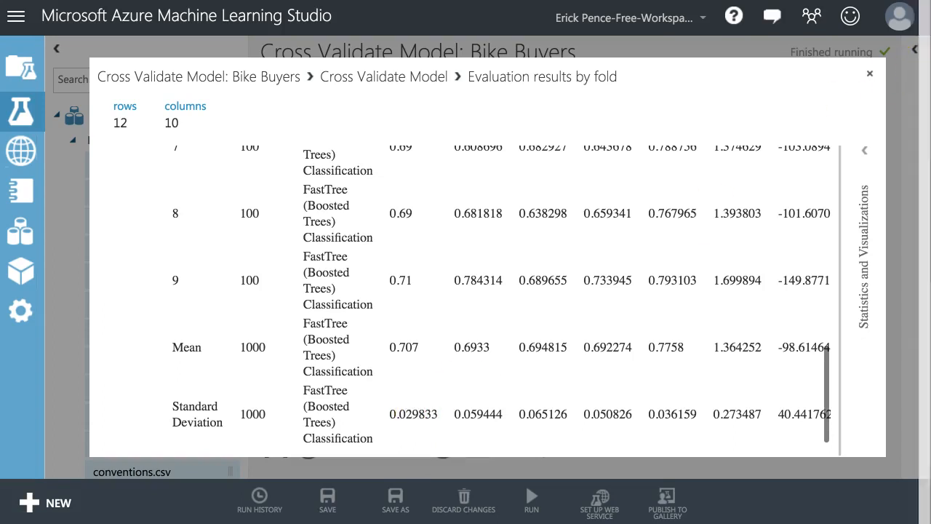
mouse_move(870, 75)
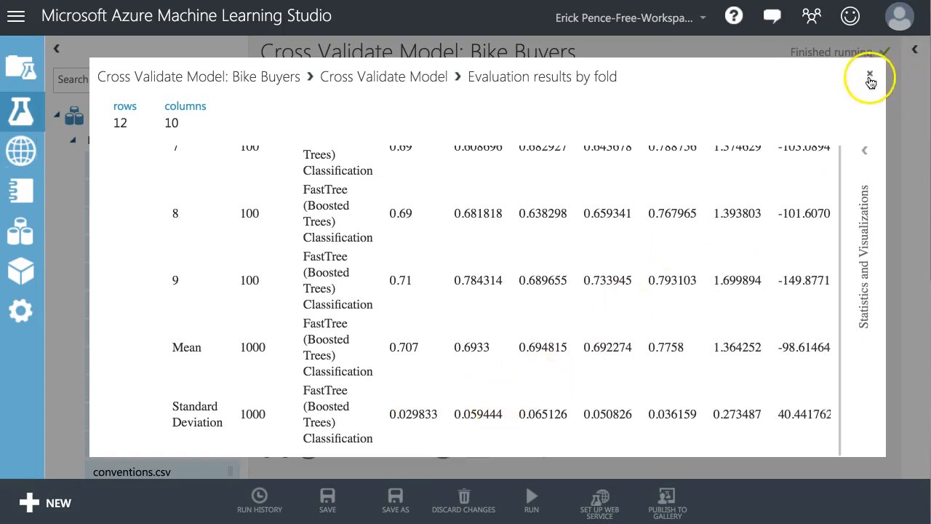
click(868, 76)
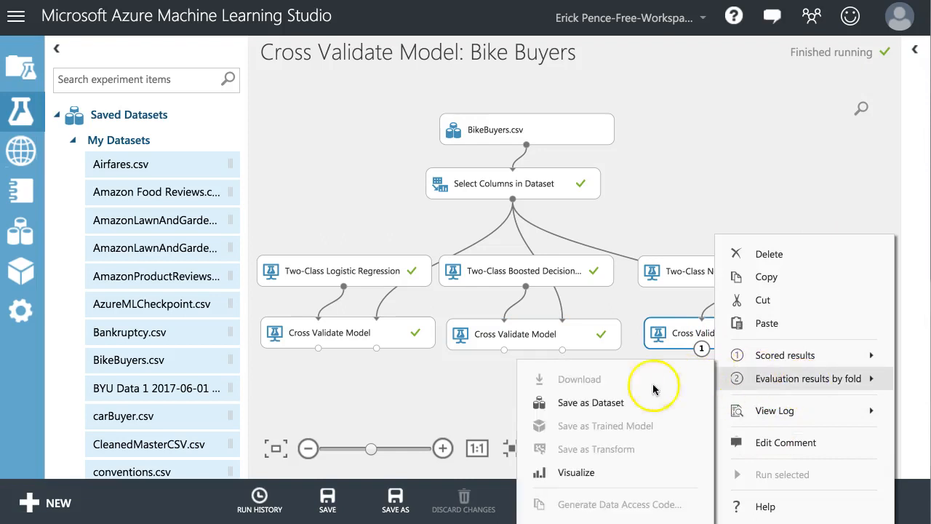
- Scroll through the neural network's evaluation-by-fold table and close the visualization
click(809, 379)
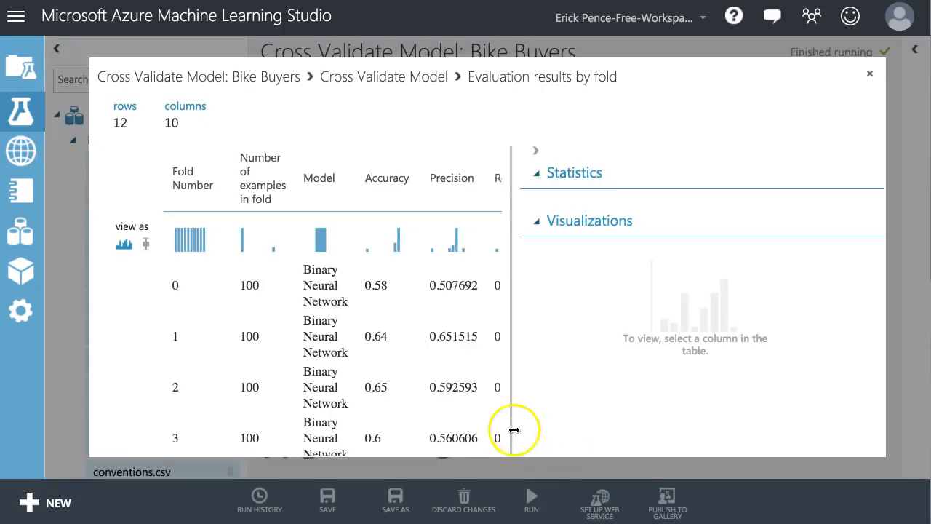
scroll(down, 3)
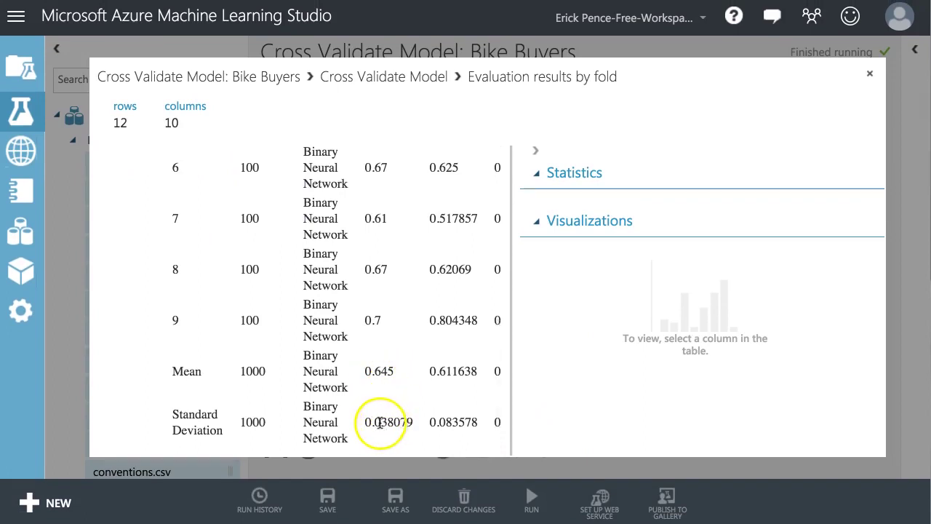
scroll(up, 3)
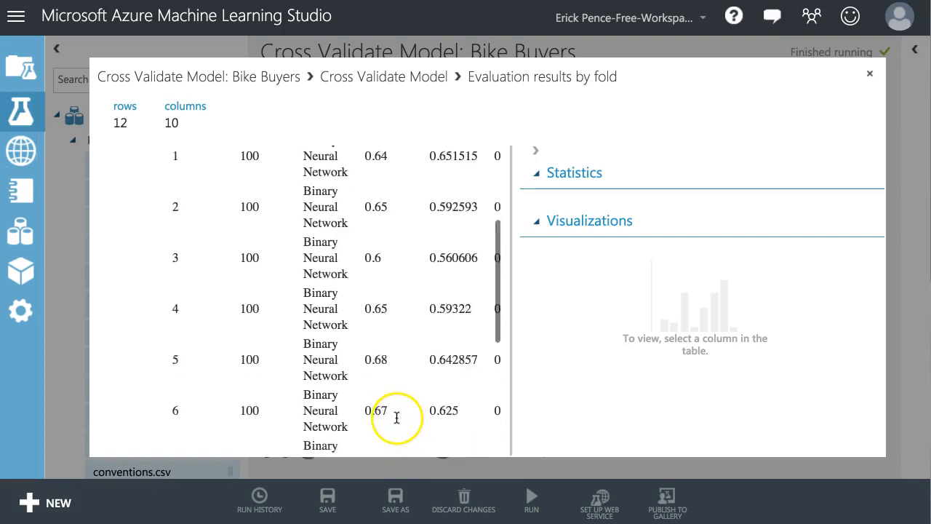
scroll(up, 3)
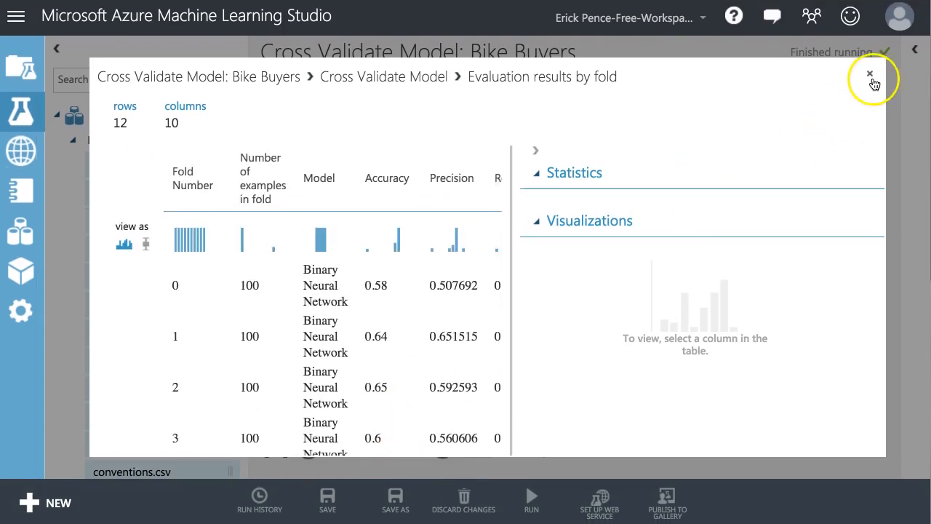
mouse_move(536, 150)
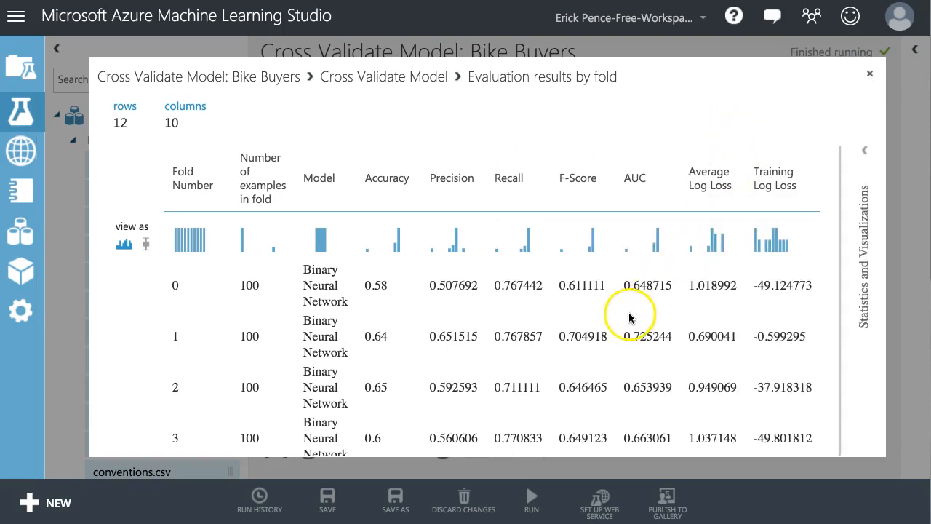
scroll(down, 3)
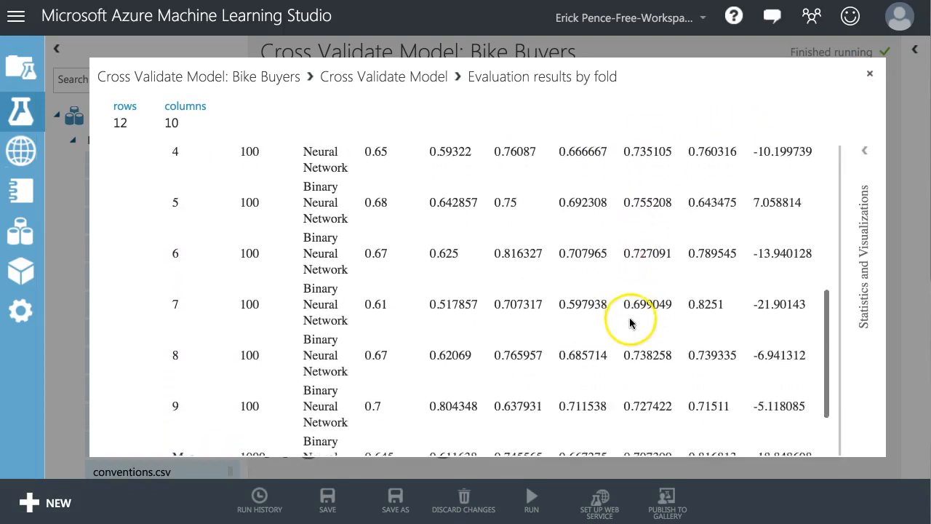
scroll(down, 3)
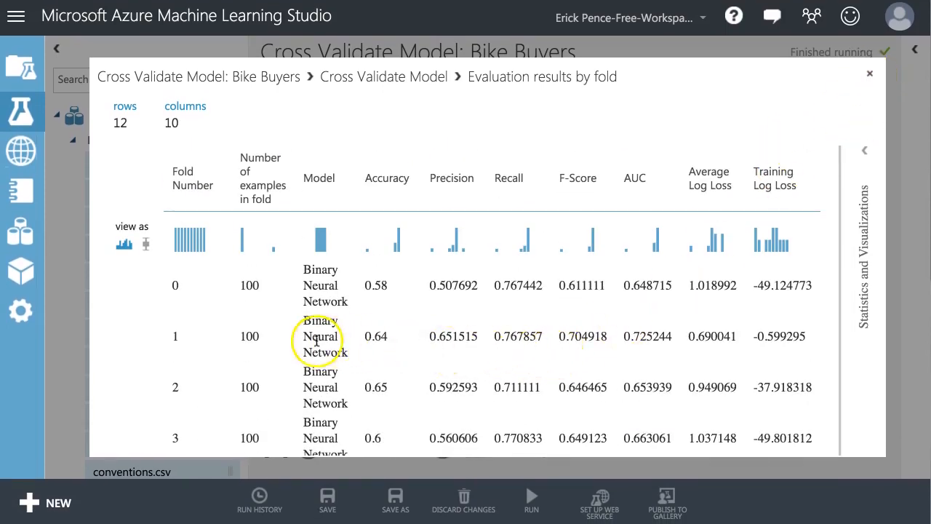
scroll(down, 3)
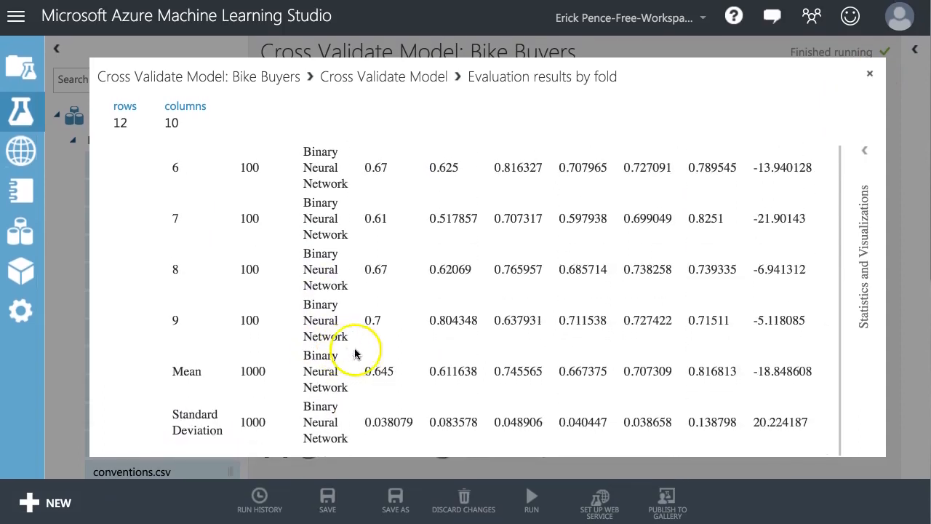
scroll(up, 3)
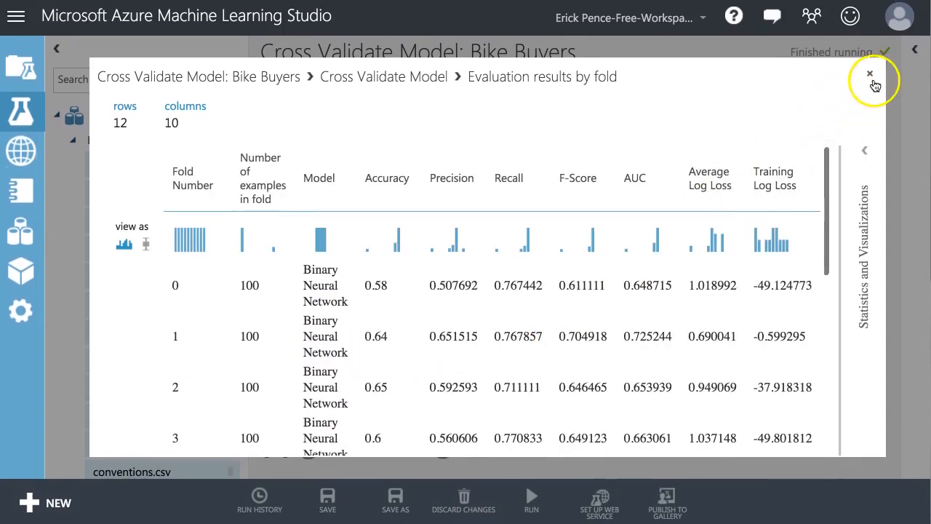
click(870, 74)
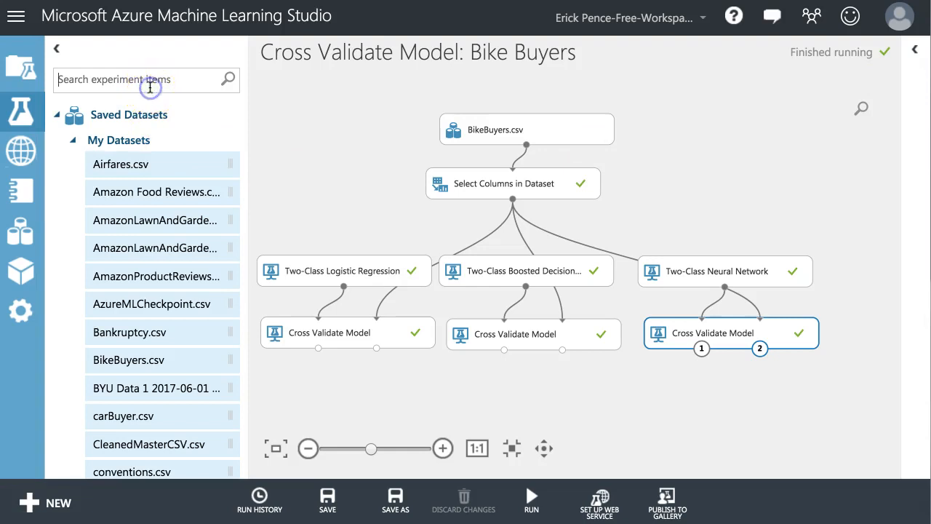
- Place Partition and Sample above the Two-Class Neural Network branch, fed by Select Columns in Dataset
text(parti)
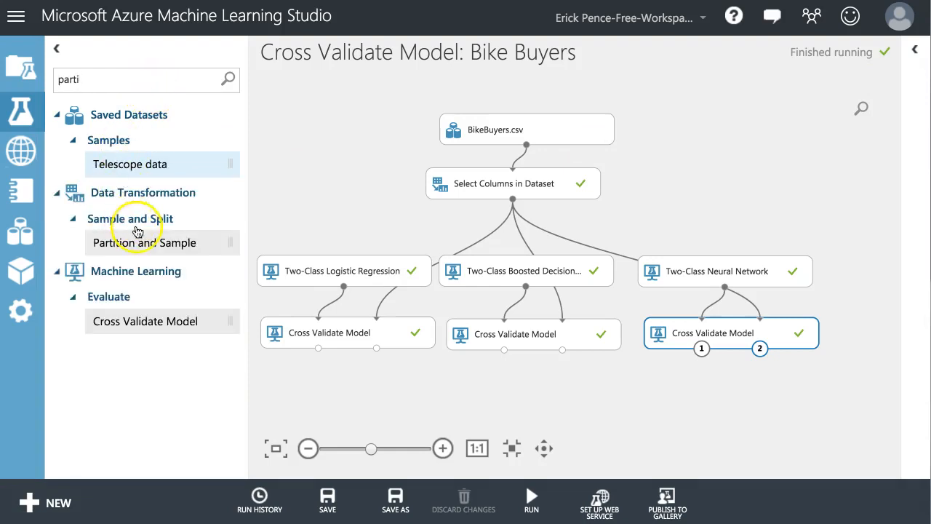
drag(144, 241, 721, 221)
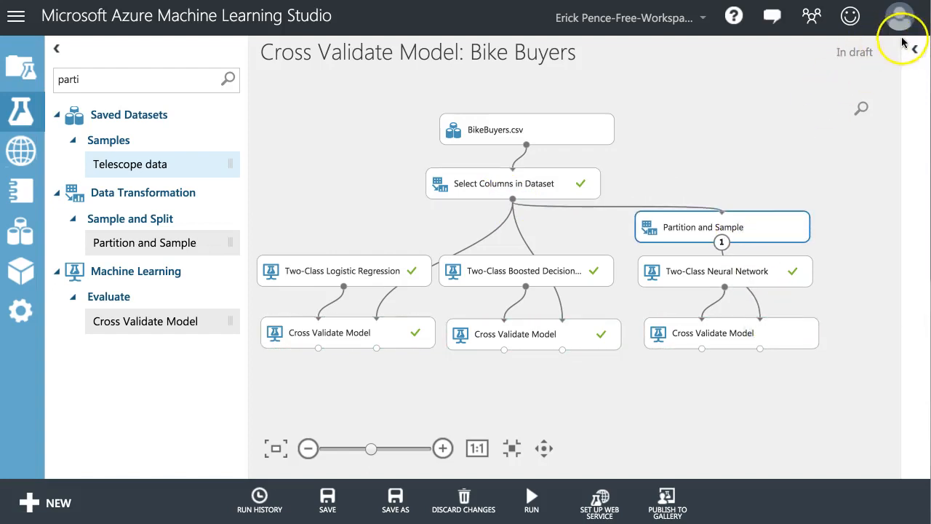
- Set Partition and Sample to Assign to Folds with random seed 12345, evenly into 5 folds
click(722, 227)
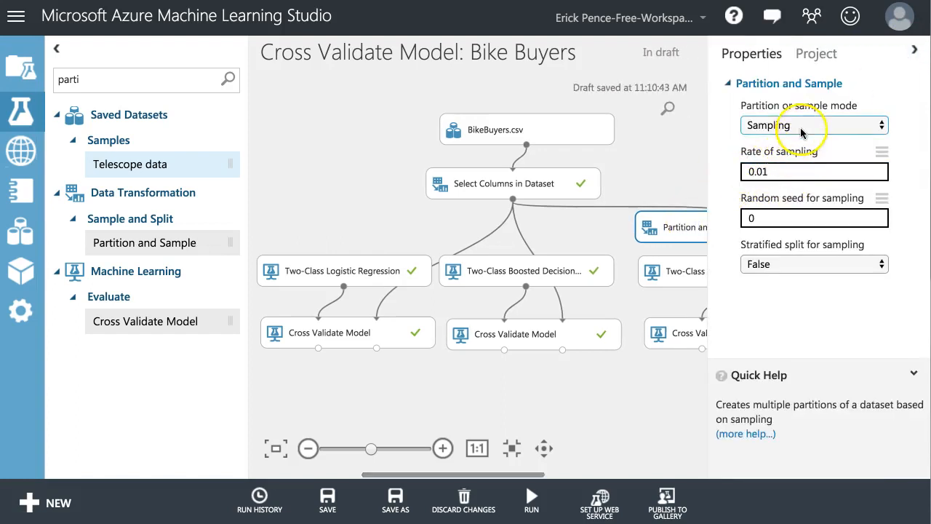
click(814, 125)
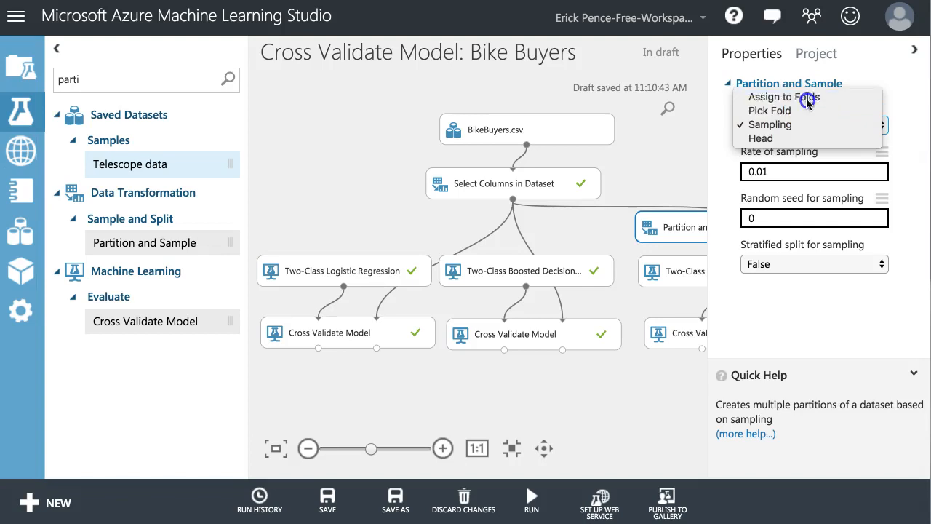
click(784, 96)
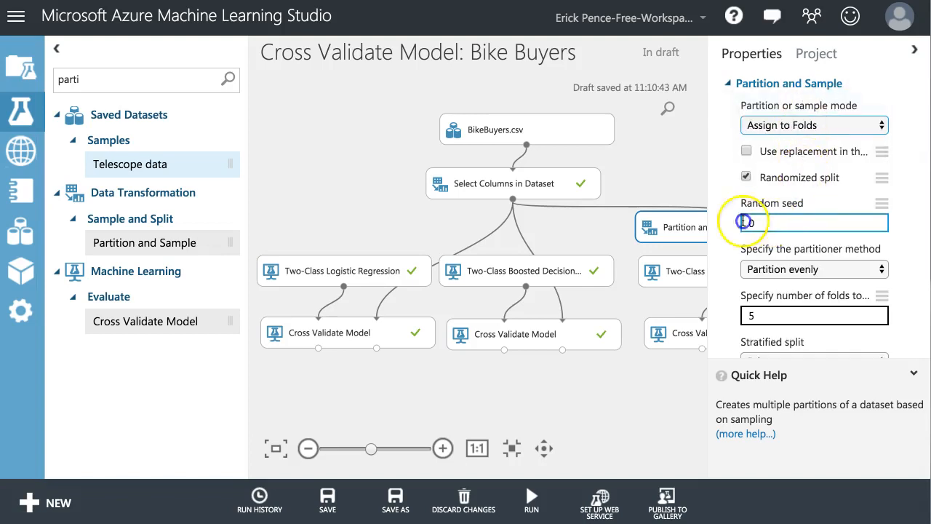
text(12345)
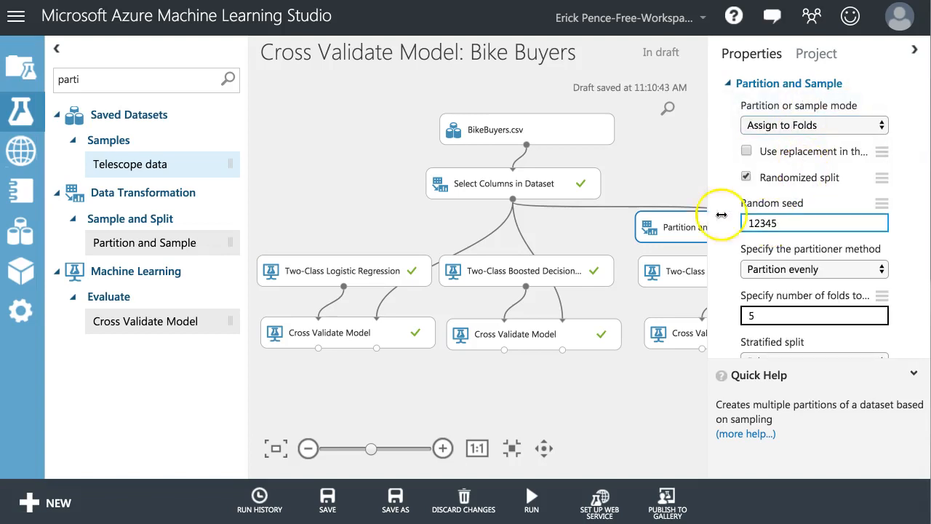
scroll(down, 3)
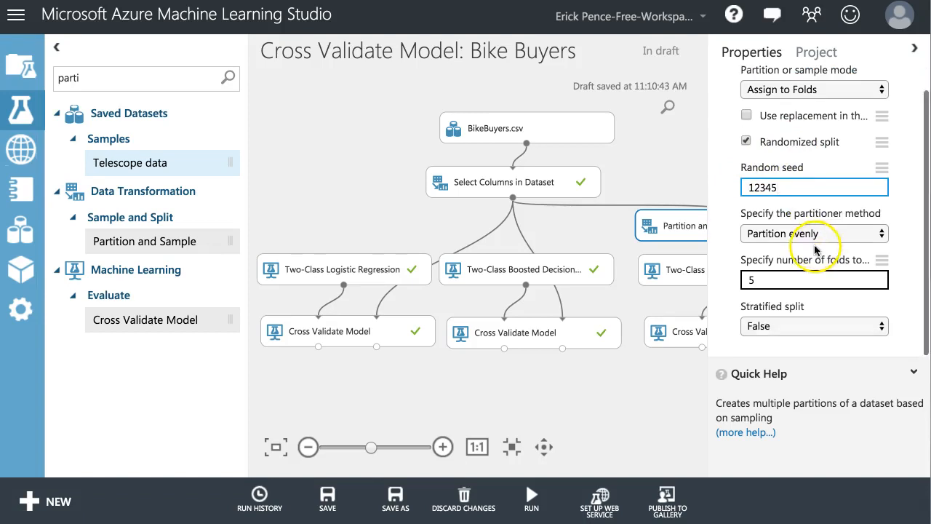
mouse_move(684, 373)
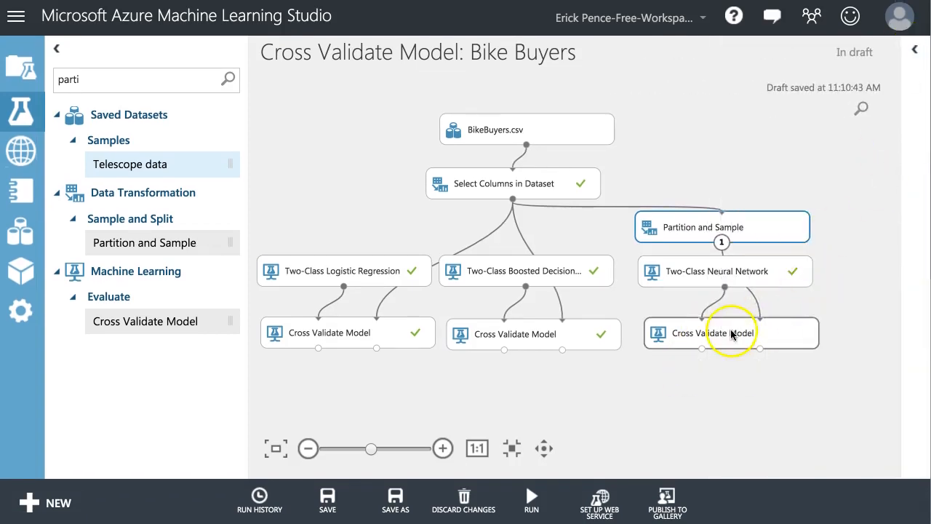
- Run only the selected neural network cross-validation branch and close the Properties pane
click(532, 502)
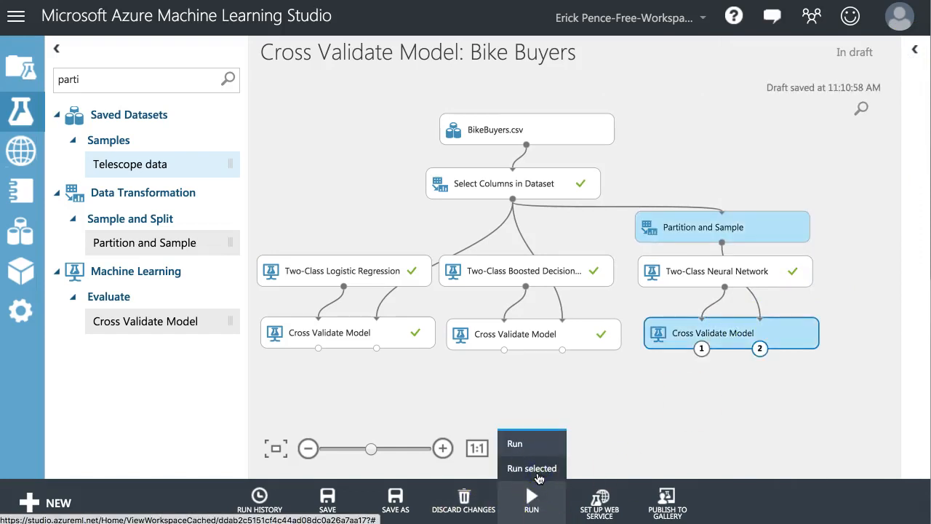
click(531, 468)
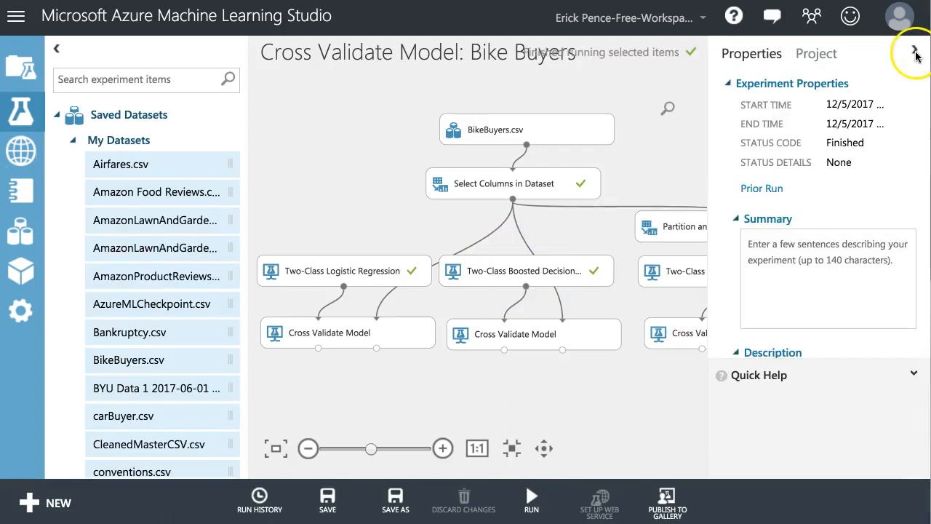
click(915, 52)
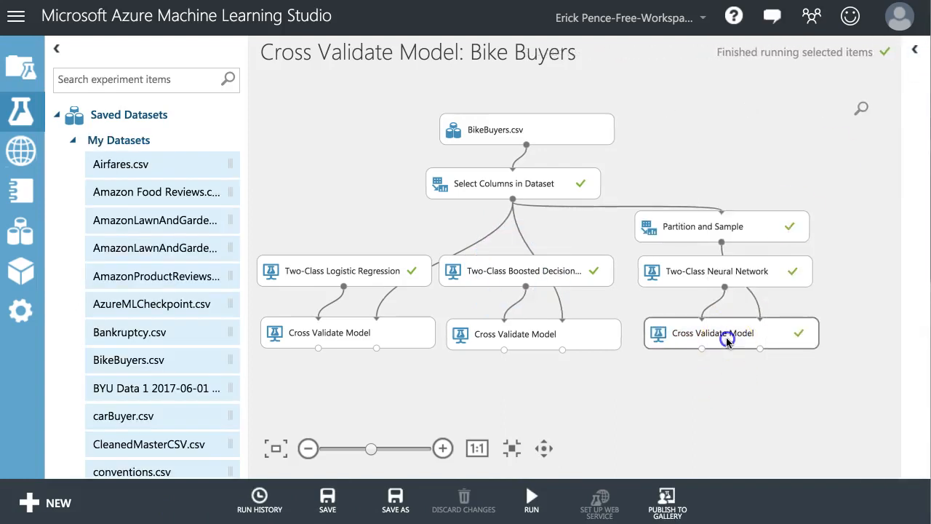
- Visualize the neural network's evaluation results by fold (five folds of 200), scroll them, and close
right_click(713, 333)
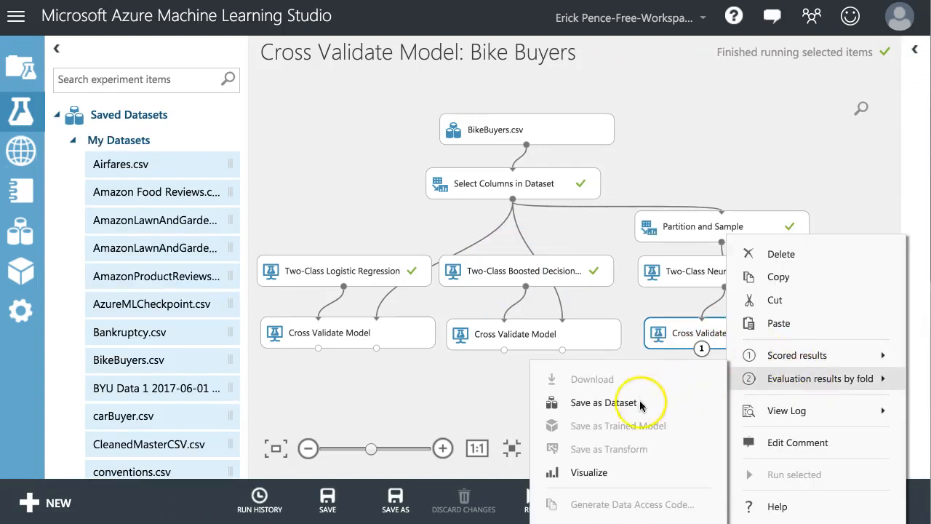
click(821, 378)
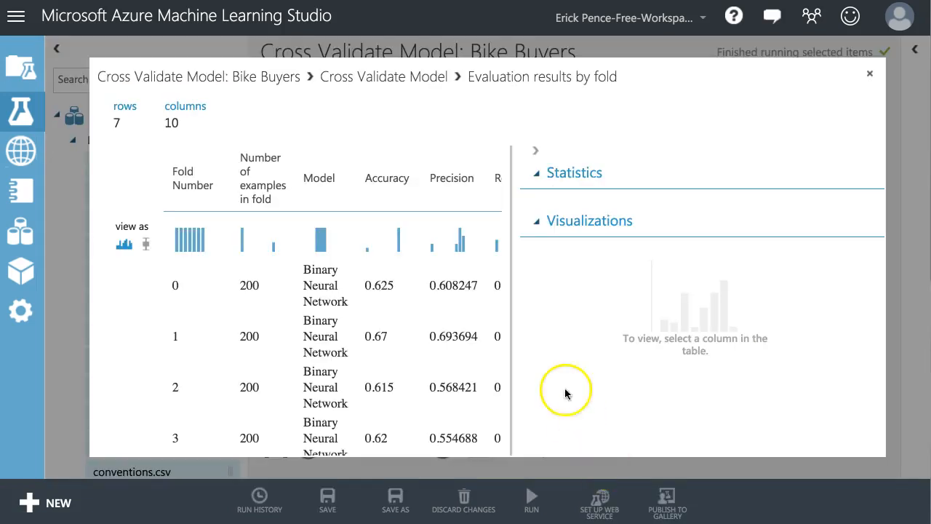
scroll(down, 3)
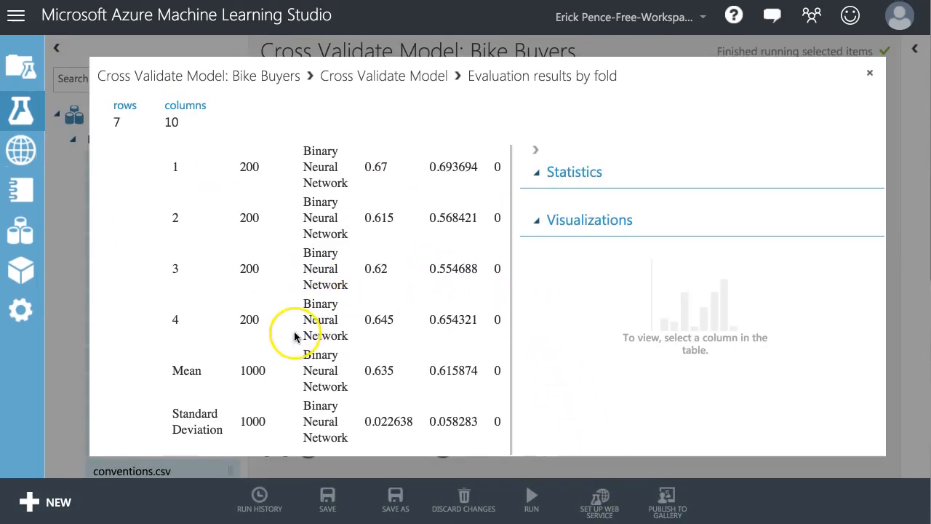
mouse_move(384, 400)
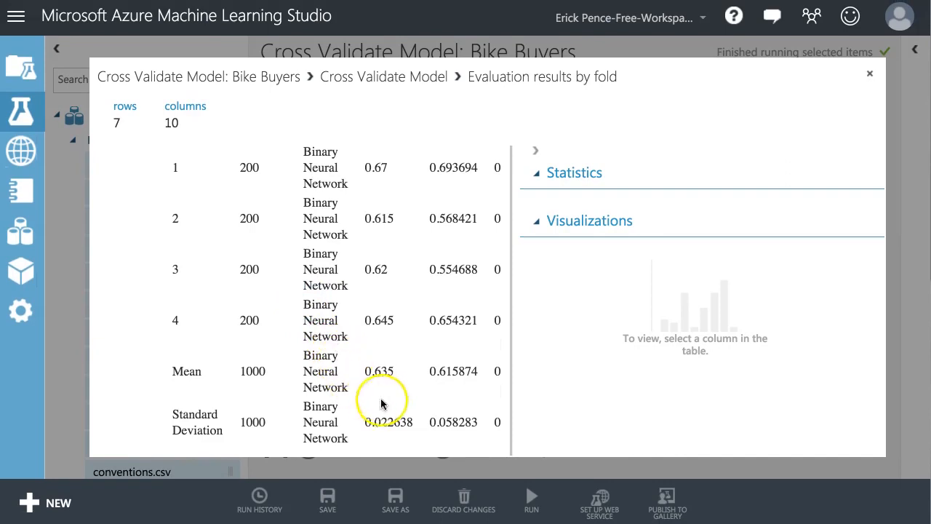
scroll(up, 3)
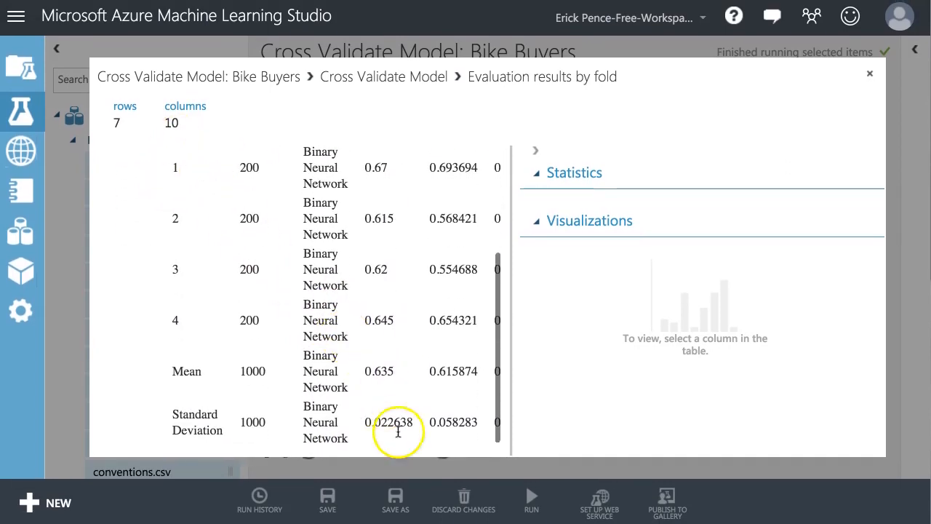
scroll(up, 3)
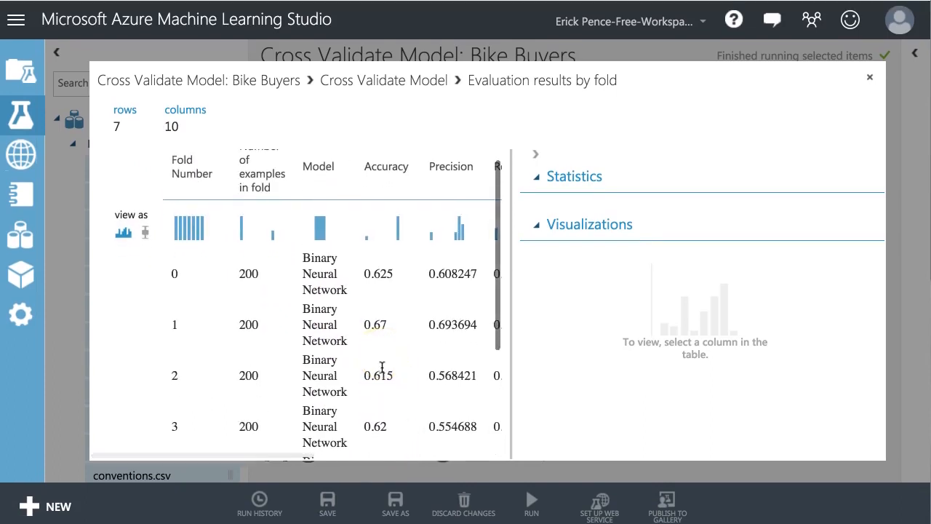
scroll(down, 3)
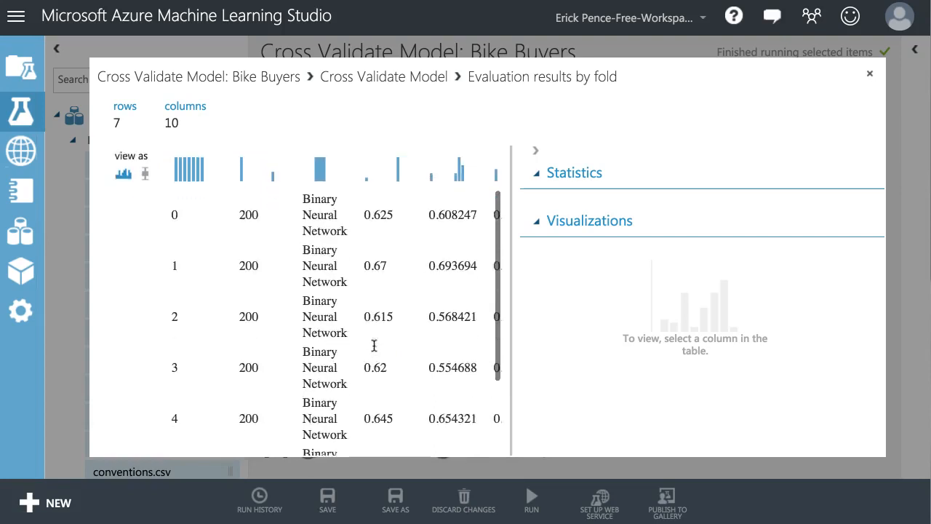
click(870, 73)
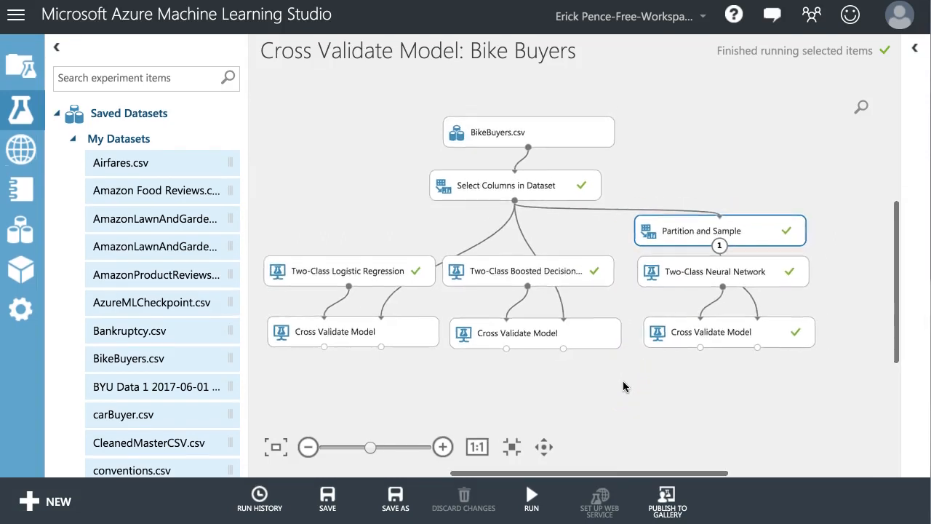
click(326, 500)
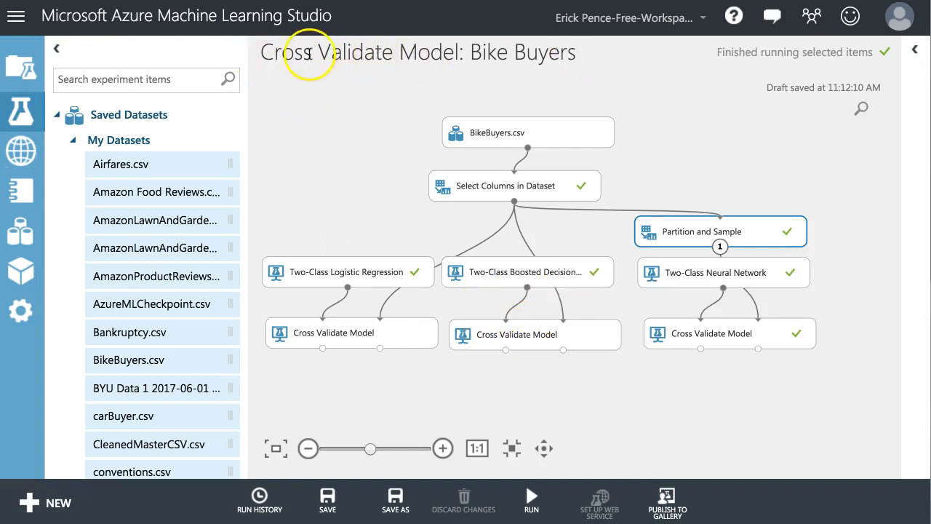
mouse_move(363, 192)
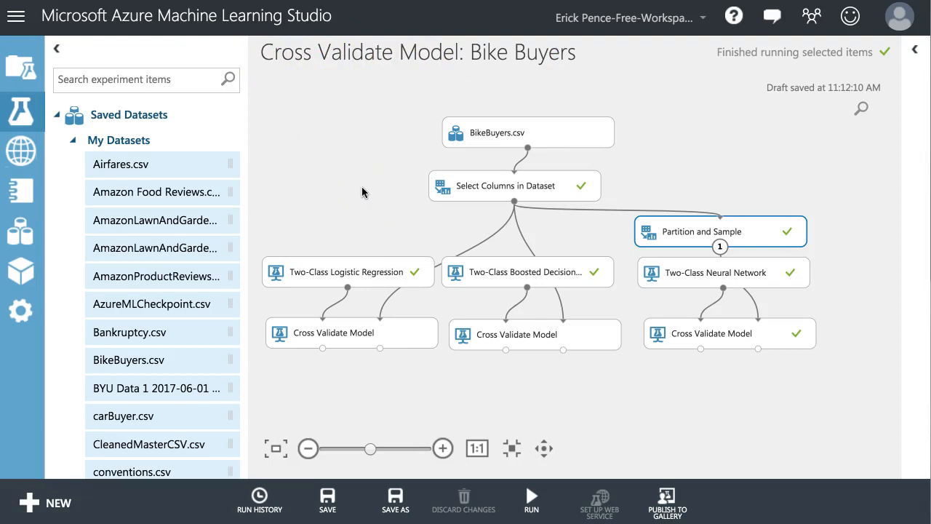
mouse_move(559, 286)
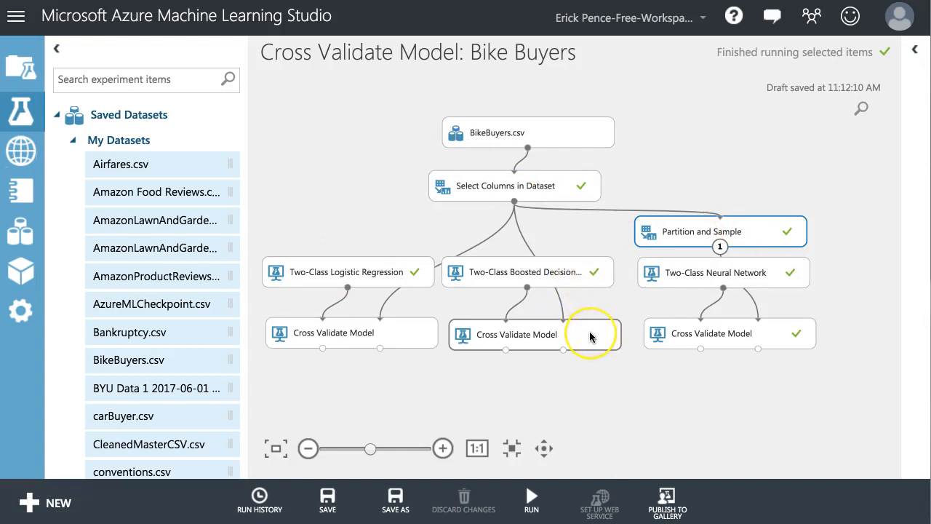
mouse_move(590, 337)
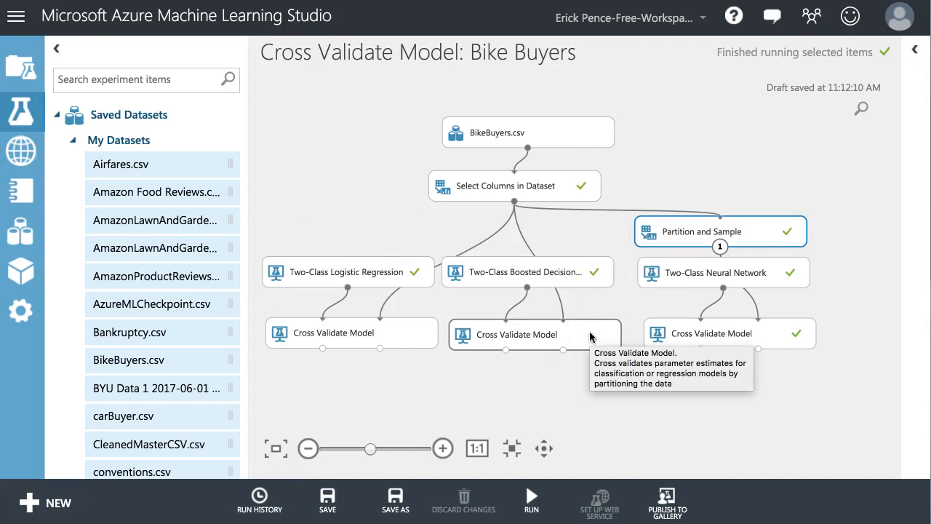